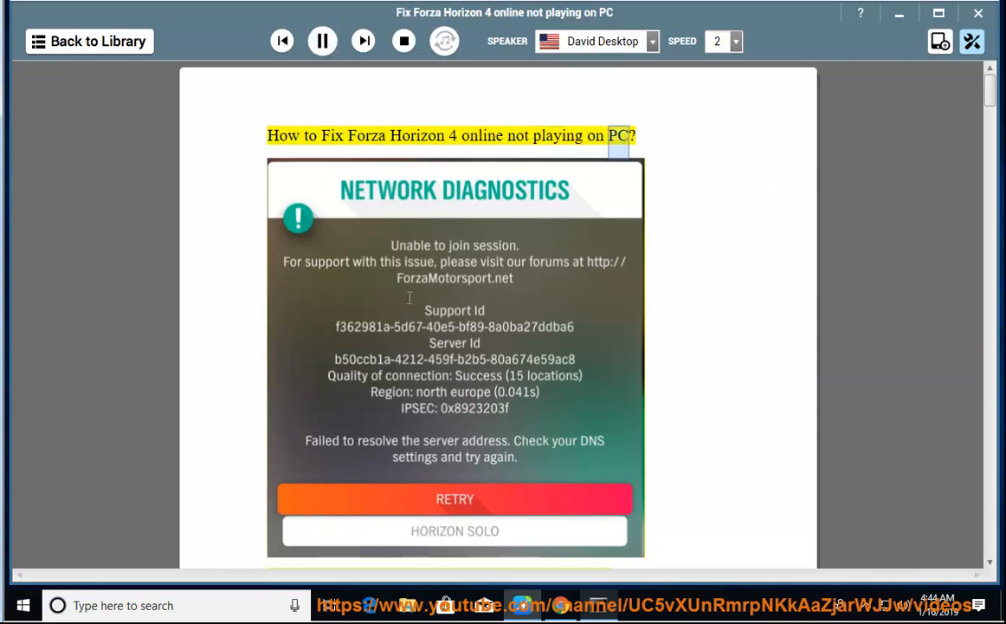
Step: Pause the narration and show the ping results confirming the internet connection works
scroll(up, 3)
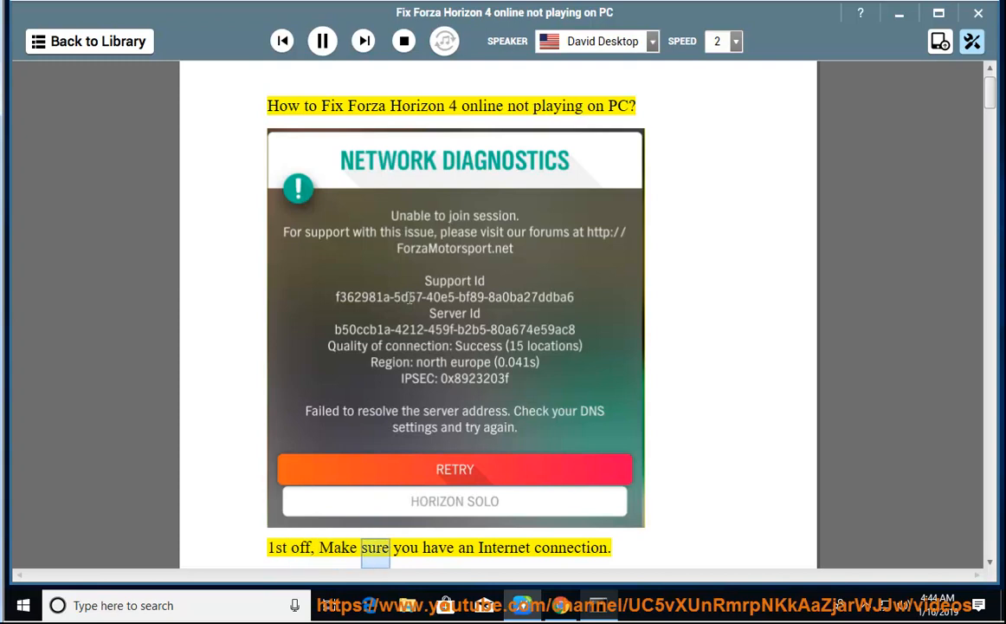
click(320, 41)
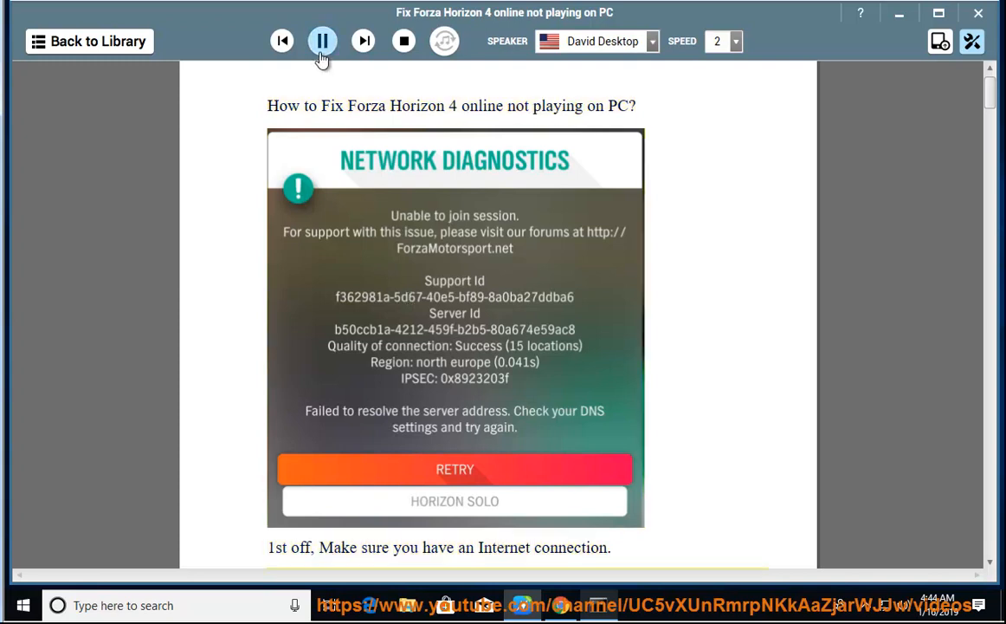
click(323, 42)
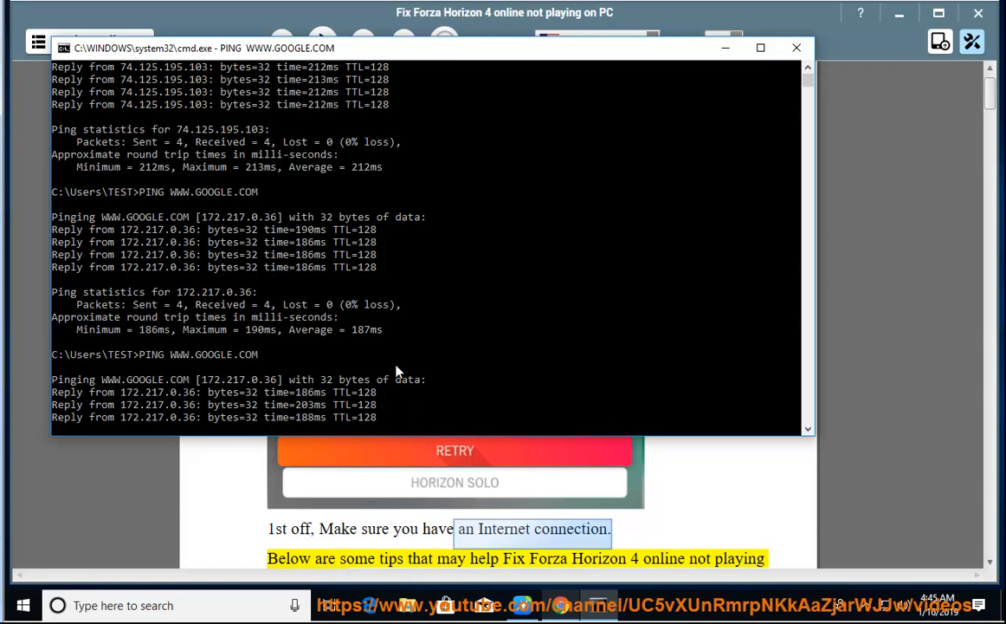
Step: Return to the guide and let it read on down to the Teredo disable step
click(795, 48)
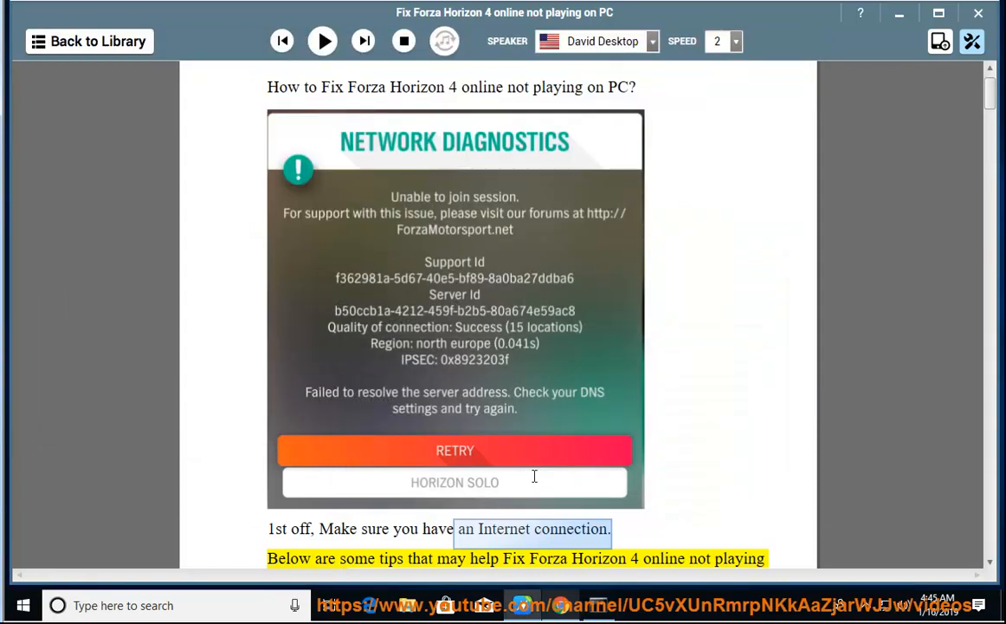
click(323, 42)
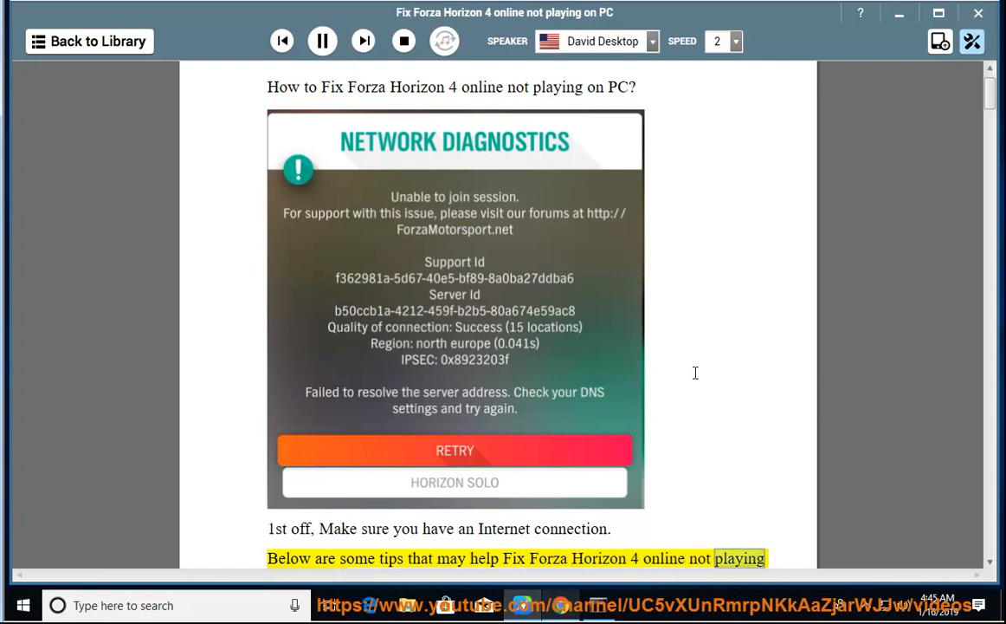
scroll(down, 3)
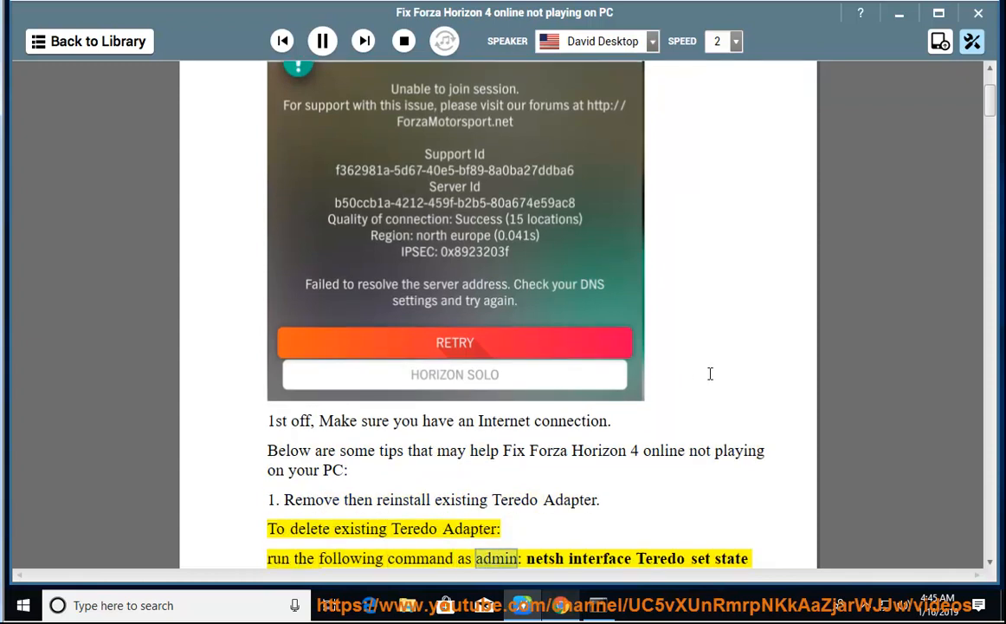
scroll(down, 3)
text(CMD)
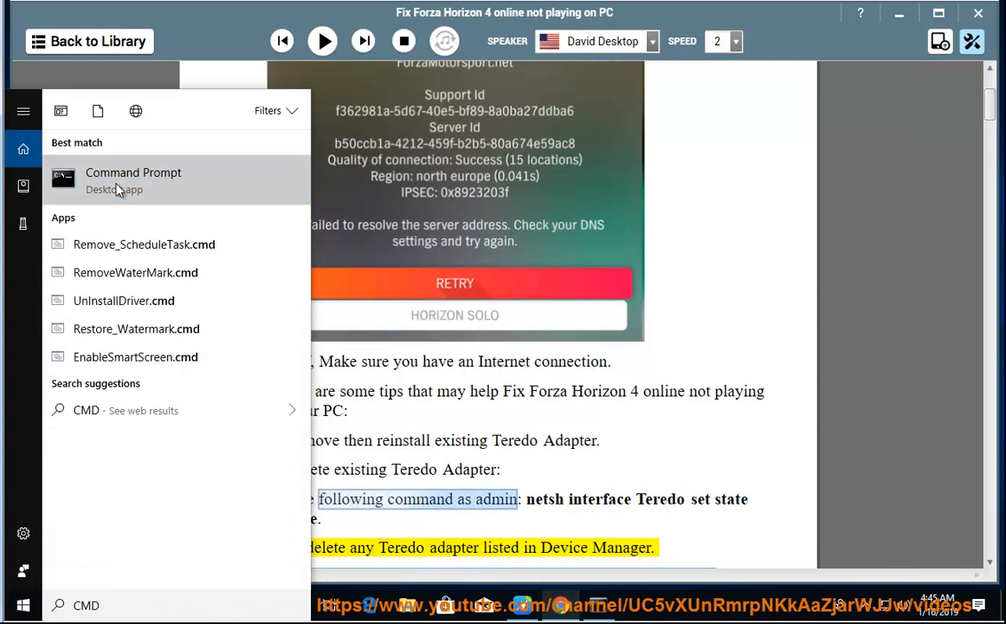
Step: Launch Command Prompt as administrator, accepting the UAC prompt
click(133, 180)
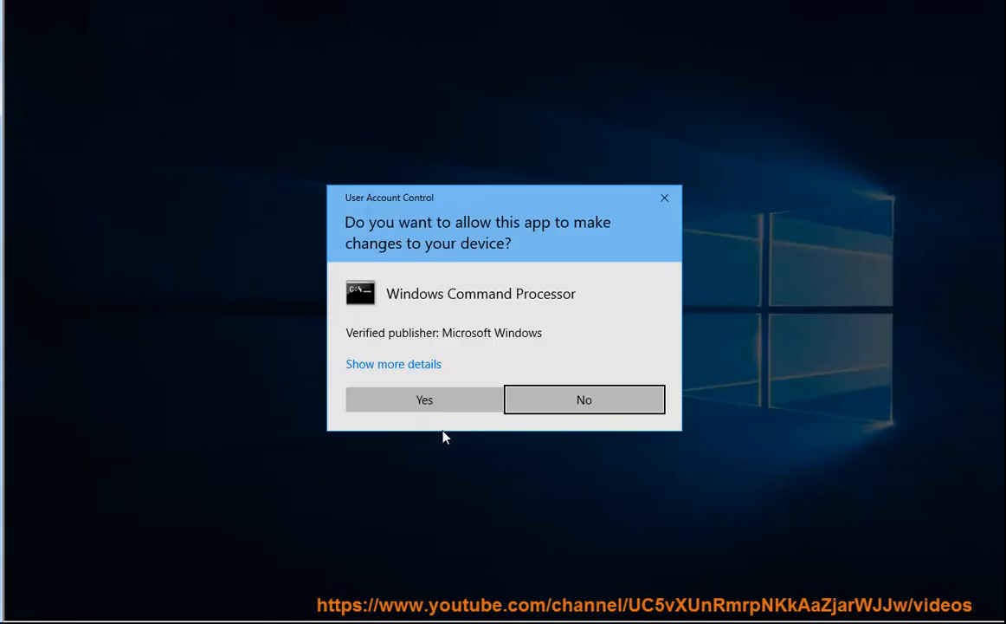
click(422, 398)
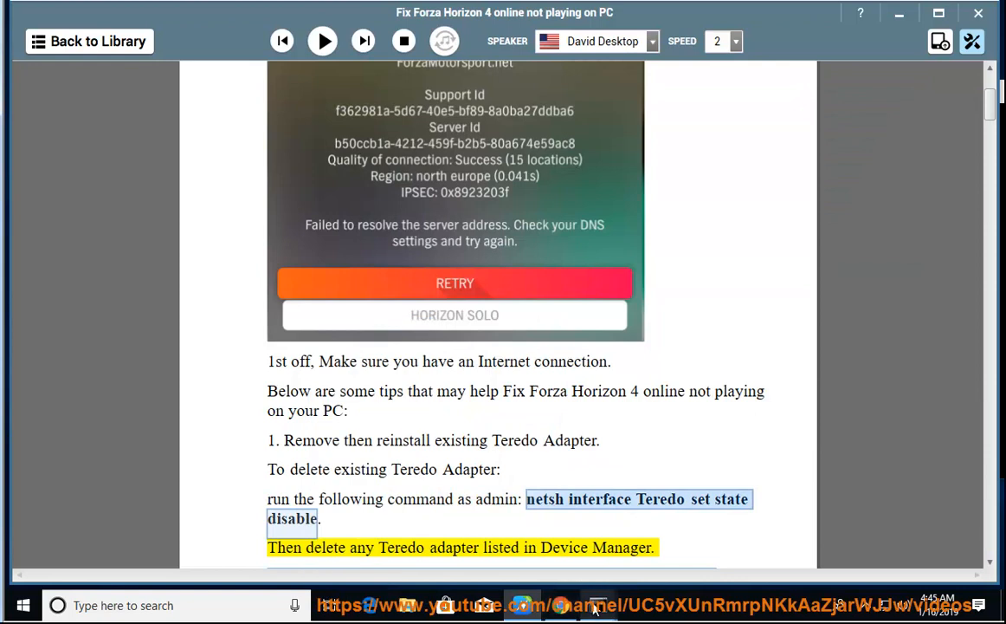
click(597, 604)
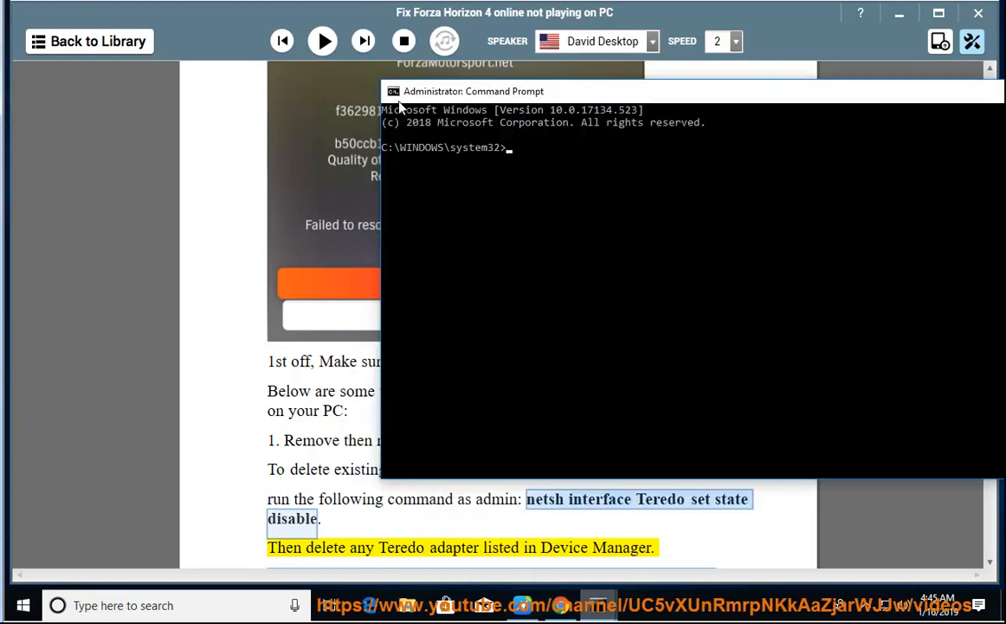
Step: Enter 'netsh interface Teredo set state disable' in the administrator prompt
text(netsh interface Teredo set state disable)
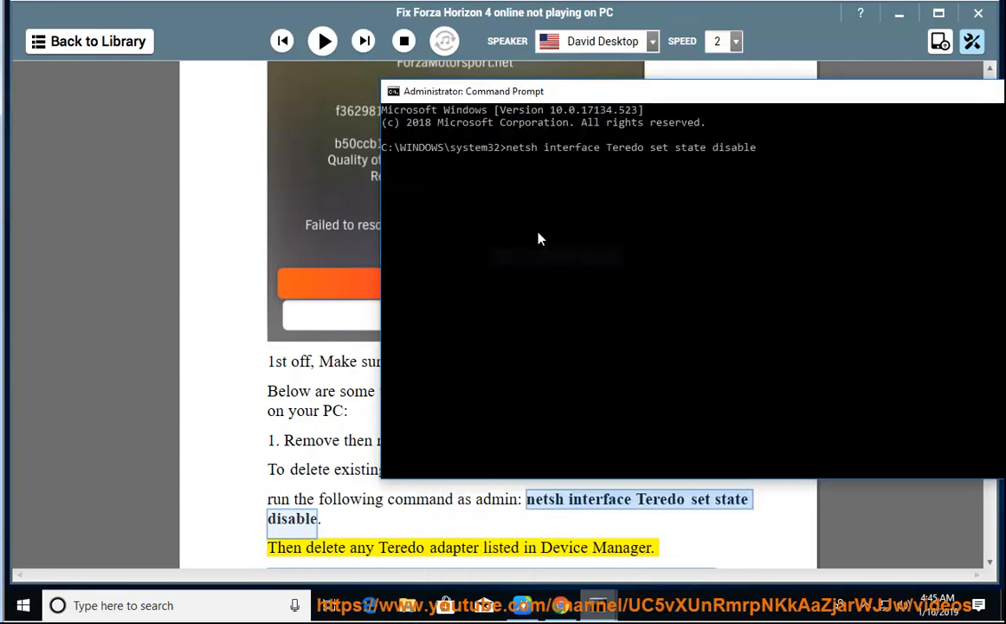
text(NOW)
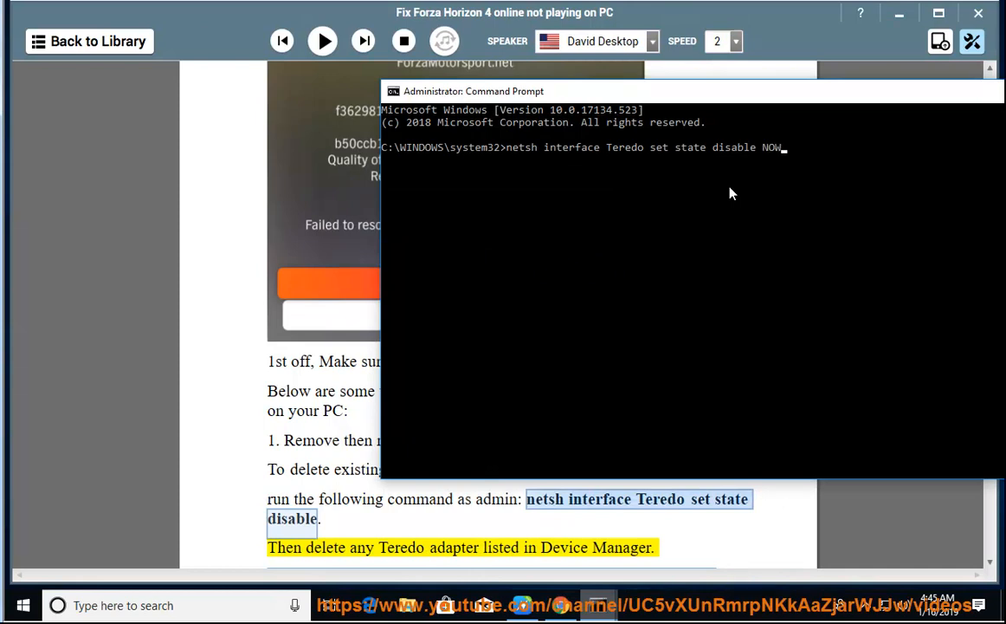
text(PRESS ENT)
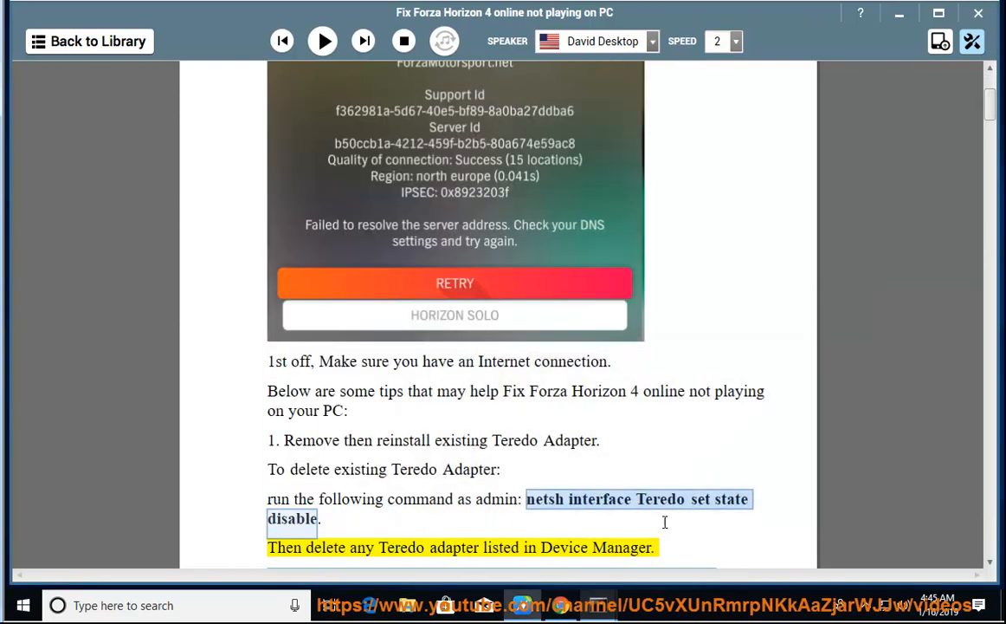
Step: Let the guide read the Device Manager step, then uninstall the network adapter and confirm
click(322, 42)
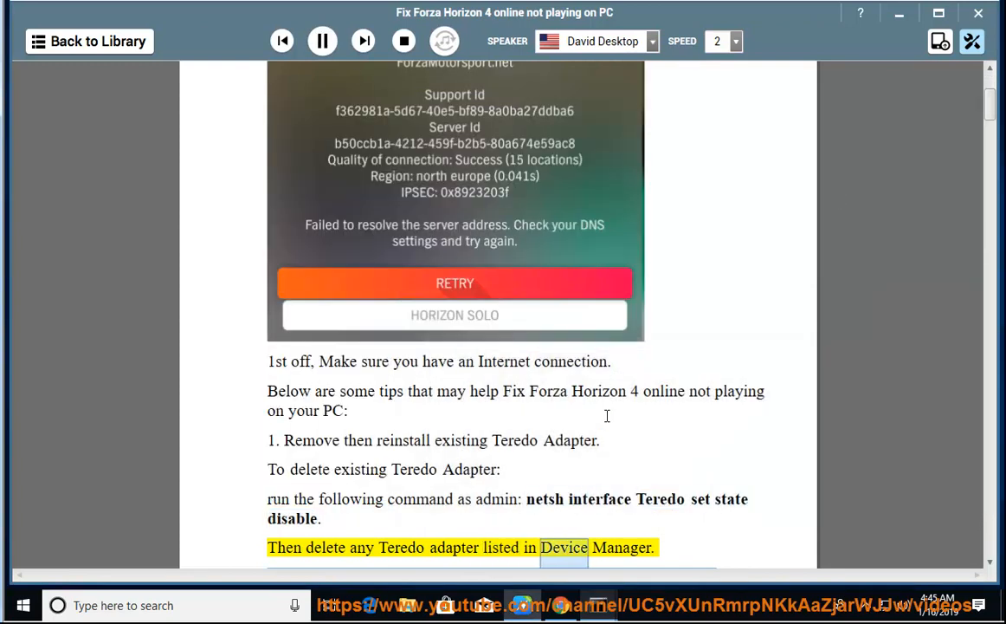
scroll(down, 3)
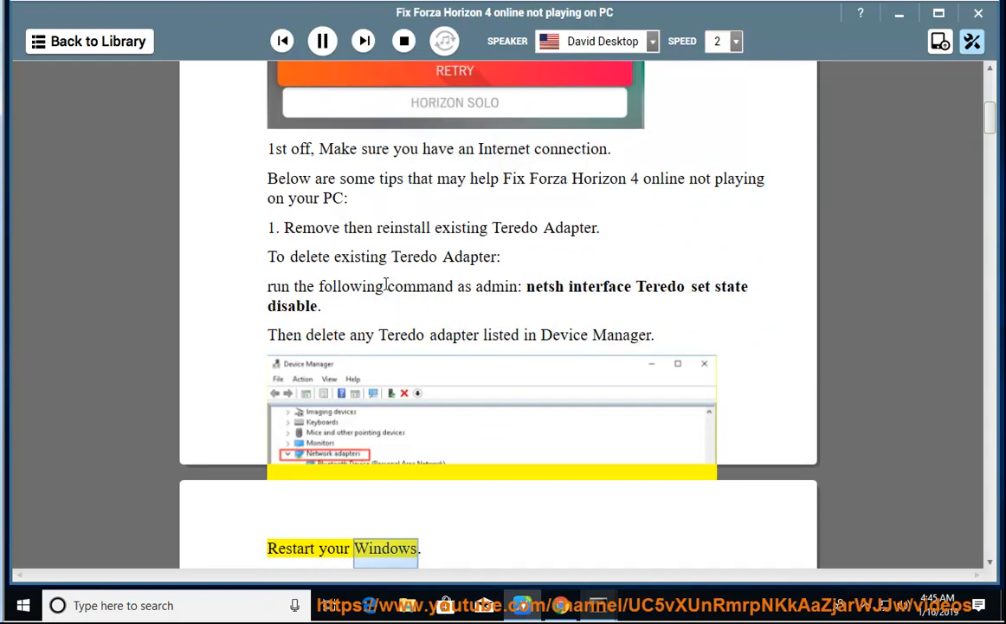
click(321, 42)
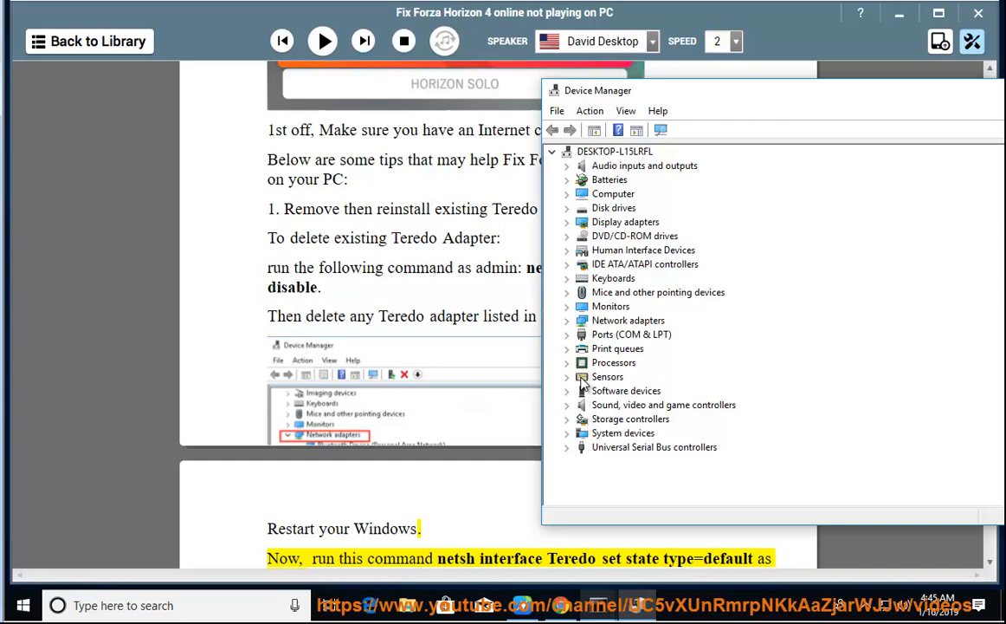
click(566, 319)
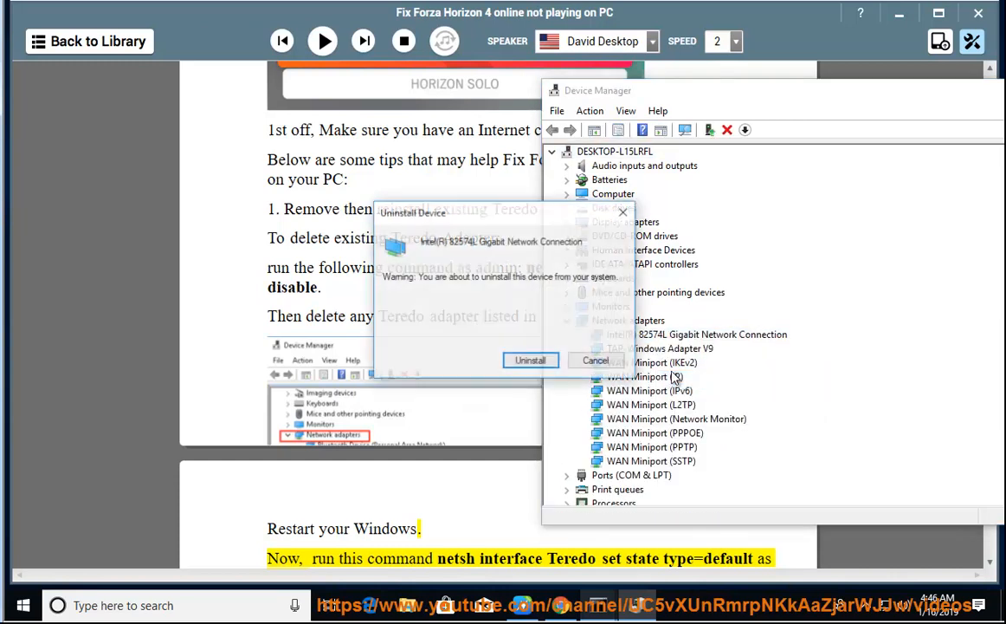
click(594, 360)
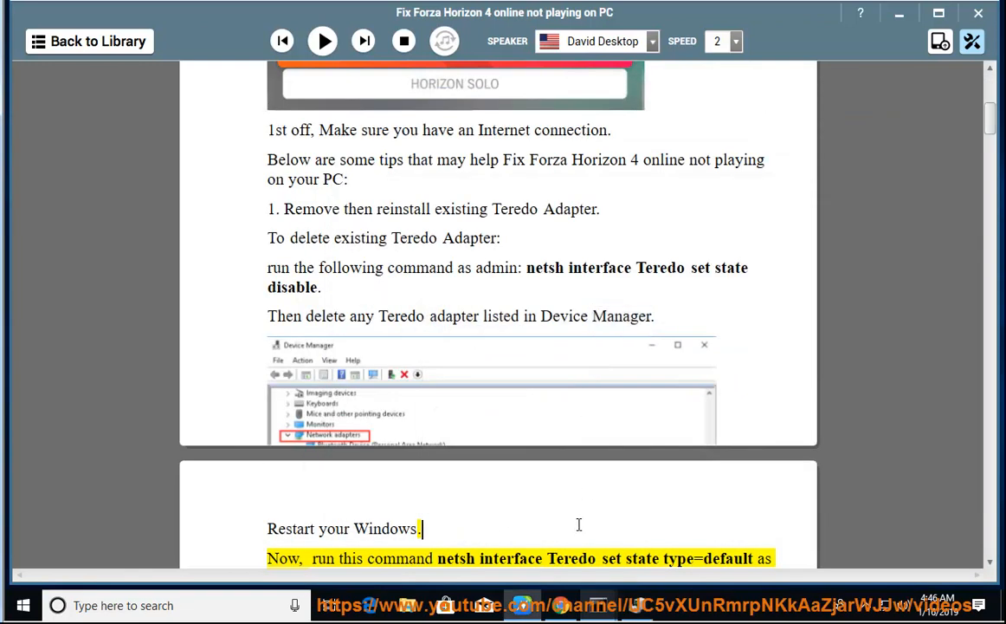
Step: Narrate the Teredo reset and firewall default-policy commands up to the antivirus tip, then pause
click(322, 41)
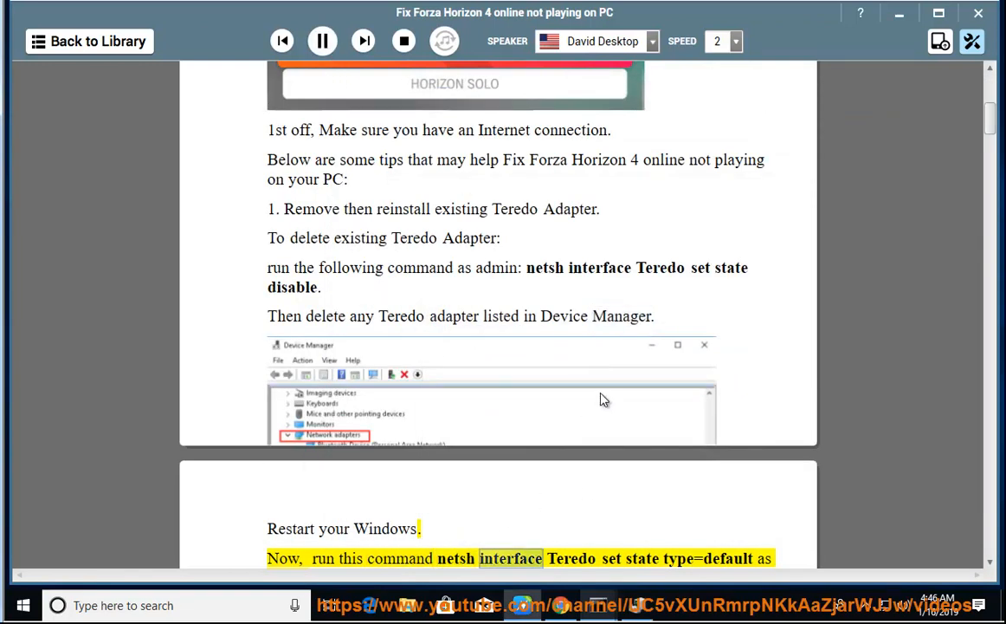
scroll(up, 3)
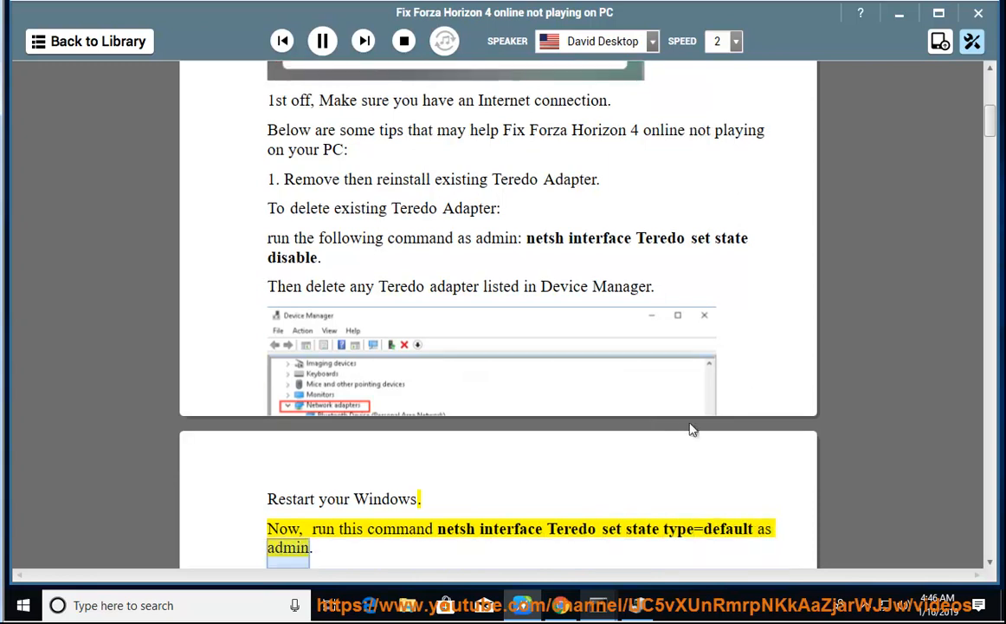
scroll(up, 3)
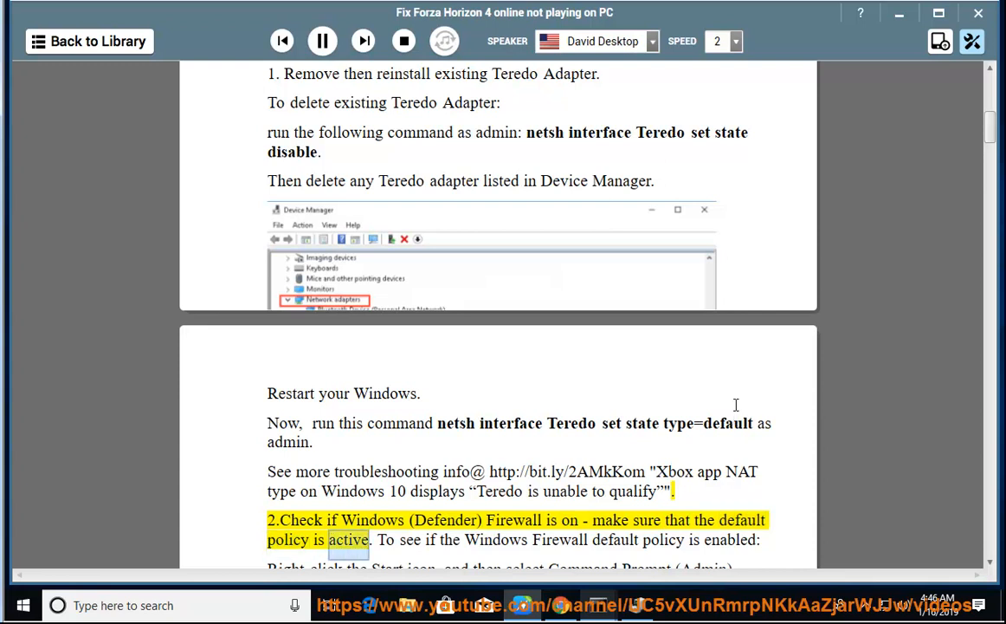
scroll(down, 3)
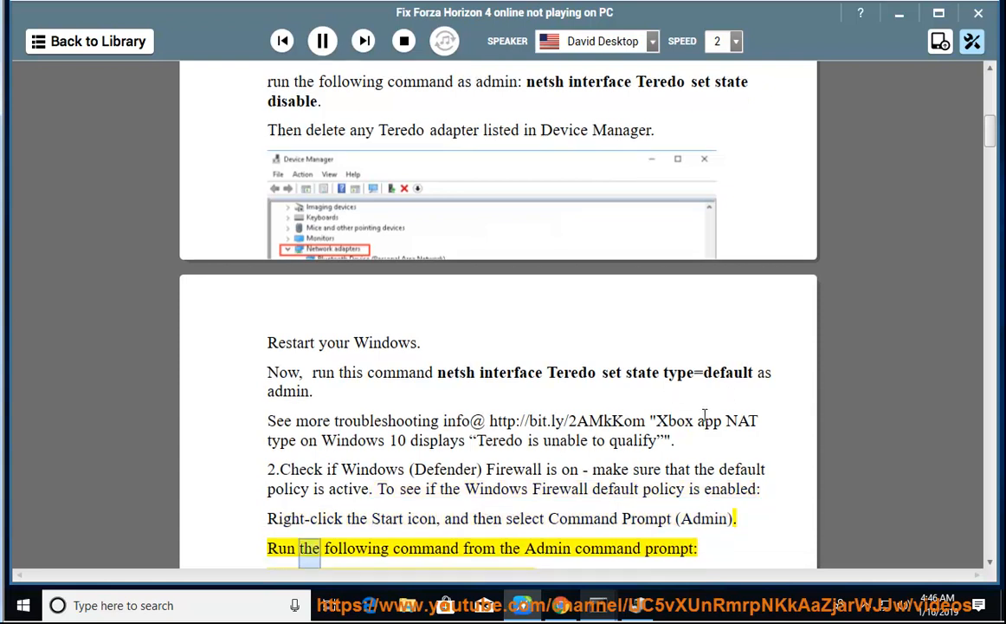
scroll(down, 3)
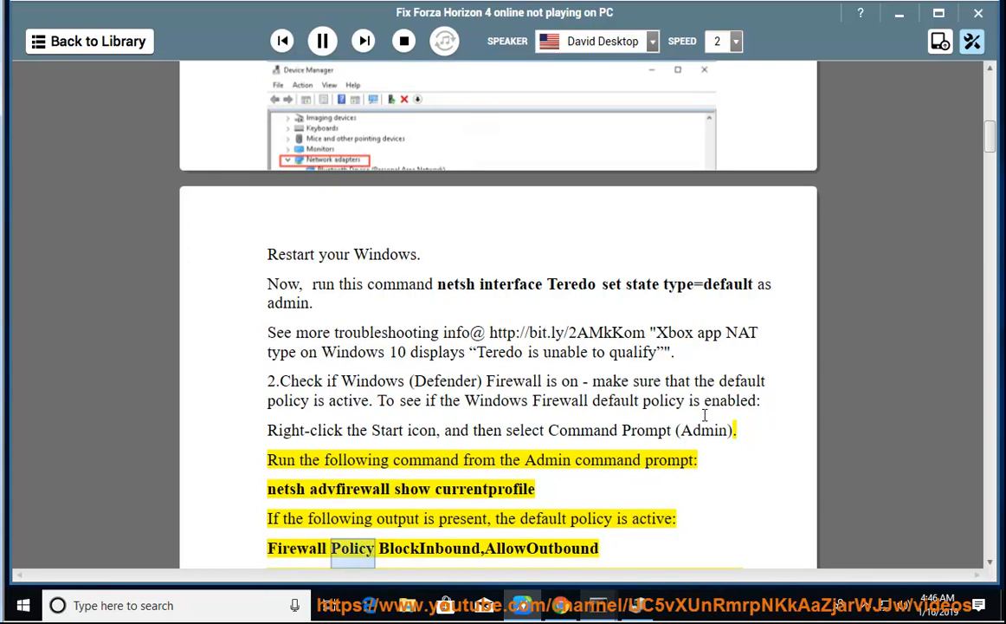
scroll(up, 3)
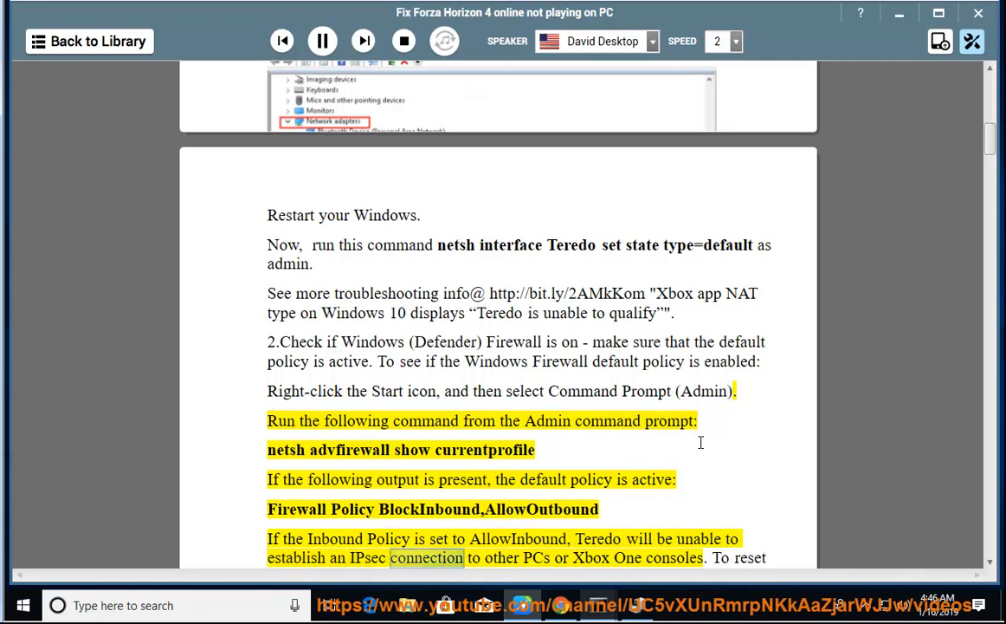
scroll(down, 3)
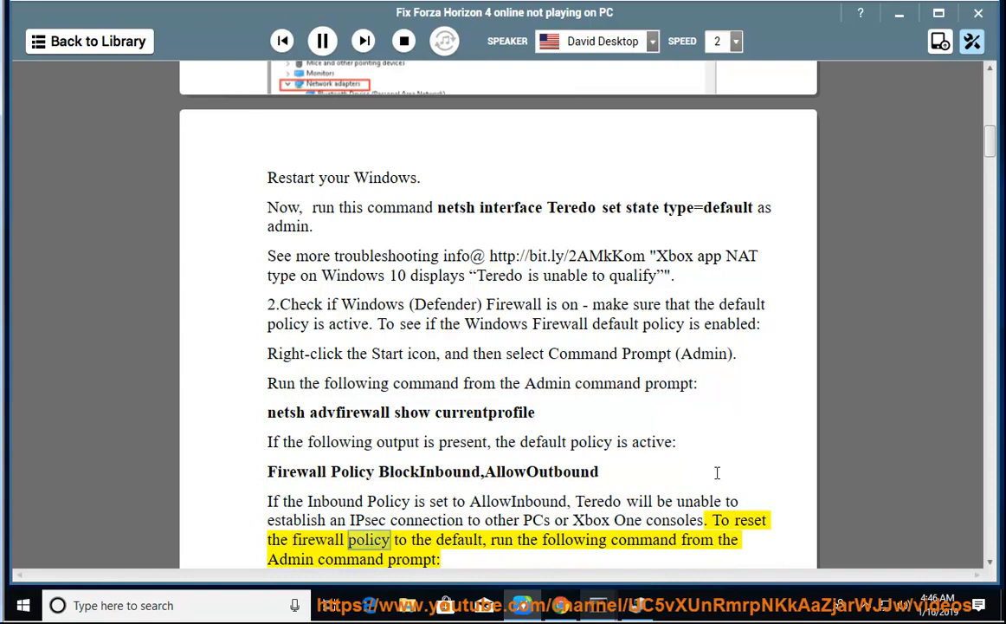
scroll(down, 3)
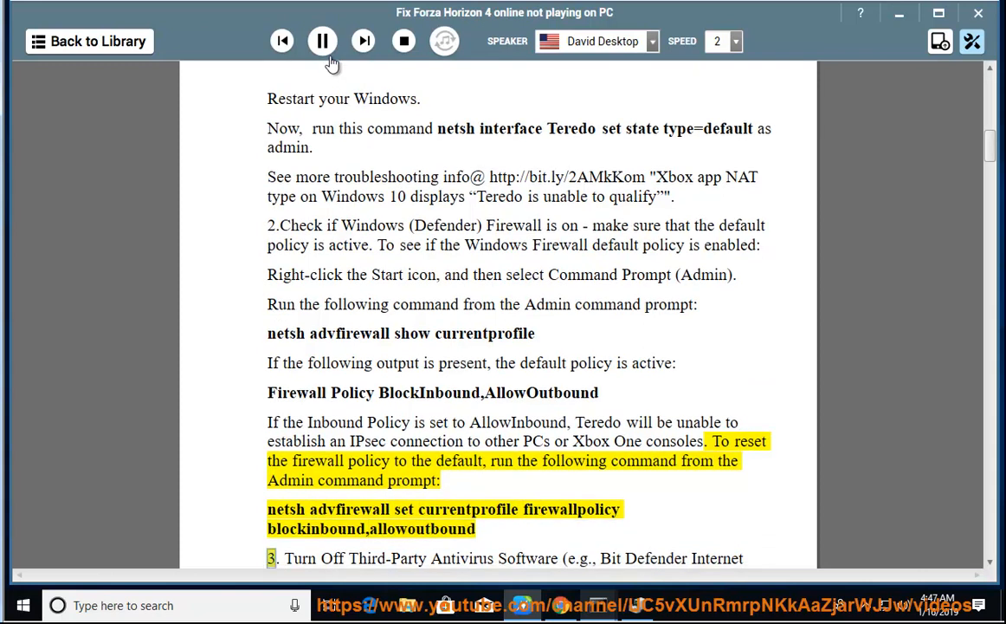
click(322, 41)
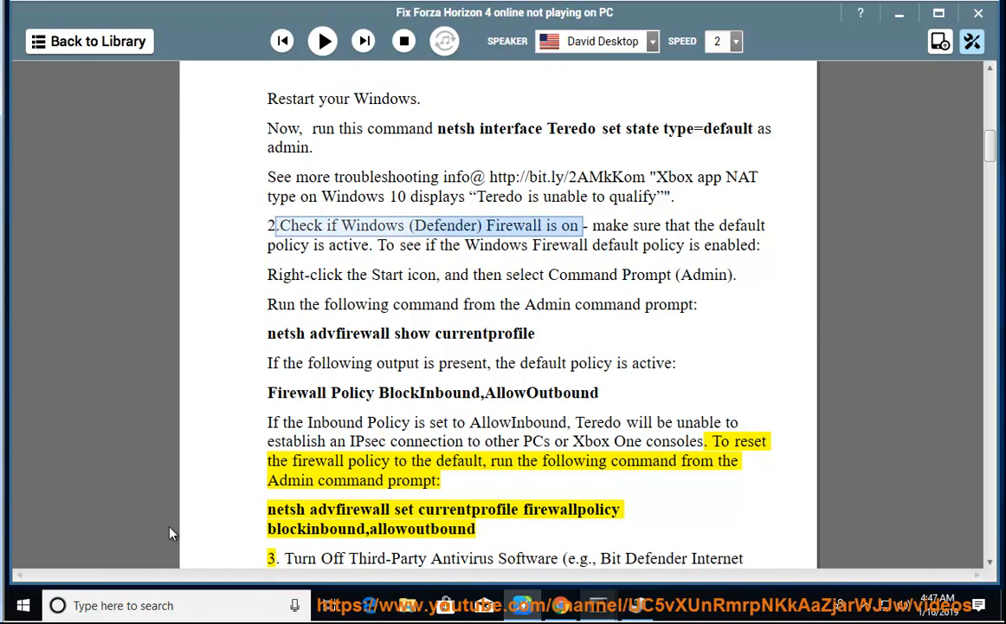
Step: Check in Windows Defender Firewall that it is On for private networks, then close it
text(FIREW)
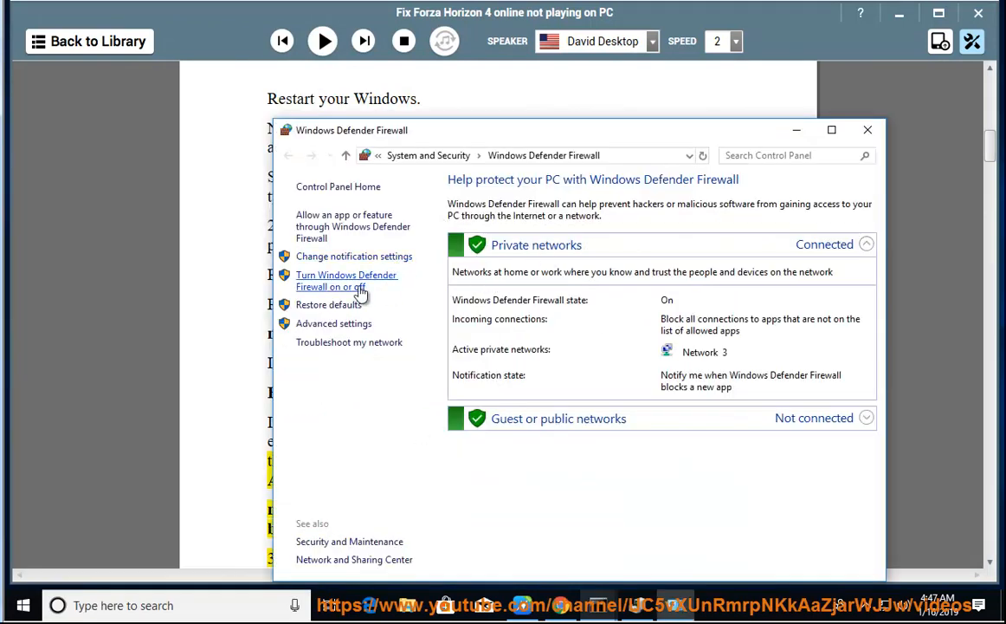
click(346, 280)
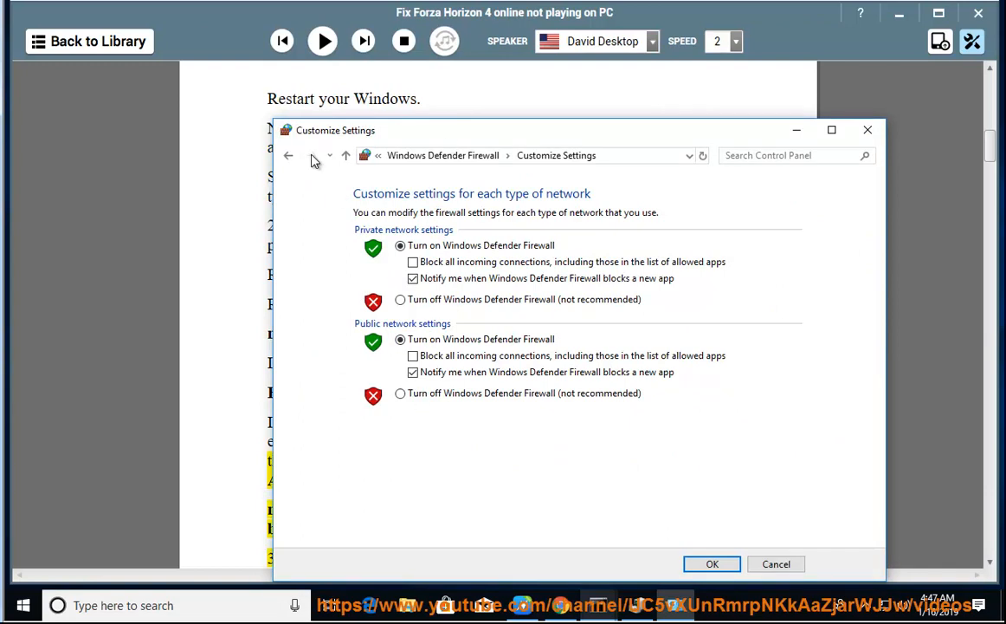
click(289, 156)
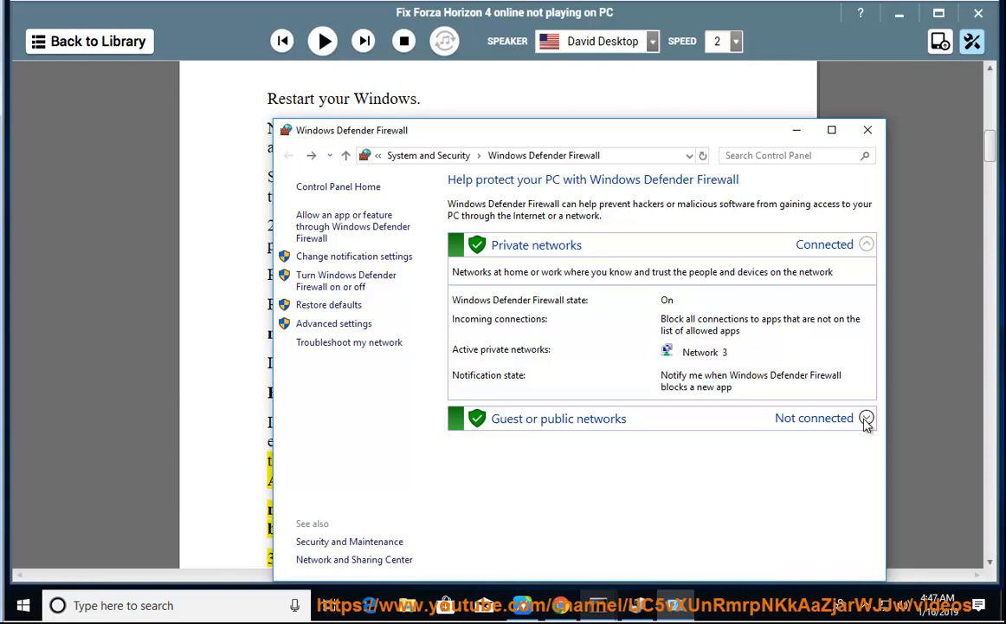
mouse_move(728, 357)
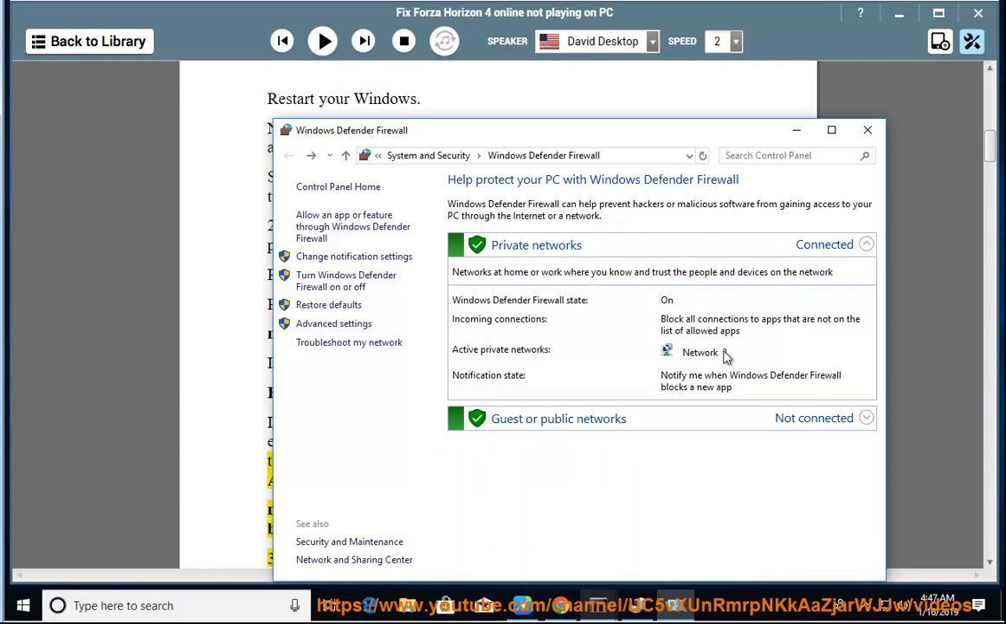
click(868, 130)
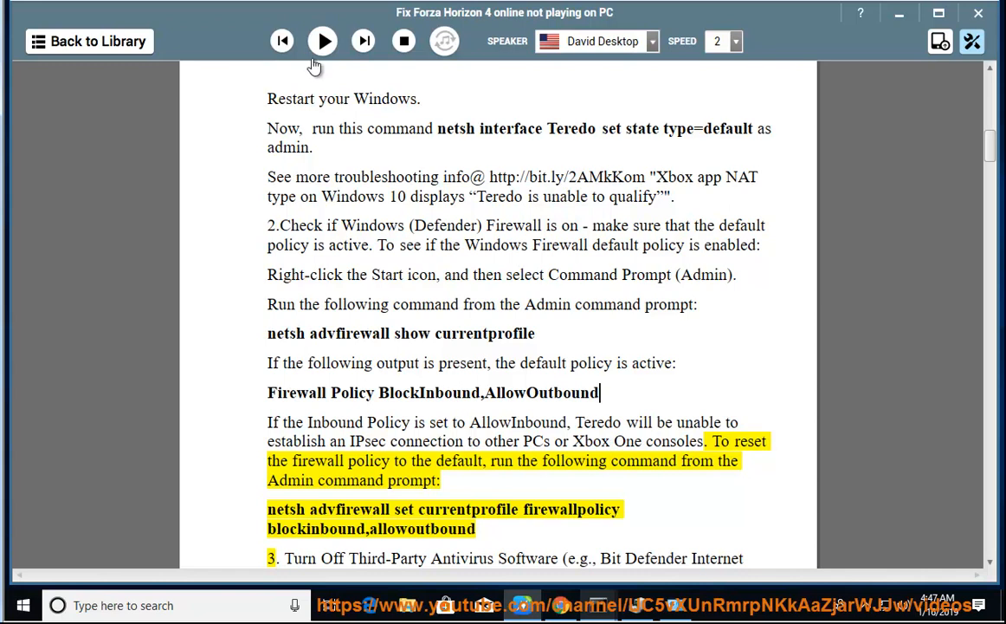
Step: Narrate step 3 on antivirus and the clean-boot note, then pause the reading
click(322, 41)
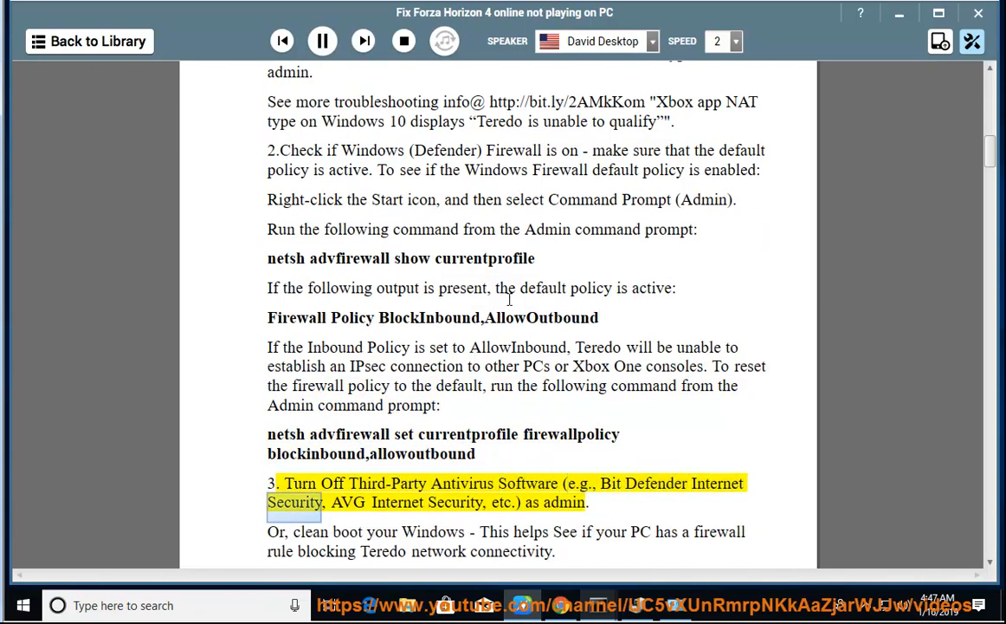
double_click(454, 502)
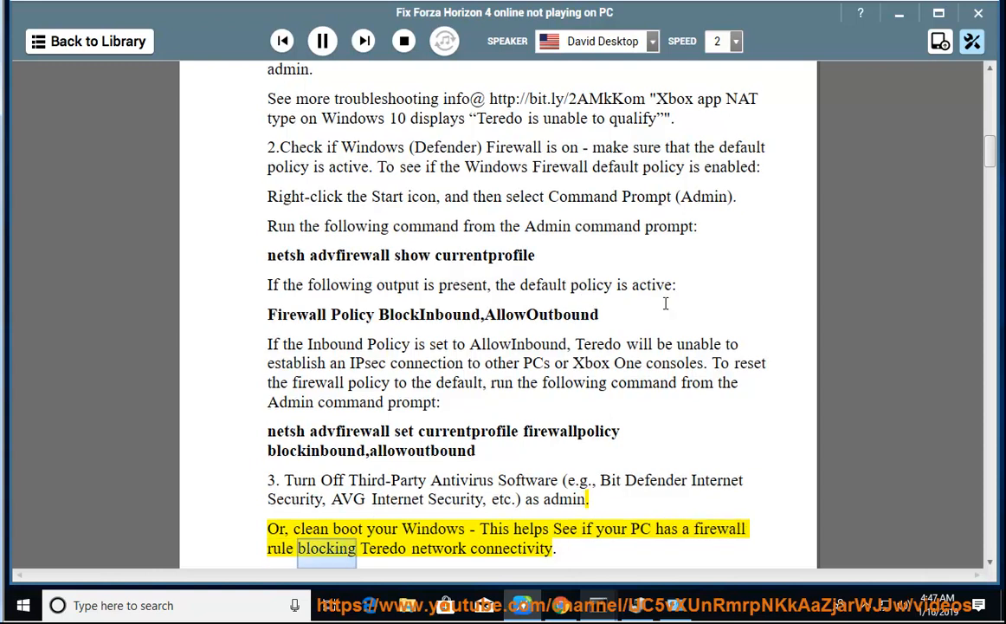
click(322, 42)
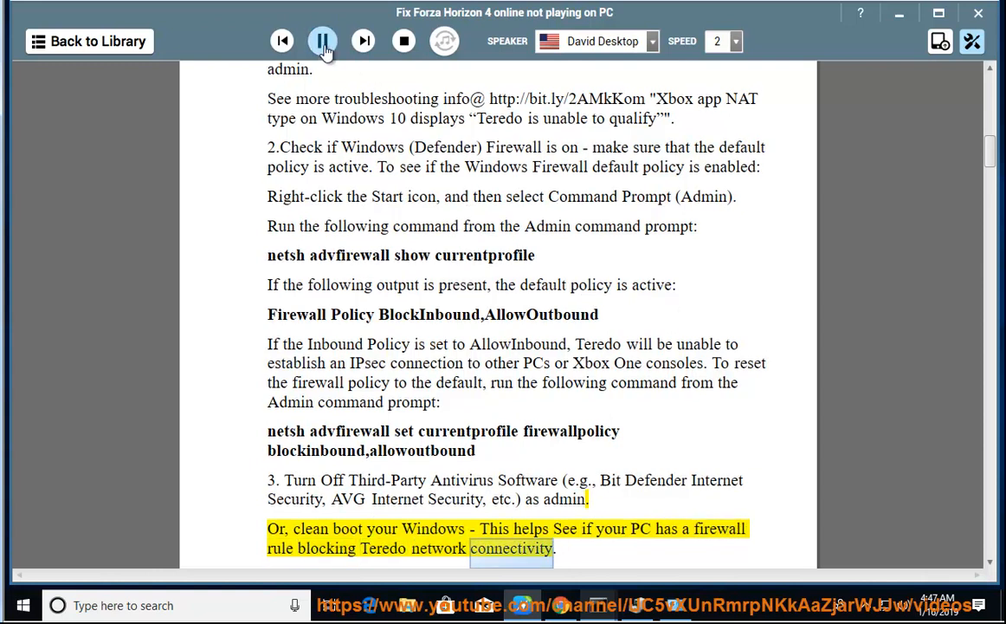
click(323, 42)
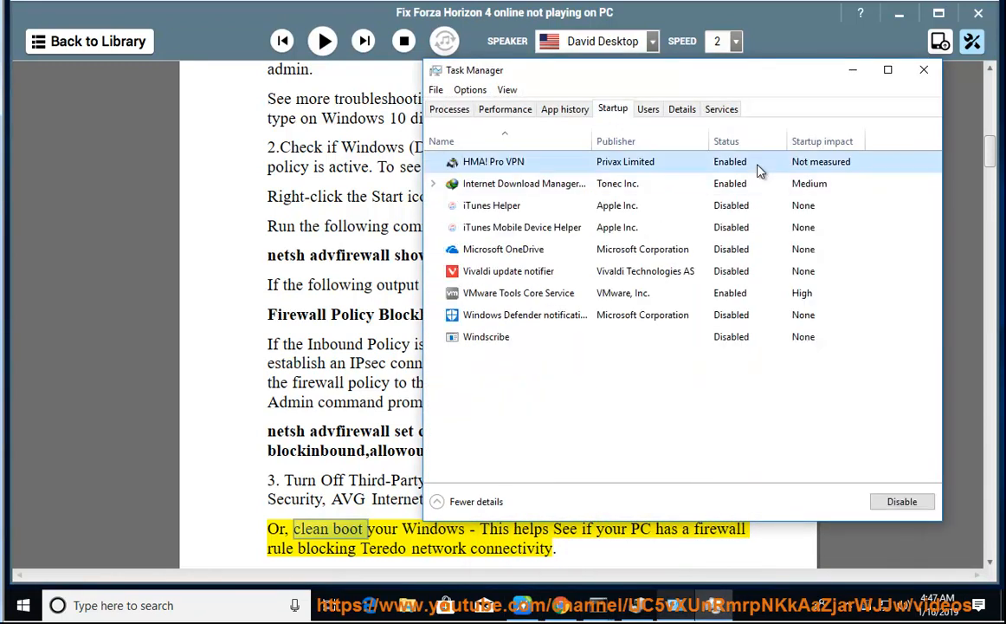
Step: Disable HMA! Pro VPN in Task Manager's Startup tab
click(900, 500)
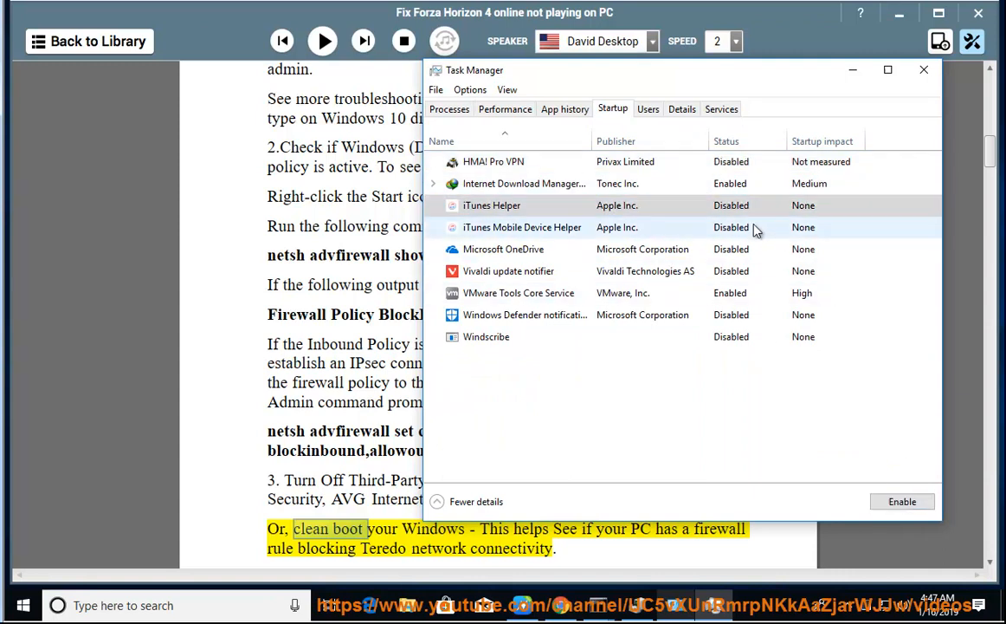
click(523, 184)
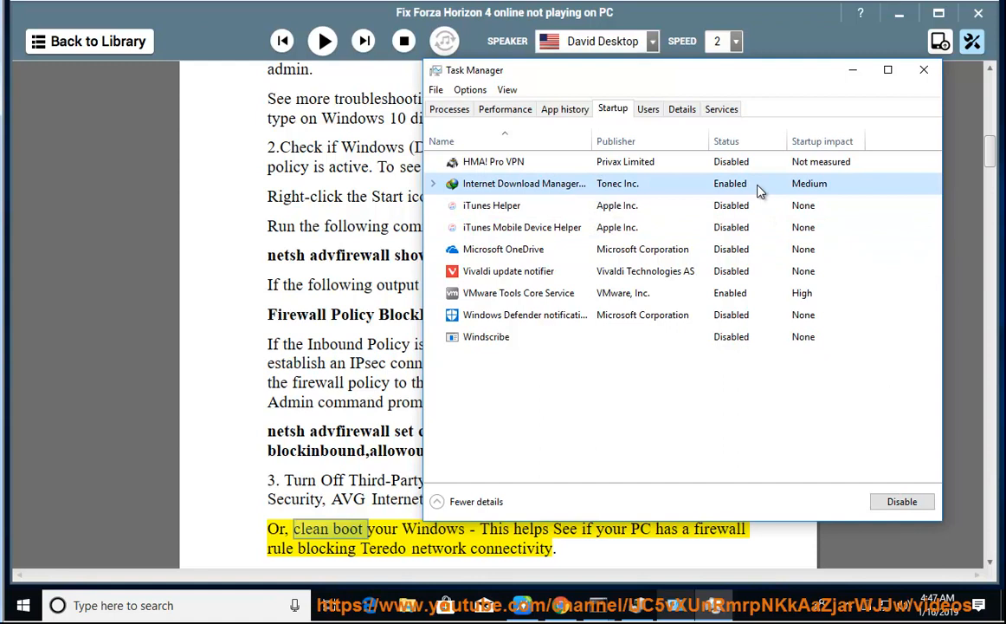
click(518, 292)
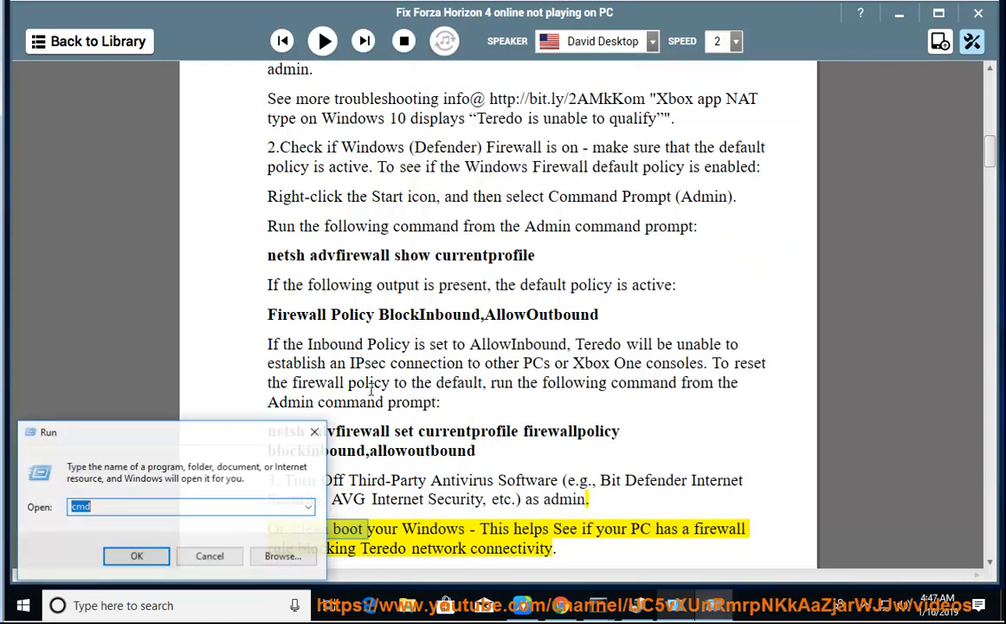
Step: Run msconfig, hide Microsoft services, disable all remaining services and apply
click(308, 505)
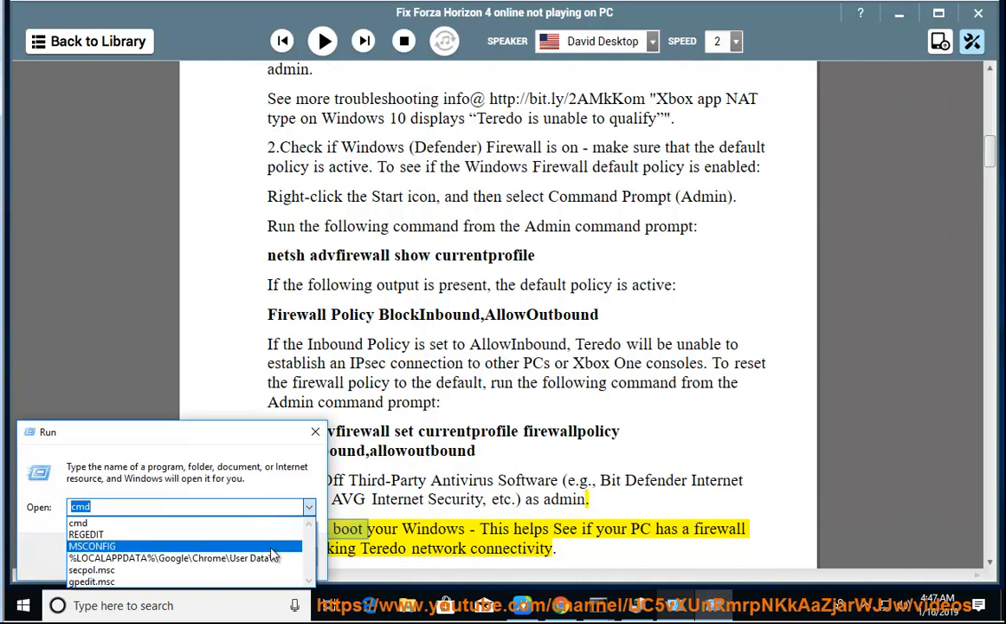
click(315, 431)
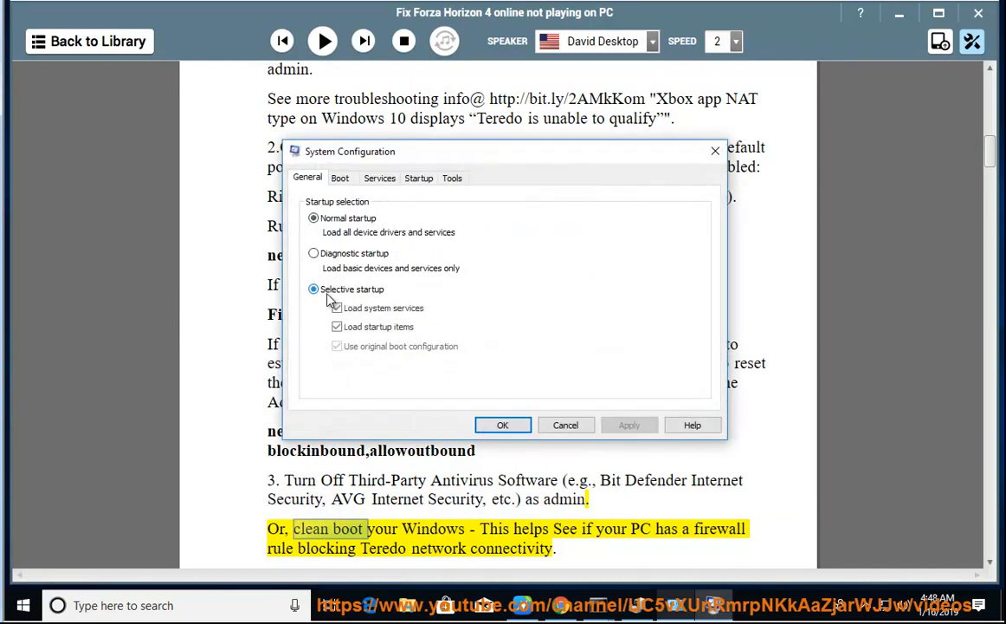
click(419, 177)
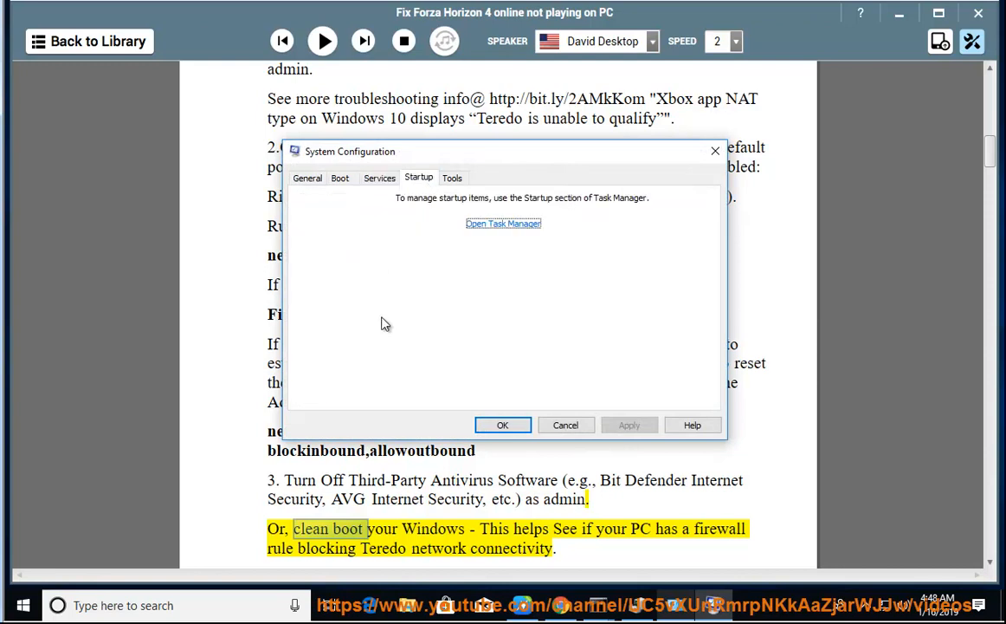
click(379, 176)
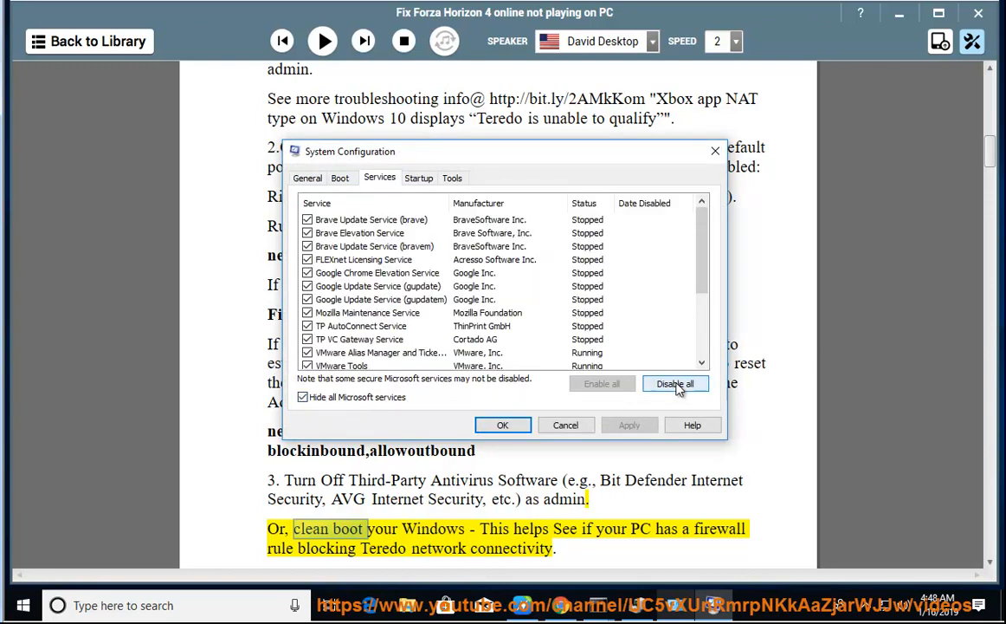
click(676, 384)
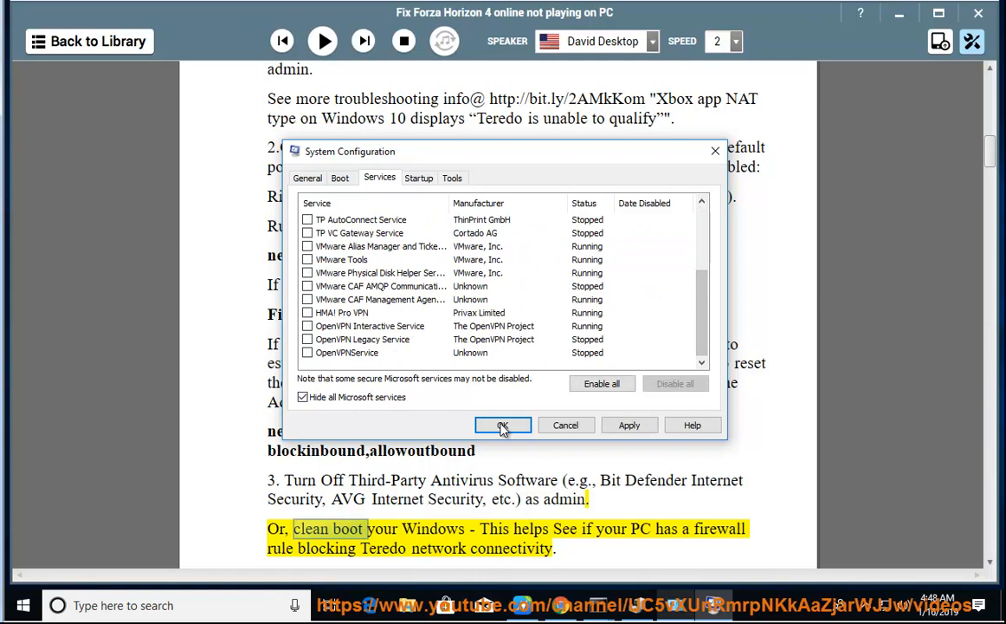
click(502, 424)
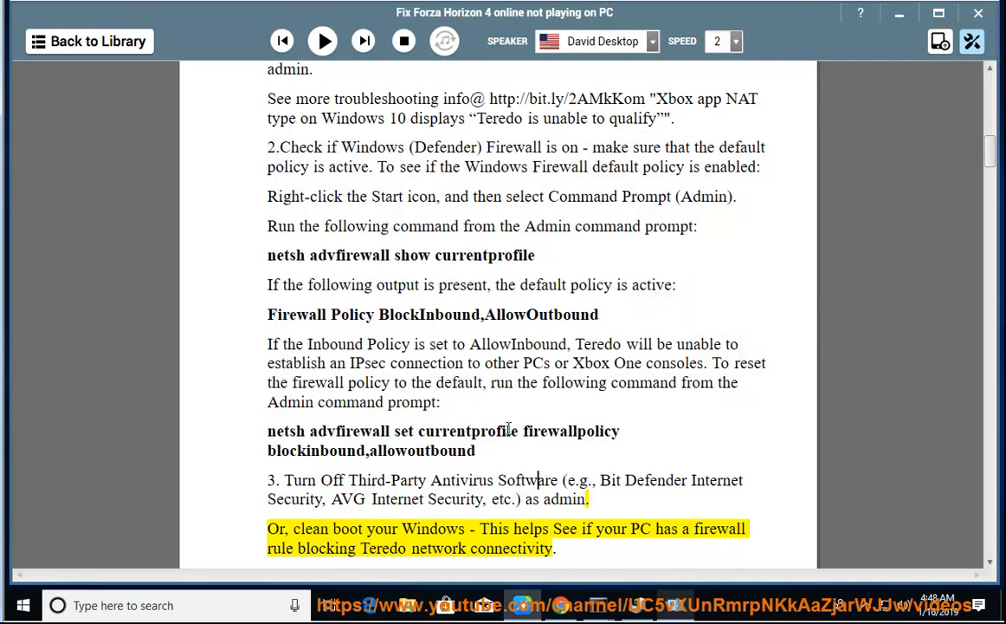
Step: Narrate the firewall Teredo rule check and VPN uninstall tip, then pause
click(322, 42)
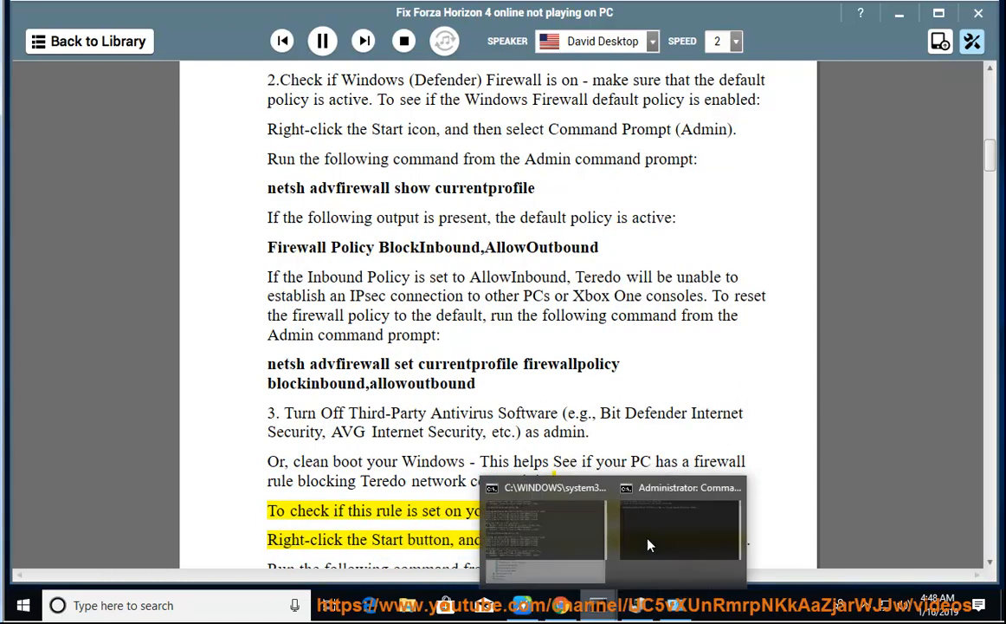
click(679, 533)
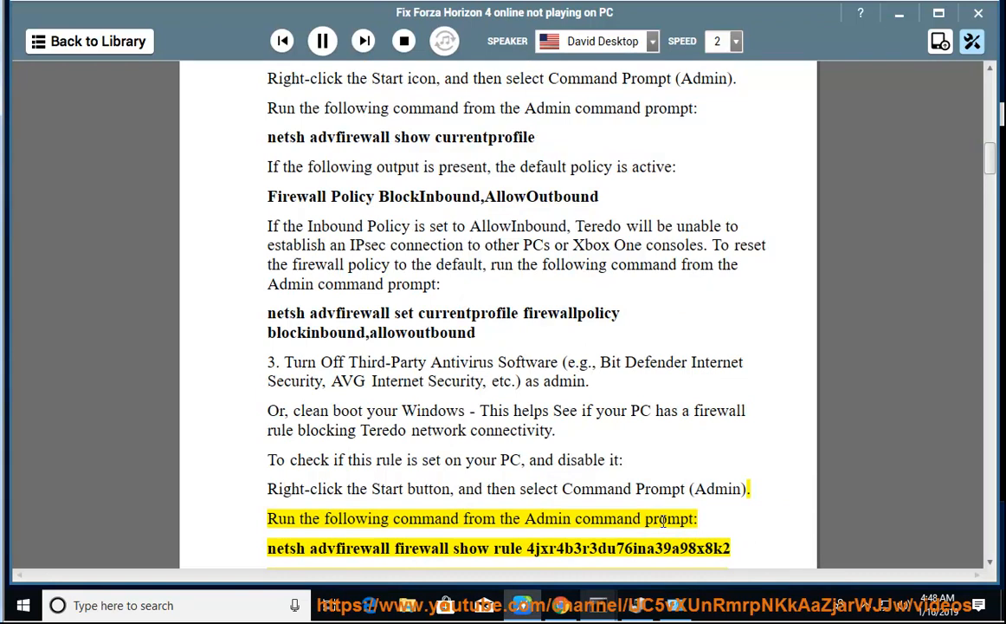
scroll(down, 3)
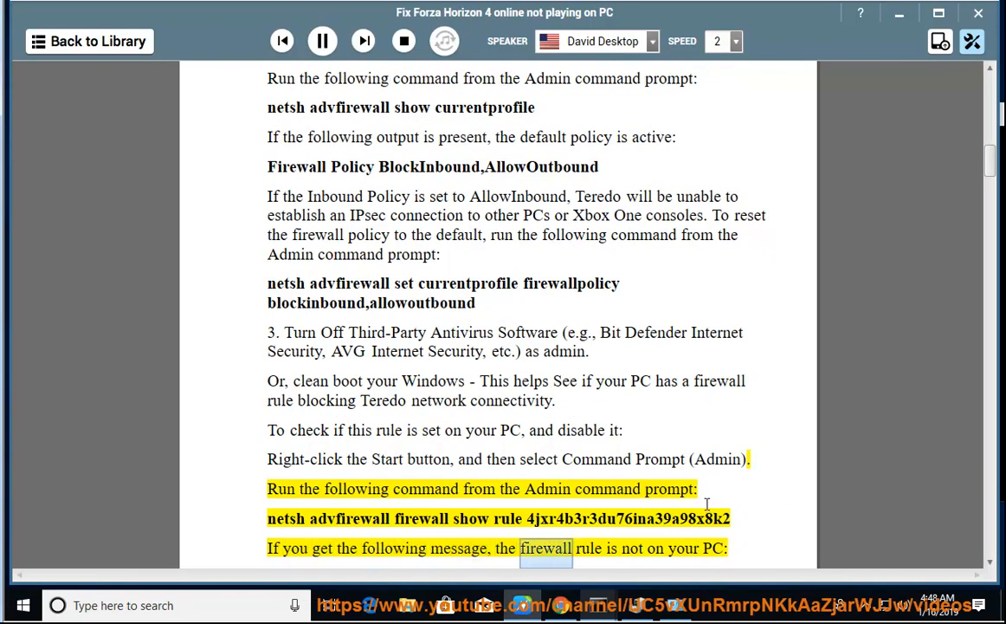
scroll(down, 3)
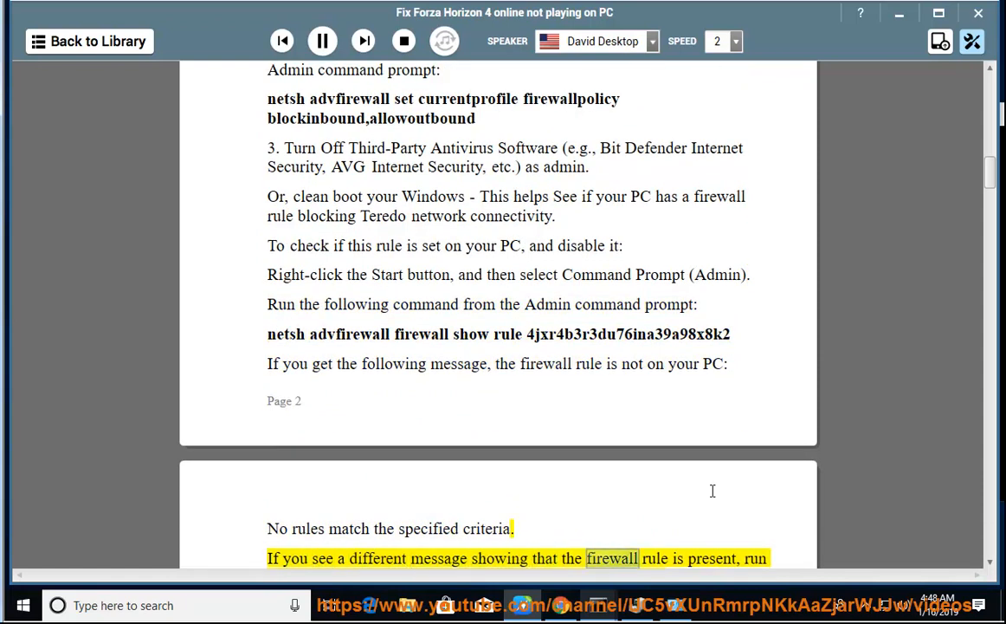
scroll(down, 3)
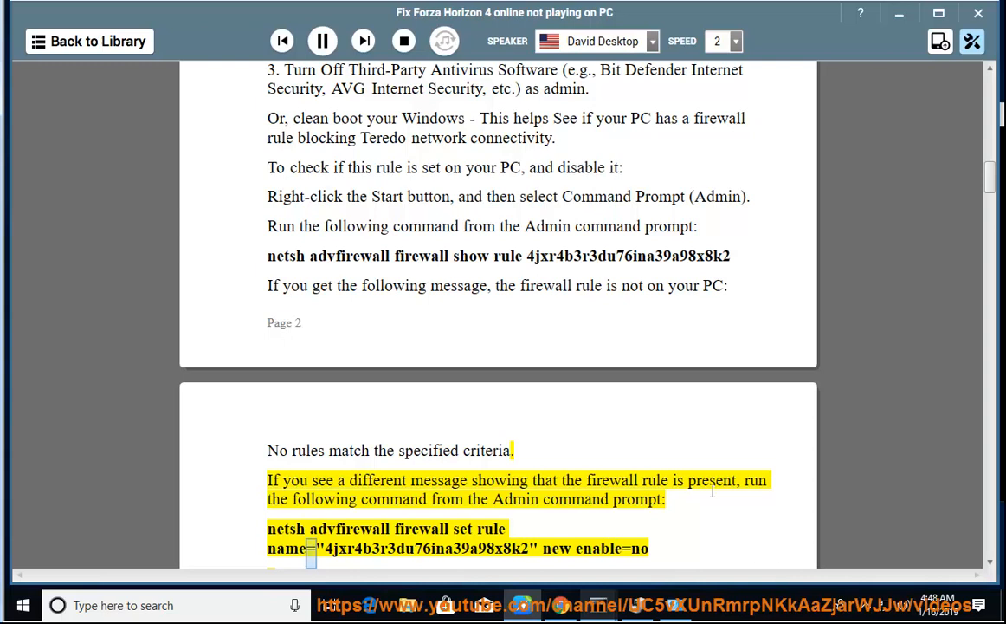
double_click(426, 547)
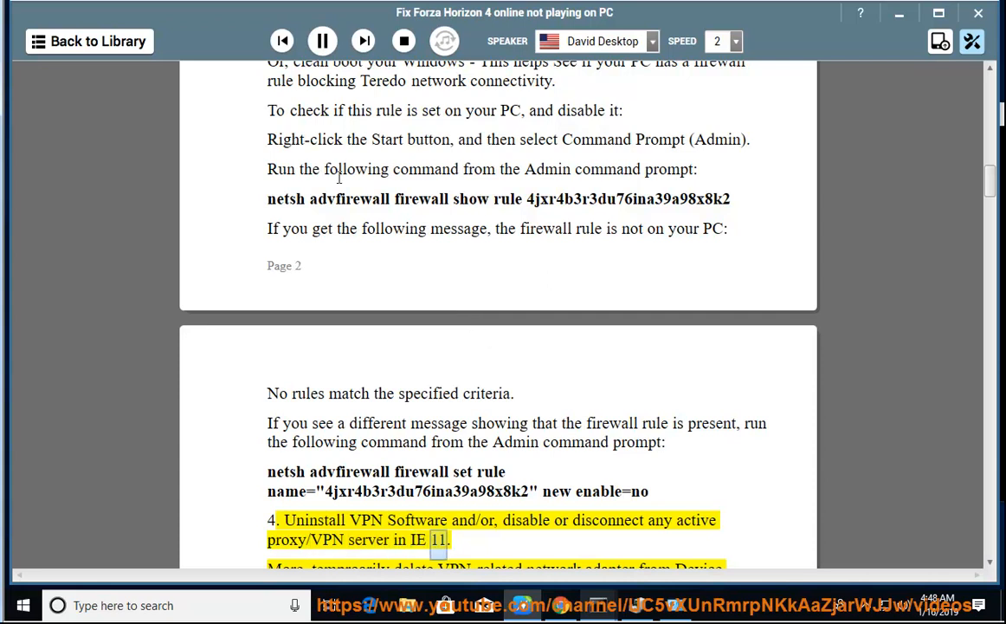
click(321, 40)
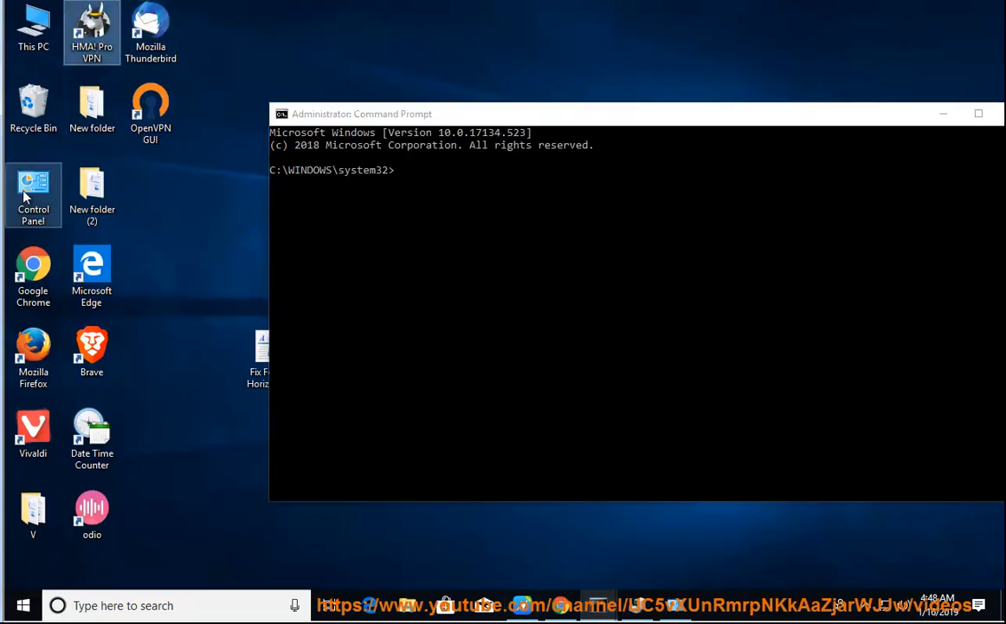
Step: Search 'hma' in Settings Apps & features to find HMA! Pro VPN, then return to the guide
click(12, 605)
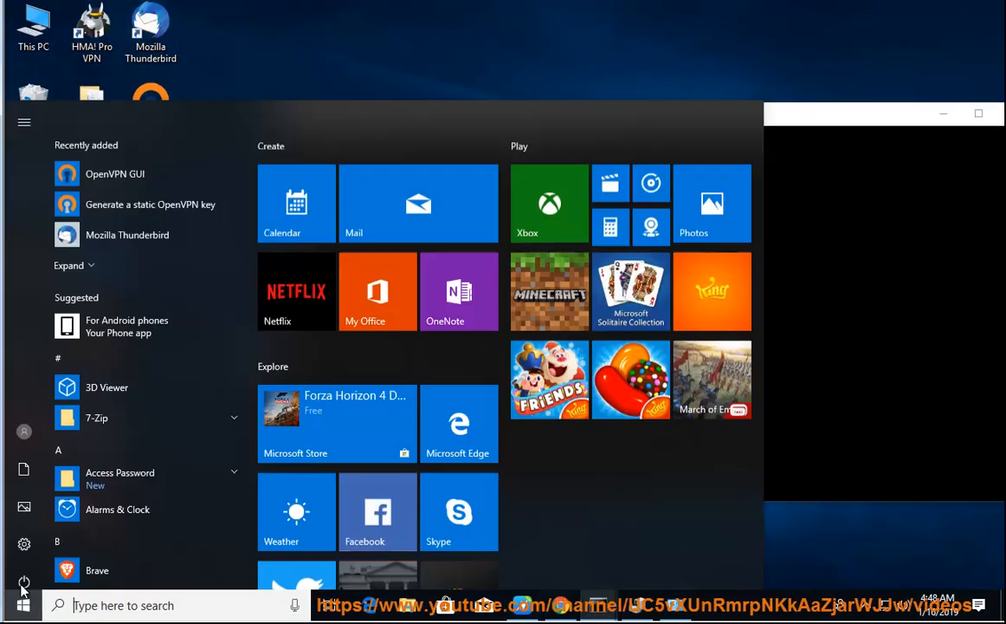
click(24, 544)
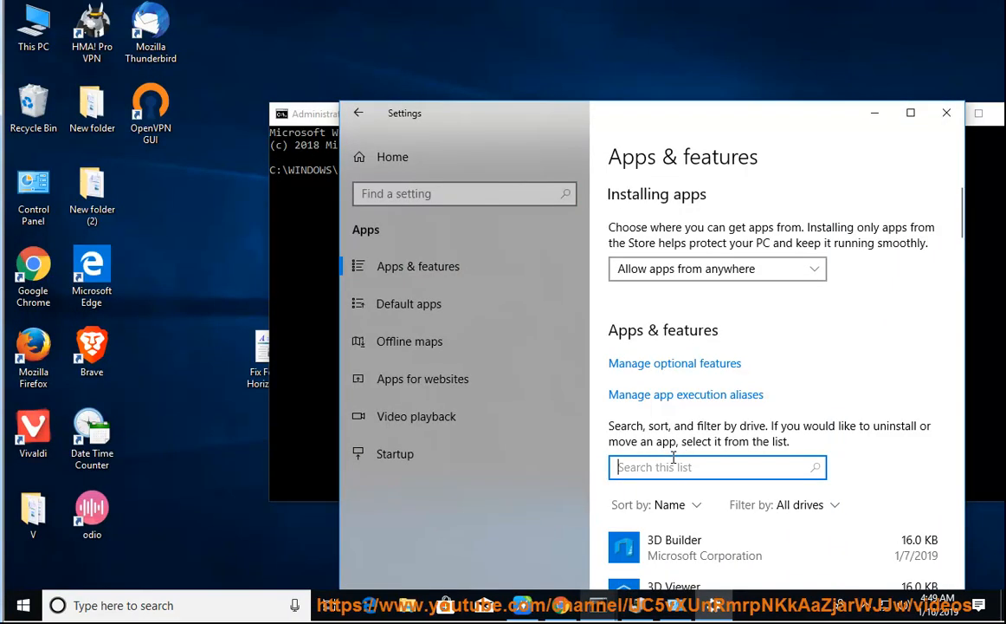
text(hma)
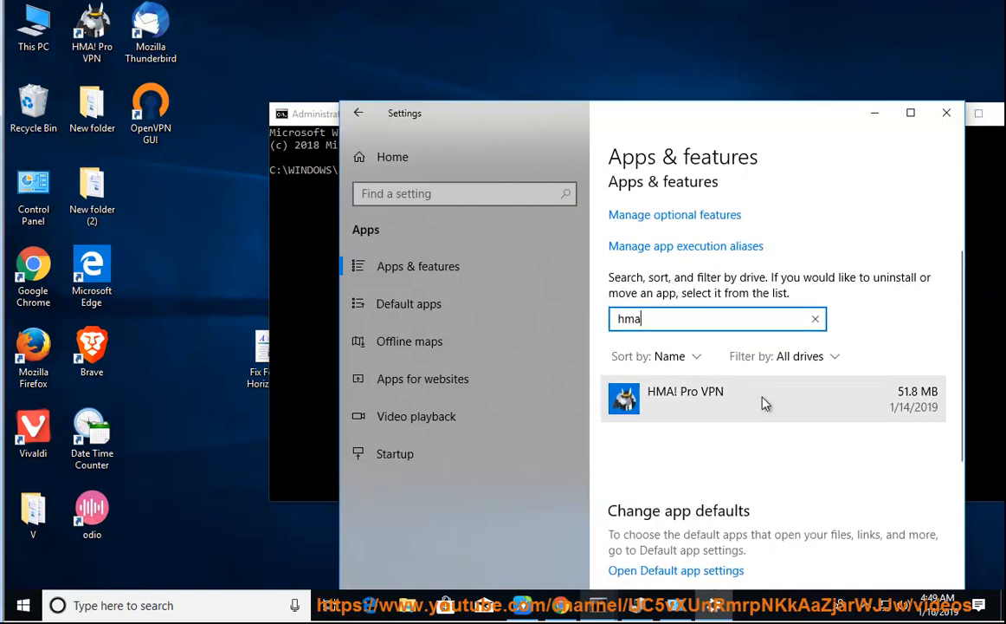
click(762, 401)
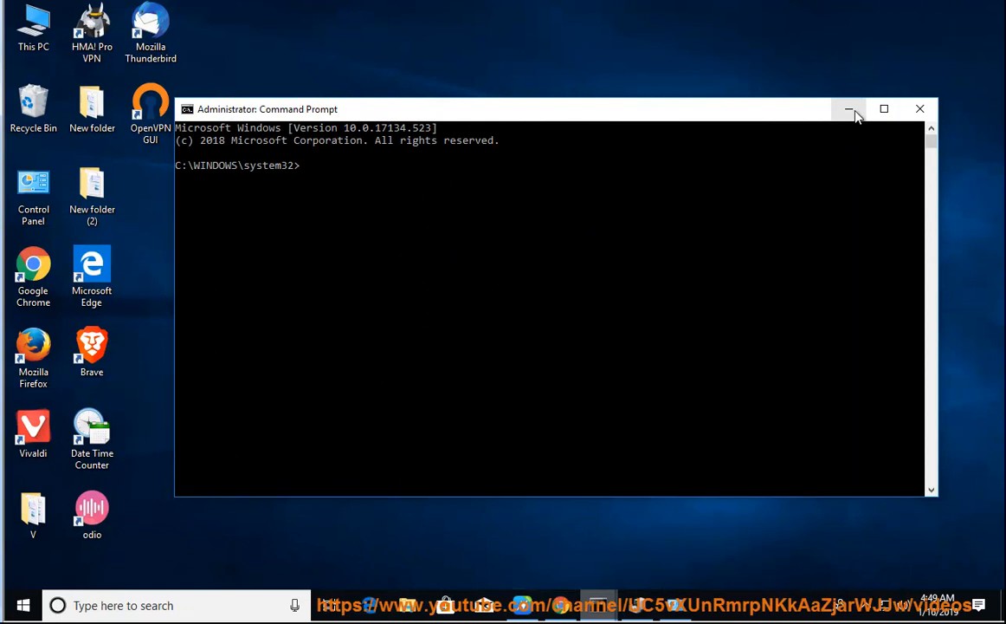
click(848, 107)
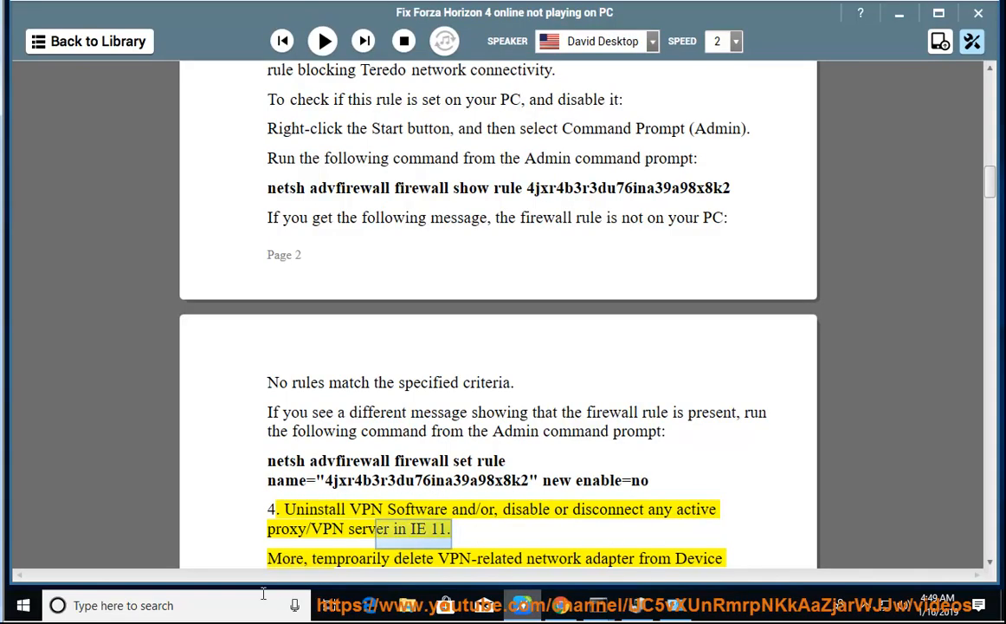
Step: Review Internet Explorer's LAN proxy settings, cancel the proxy change and close IE
text(ie)
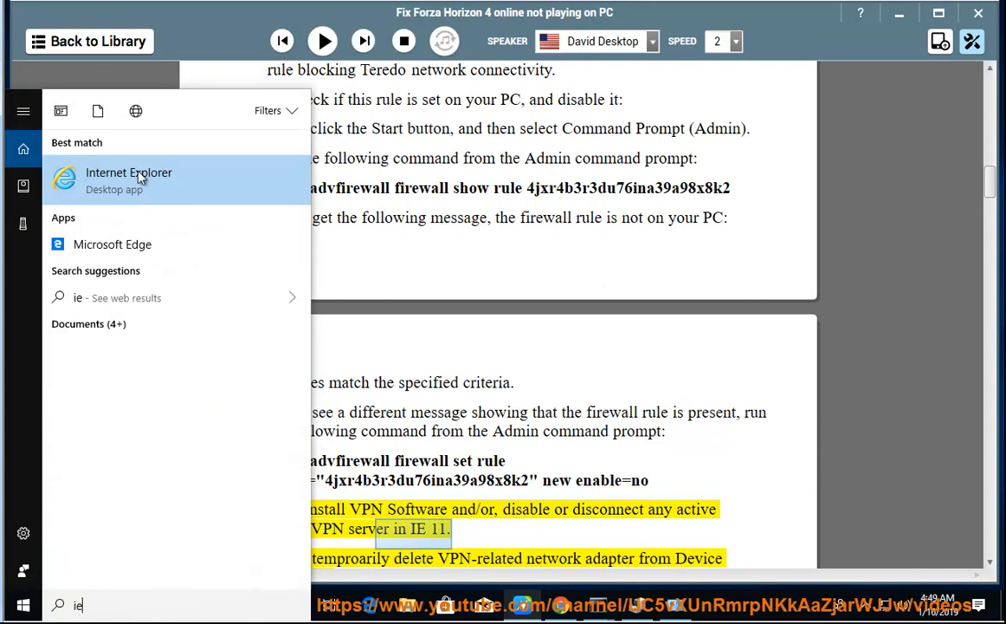
click(129, 178)
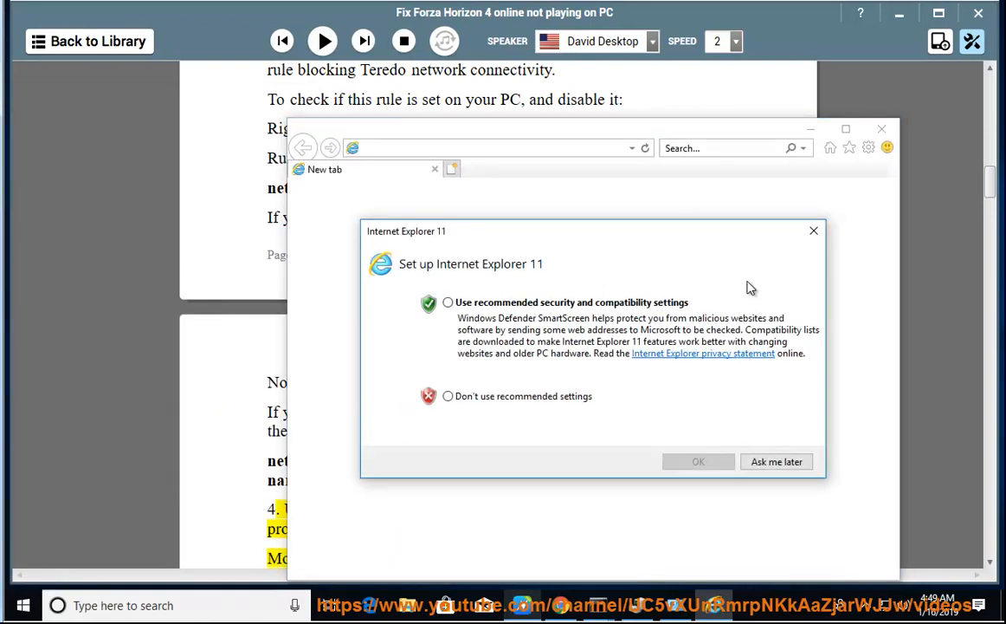
click(868, 148)
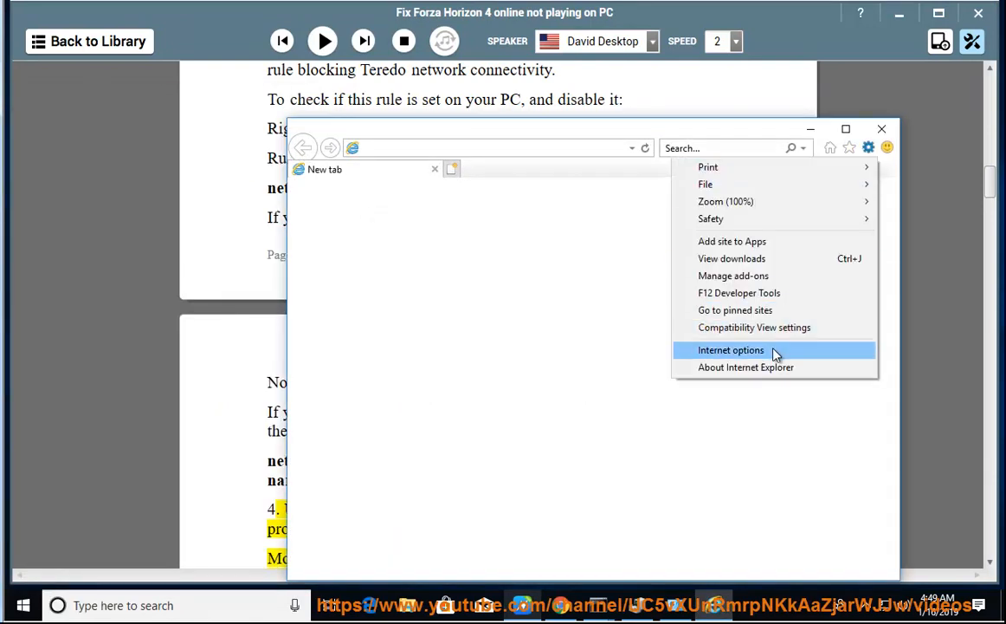
click(731, 349)
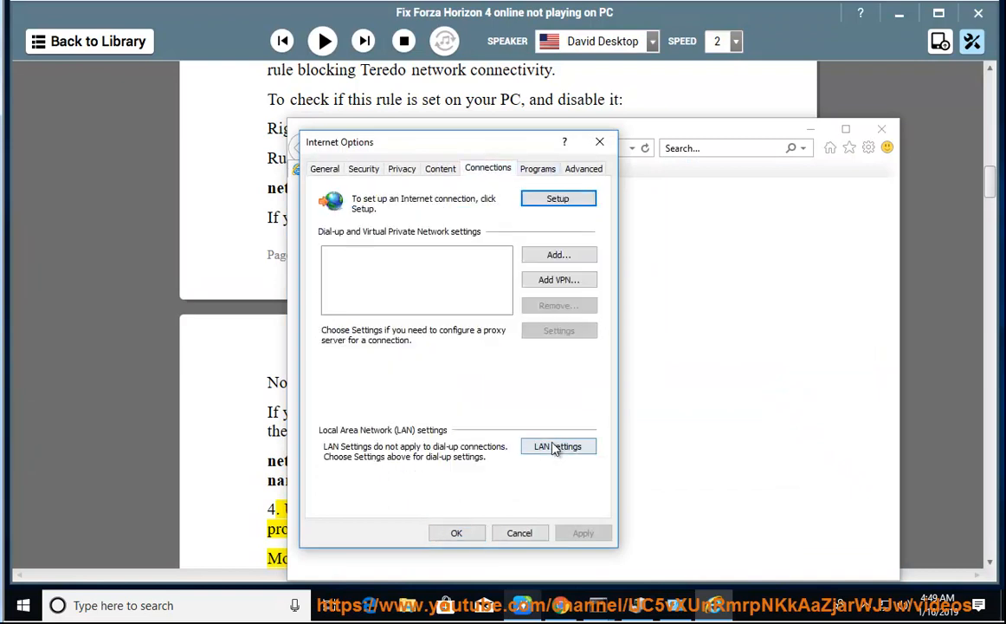
click(557, 445)
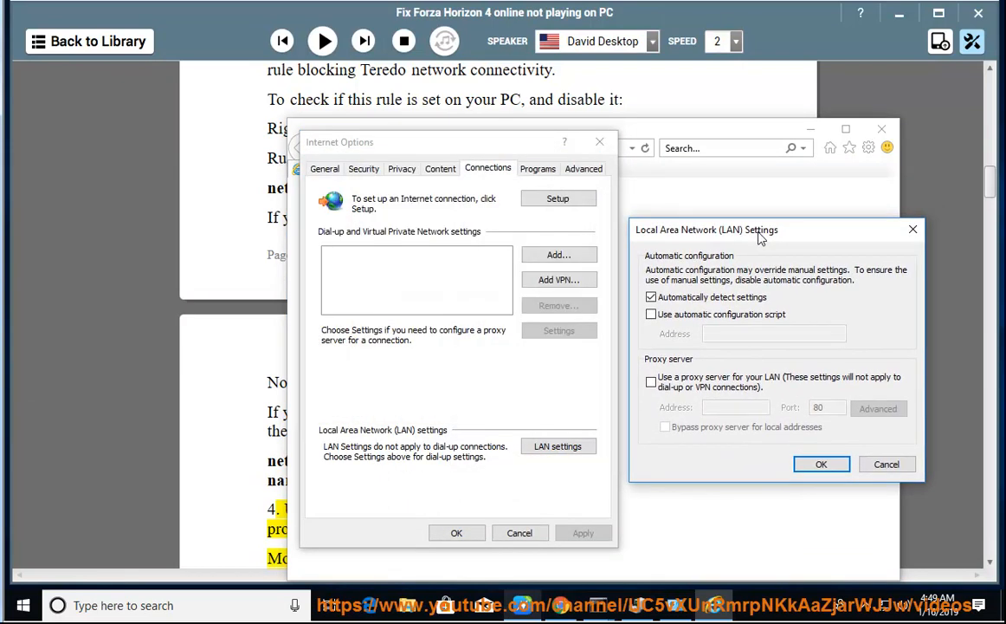
click(651, 382)
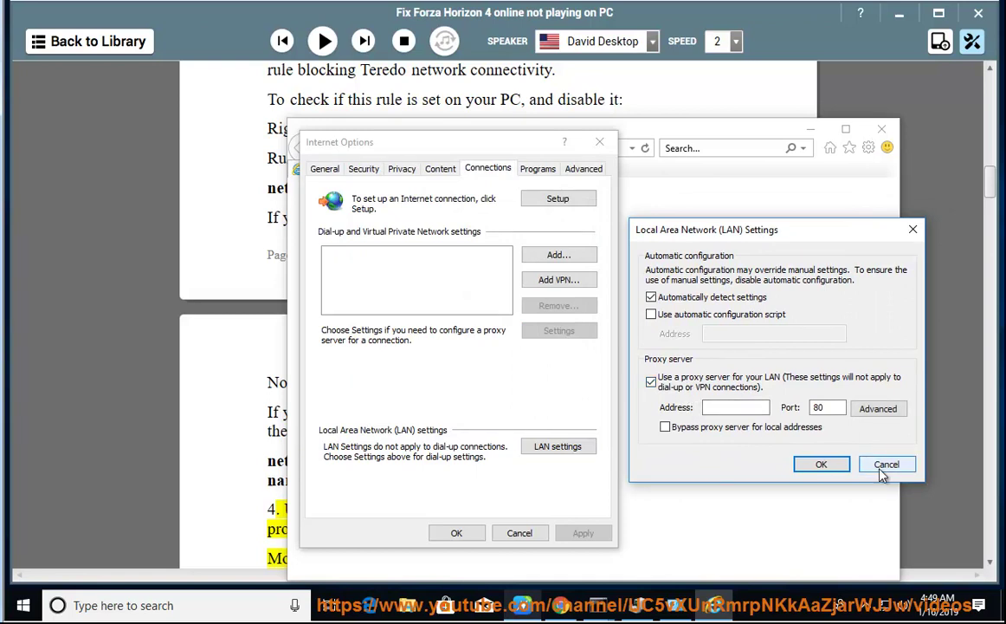
click(887, 465)
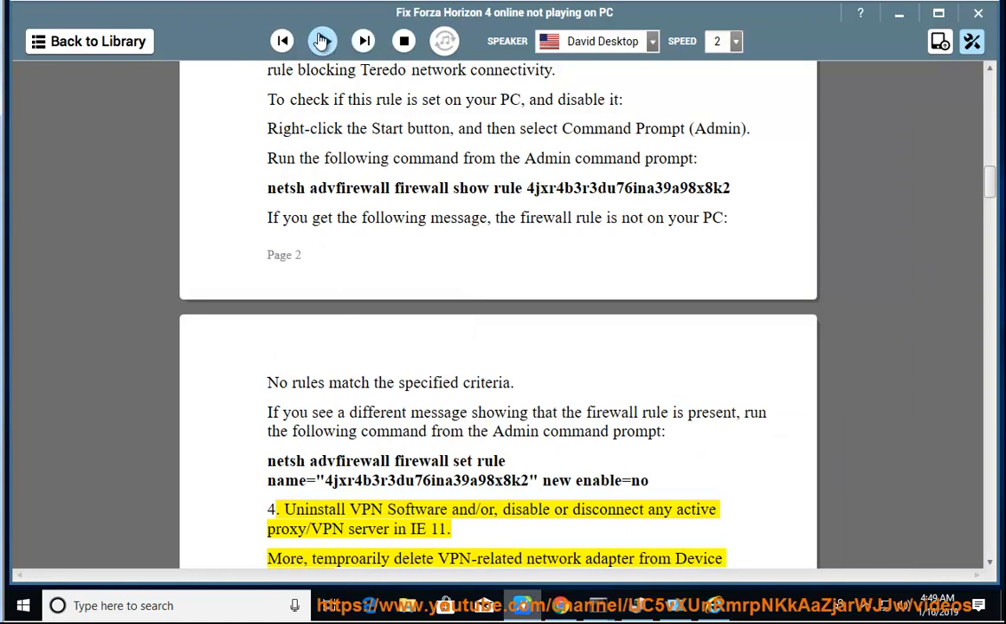
Step: Narrate step 5 on the IP Helper service and its startup types, then start a Windows app search
click(320, 42)
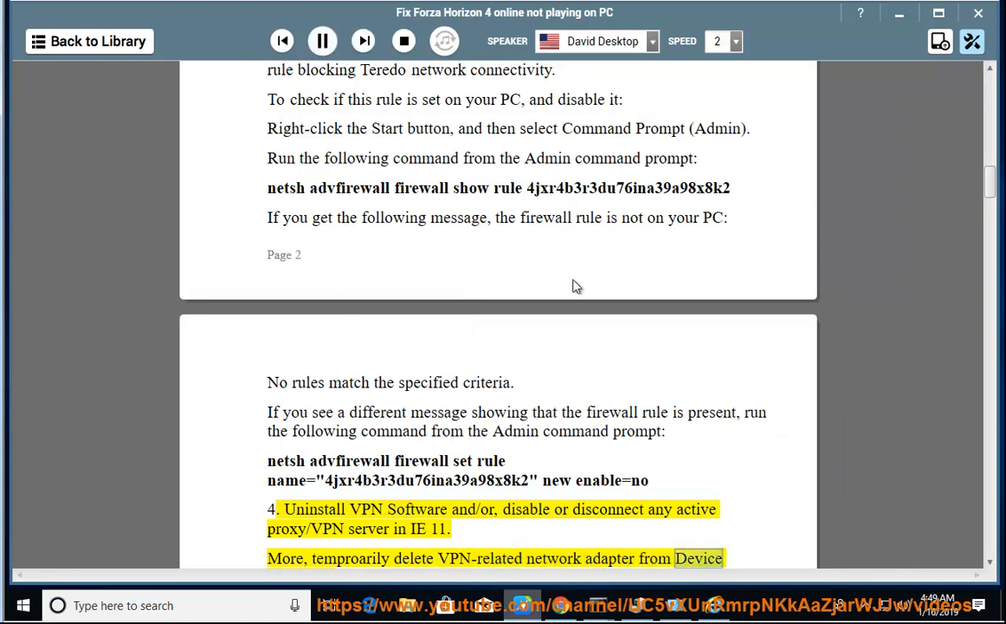
scroll(down, 3)
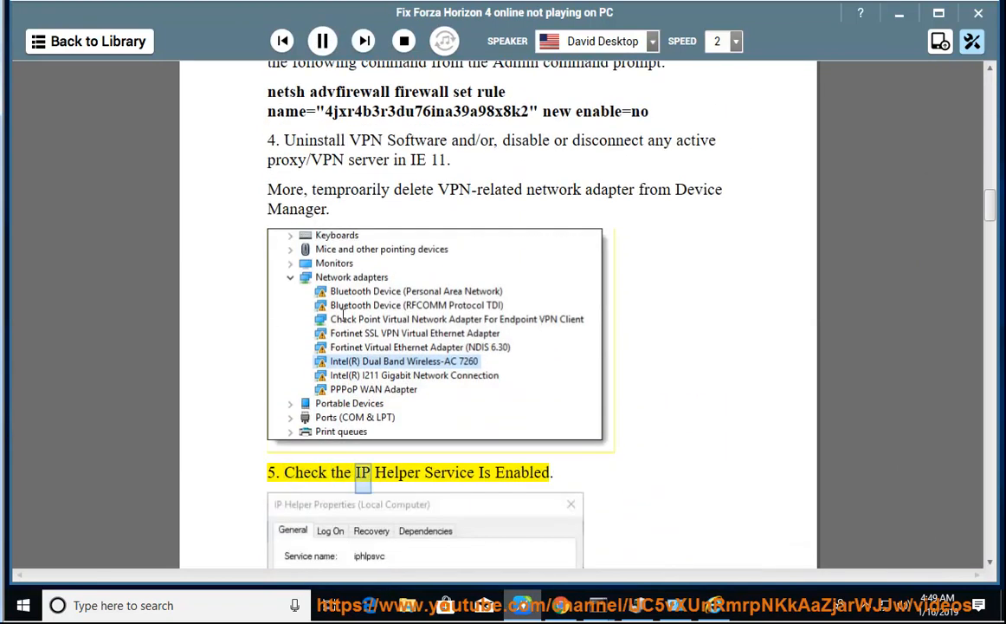
scroll(down, 3)
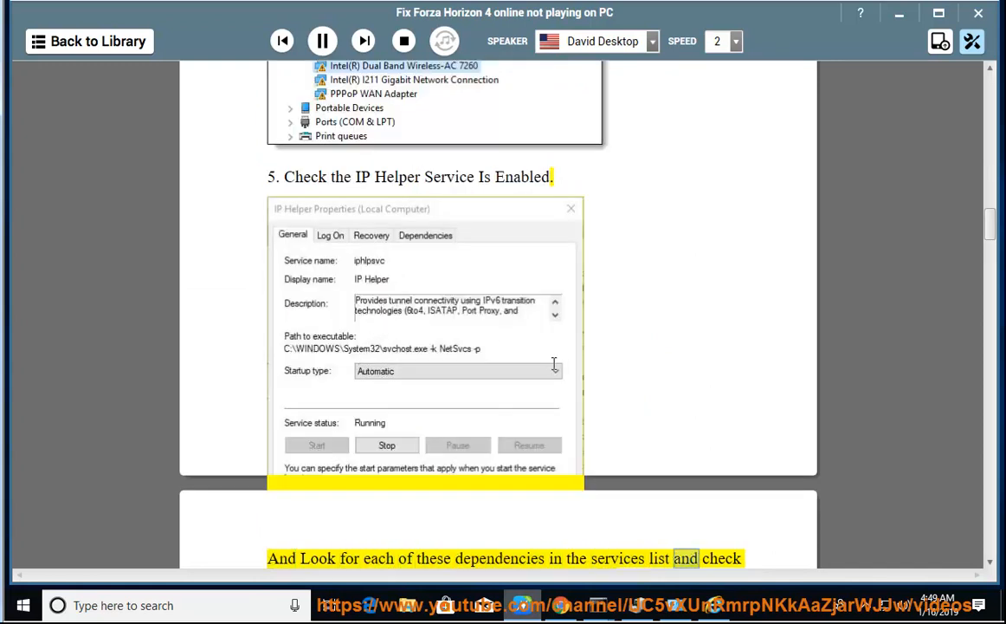
scroll(down, 3)
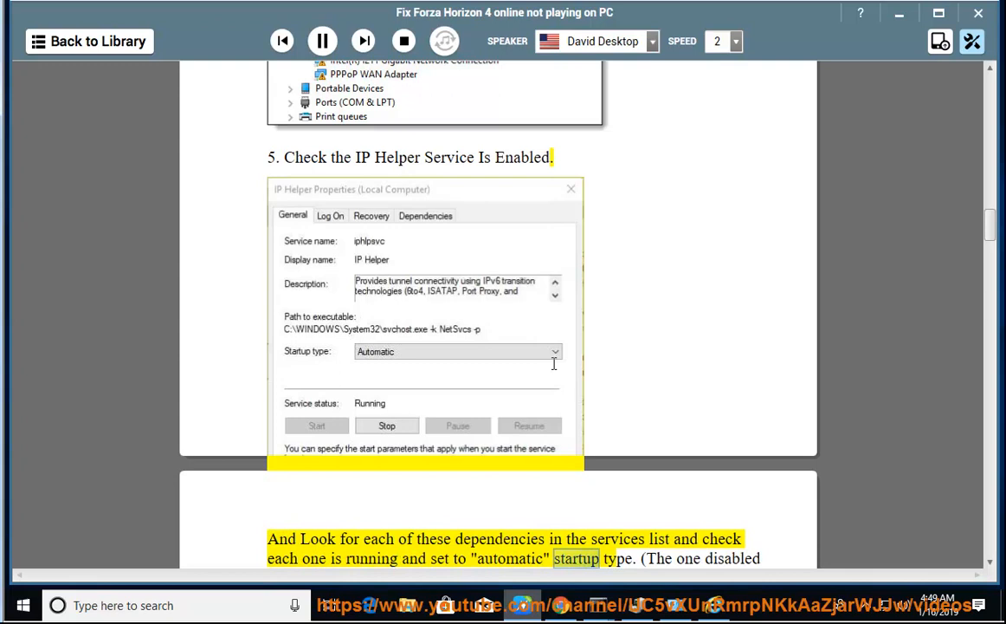
scroll(down, 3)
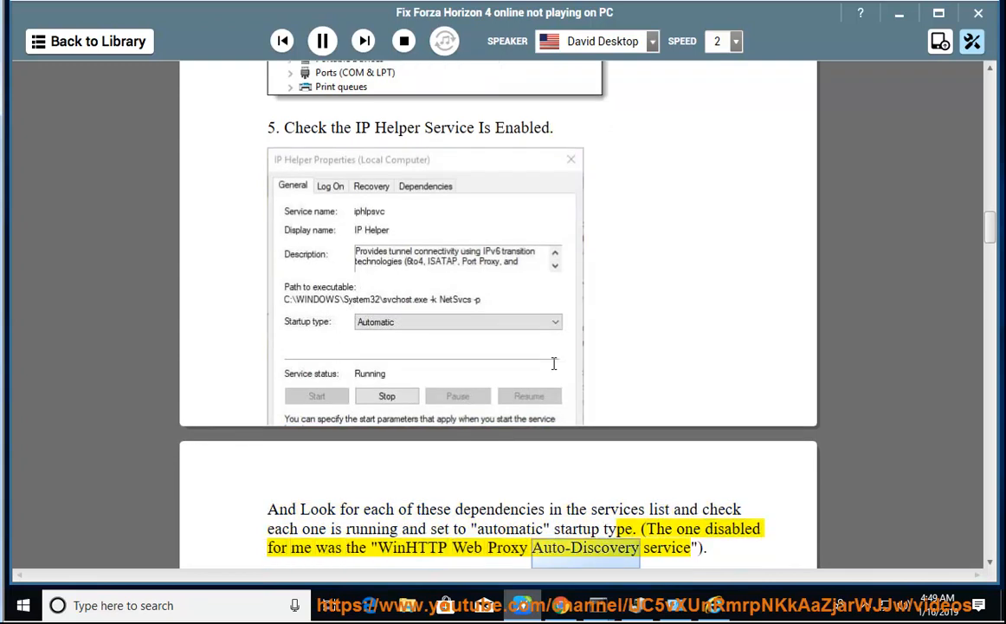
scroll(down, 3)
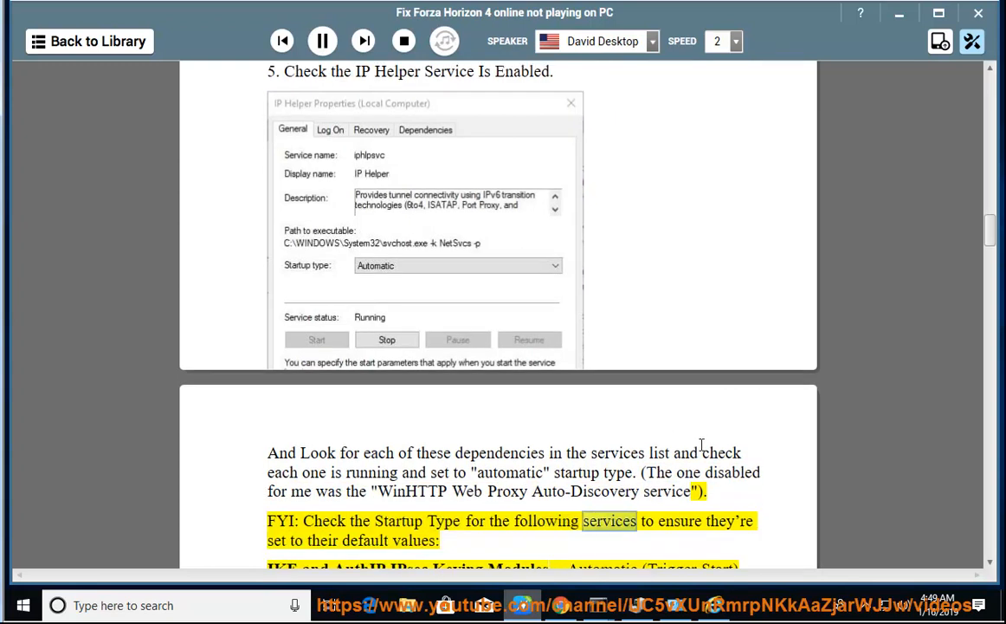
scroll(down, 3)
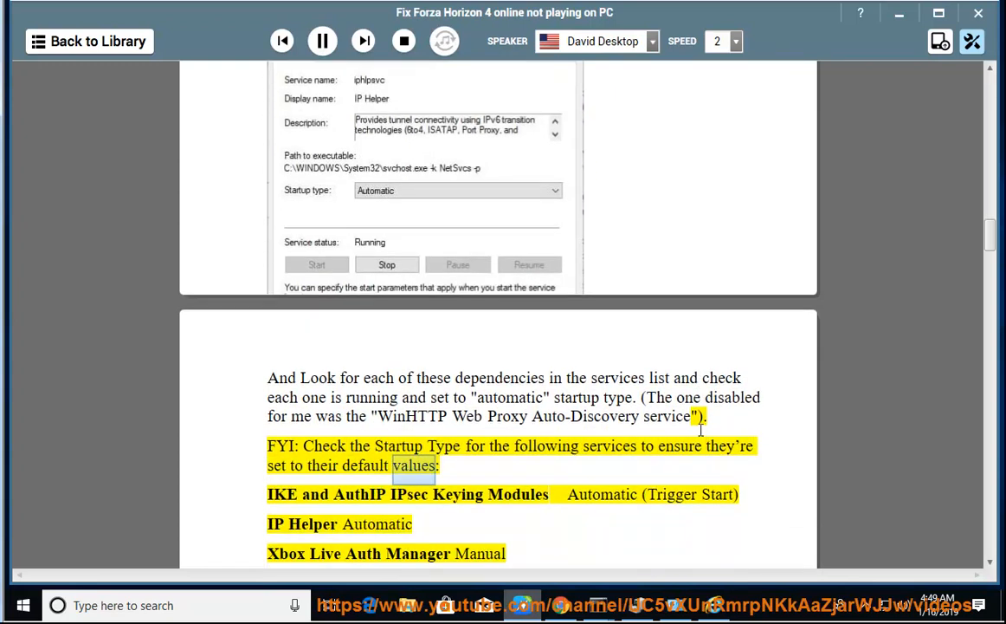
double_click(517, 493)
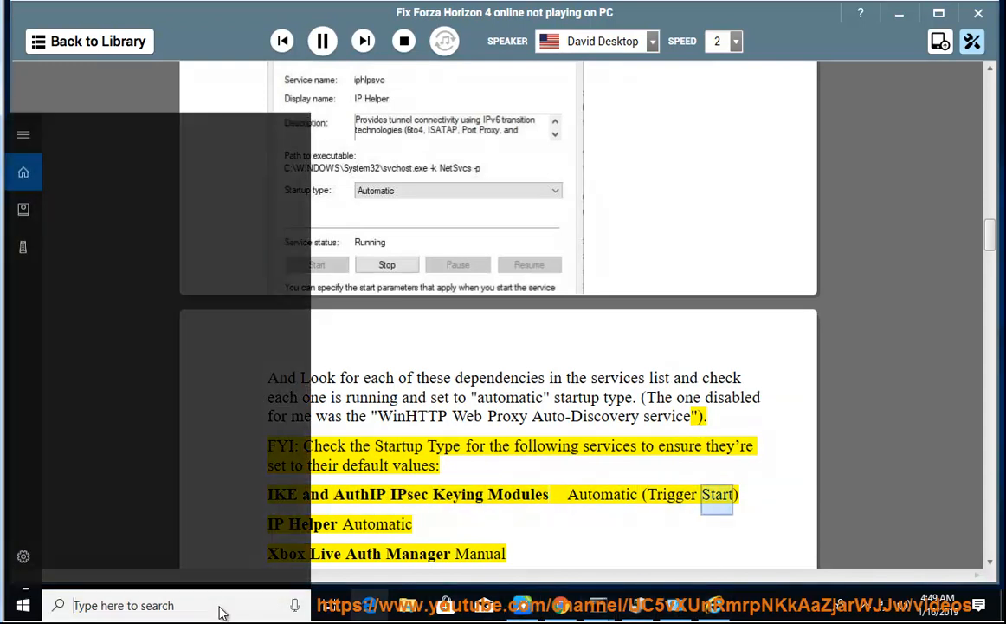
text(serv)
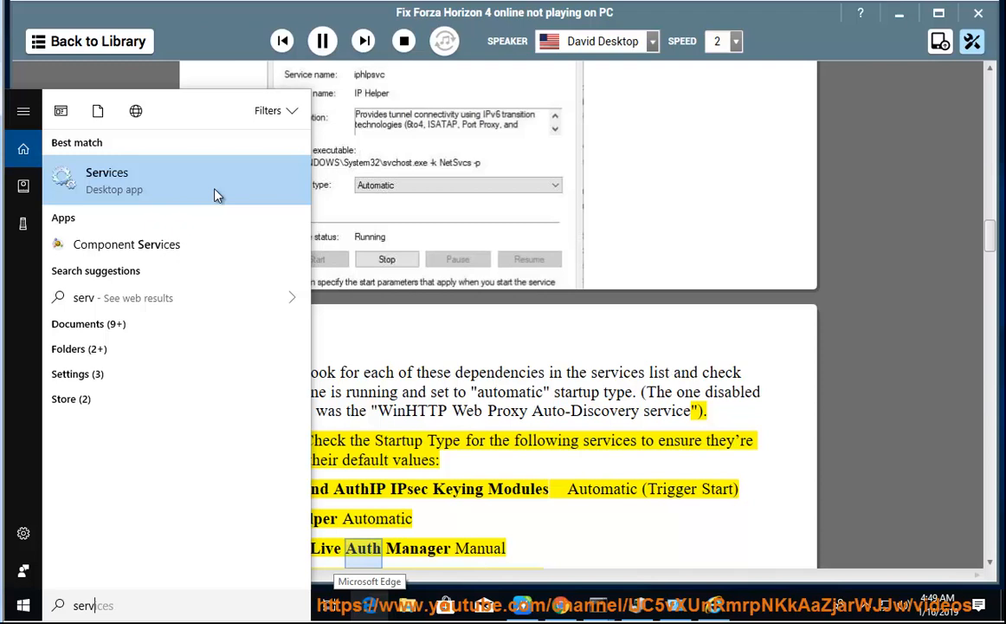
click(108, 178)
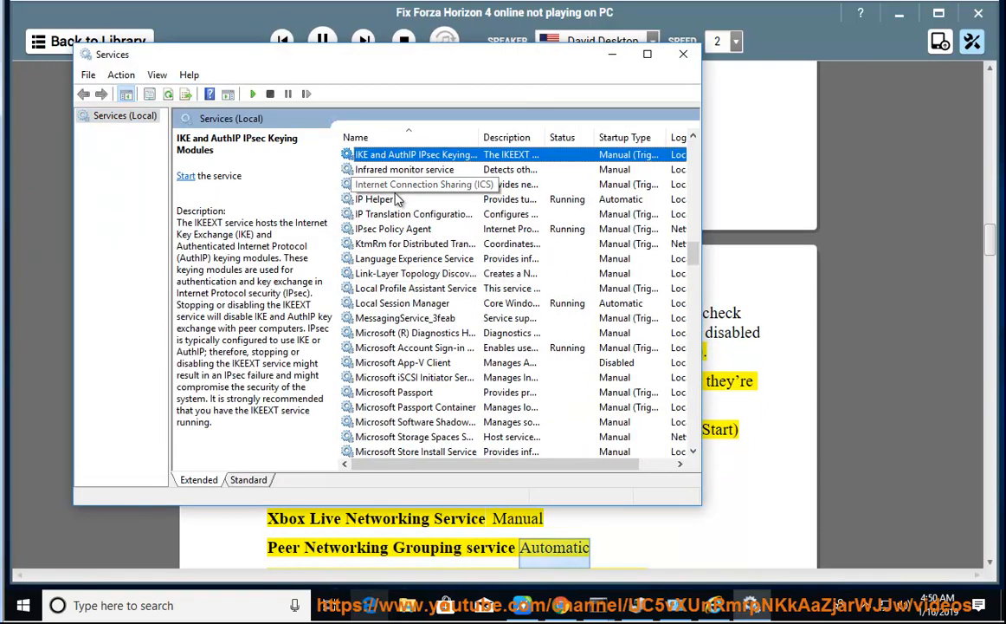
double_click(374, 198)
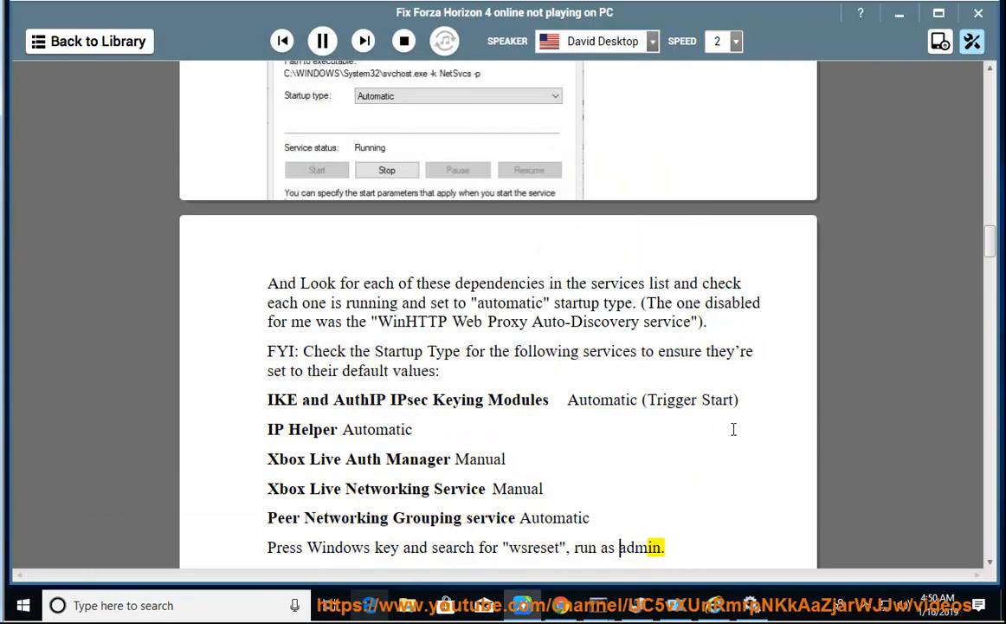
Step: Let steps 6–7 narrate to the KB4457142 tip, pause at the factory-reset step, and bring up Start's app list
scroll(down, 3)
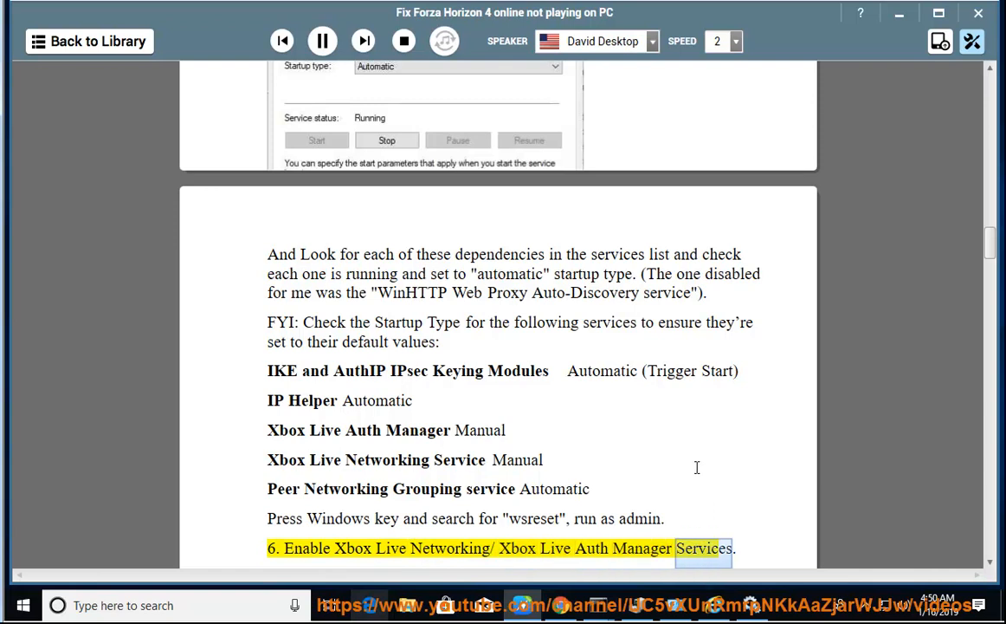
scroll(down, 3)
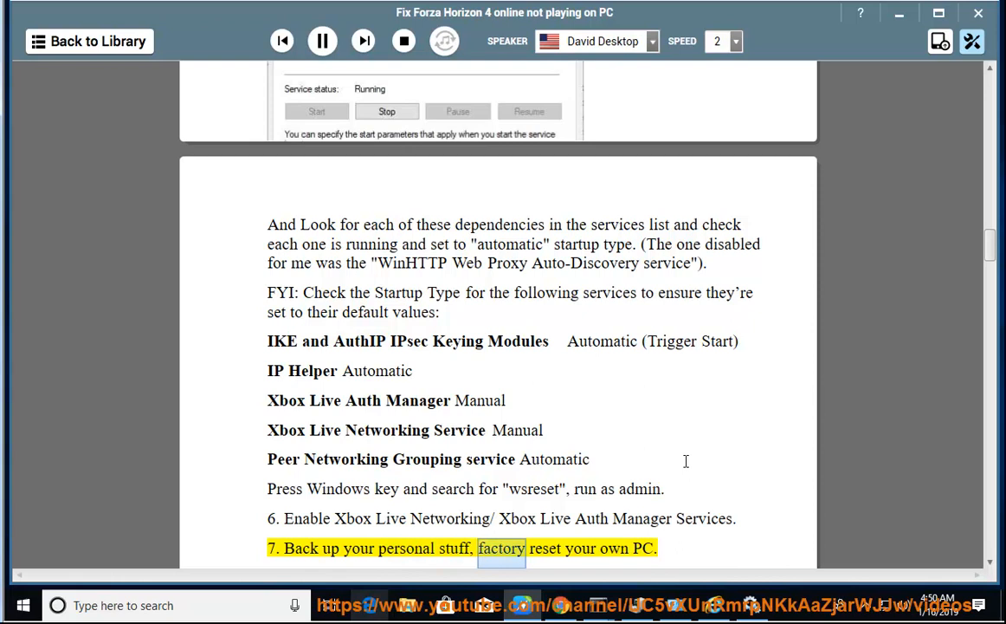
click(321, 41)
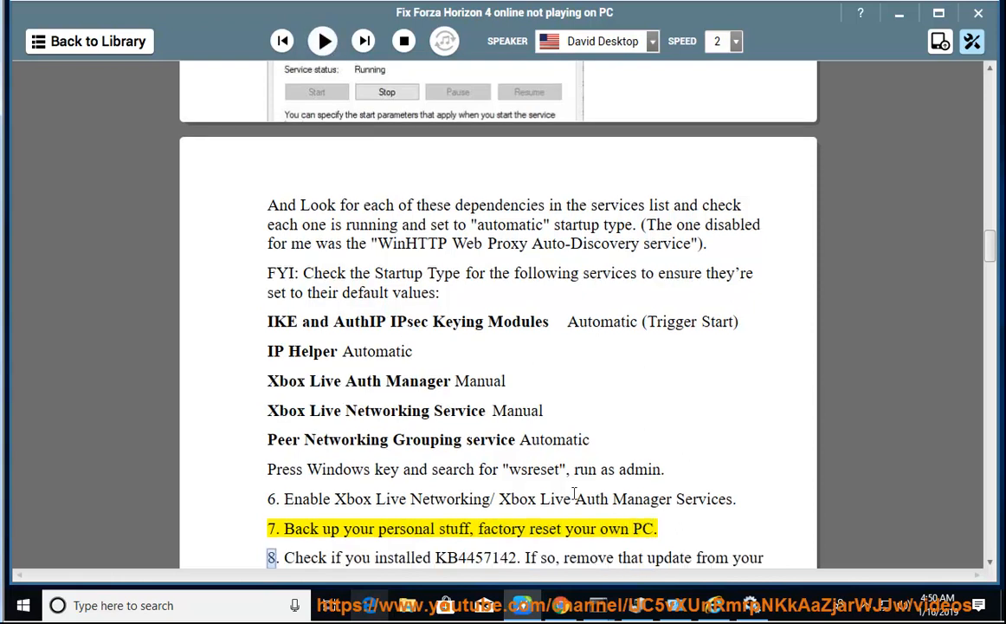
double_click(548, 528)
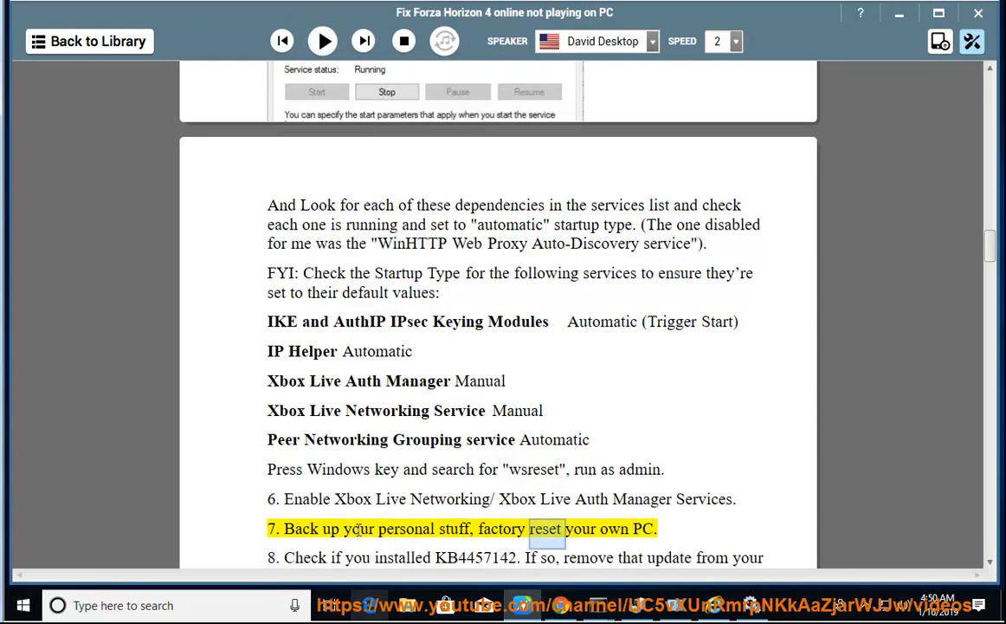
click(22, 604)
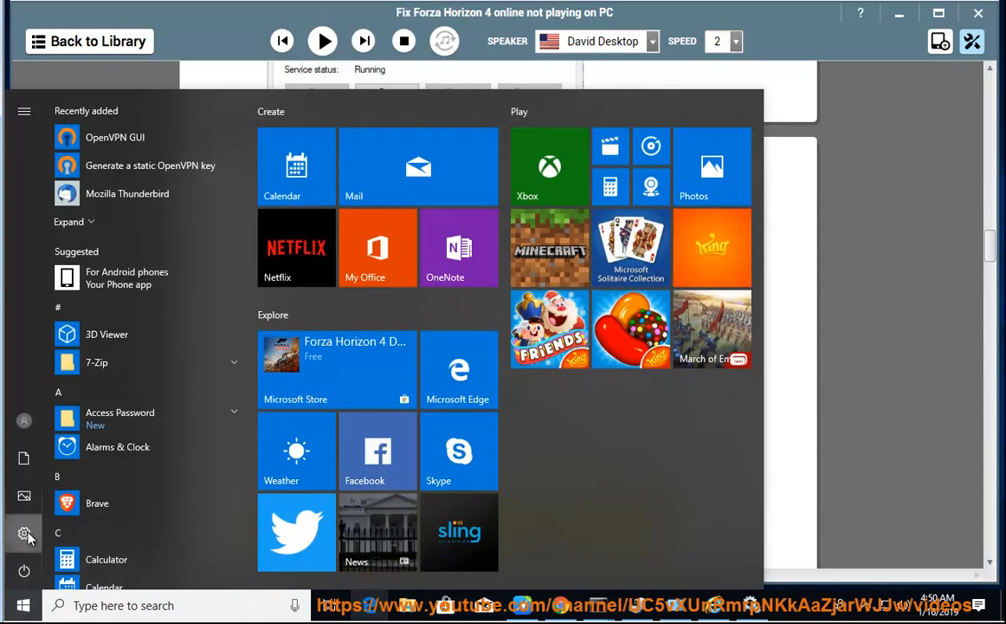
click(24, 533)
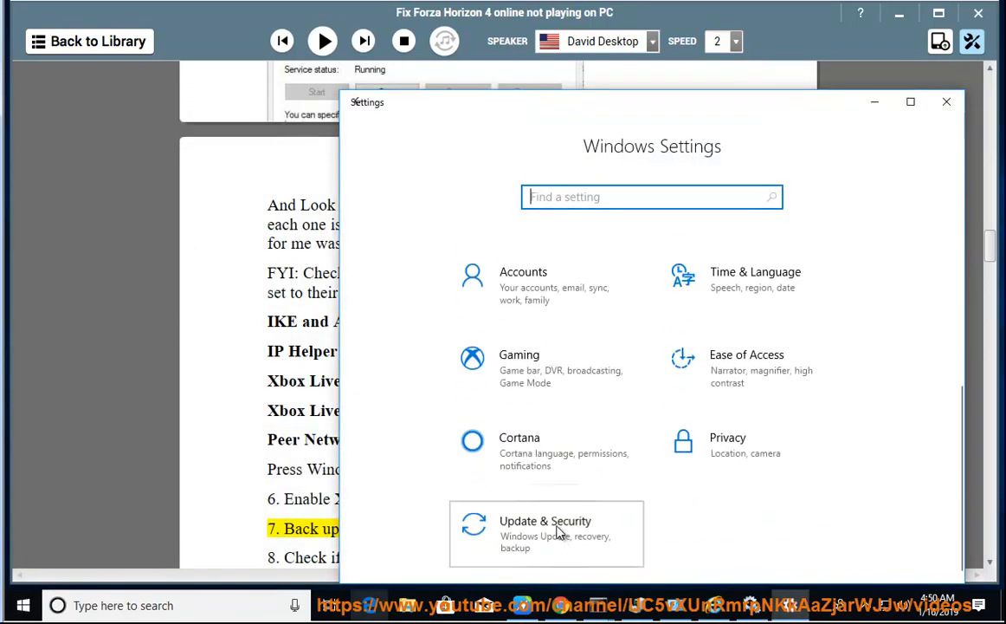
click(545, 534)
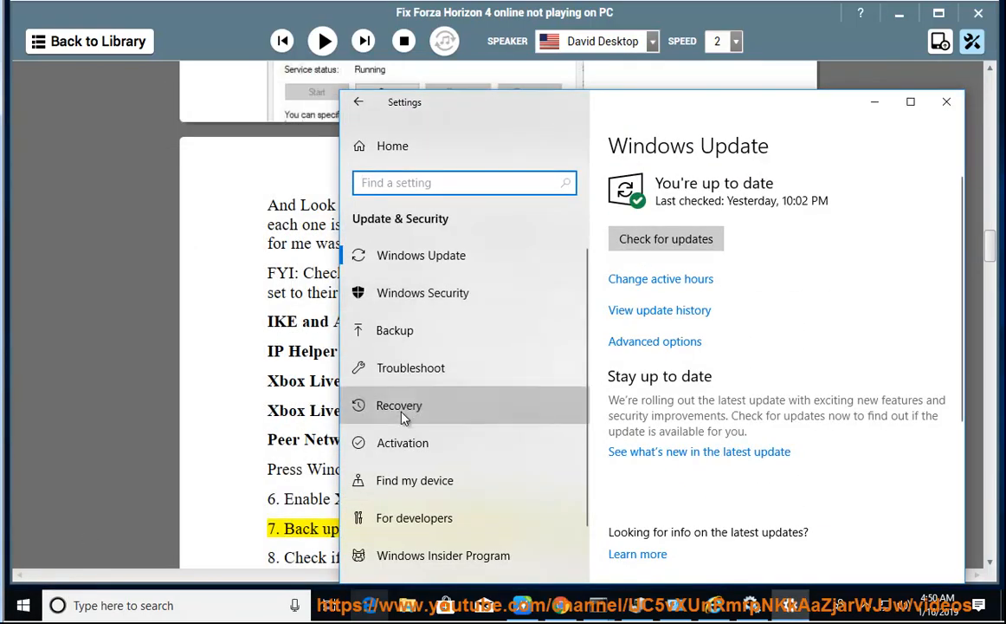
click(399, 405)
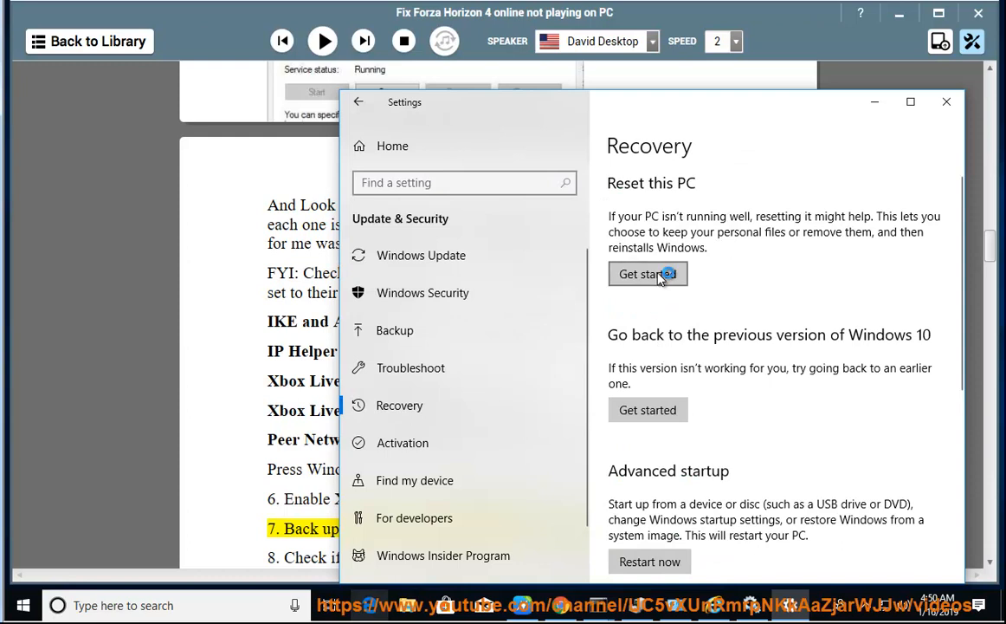
click(648, 273)
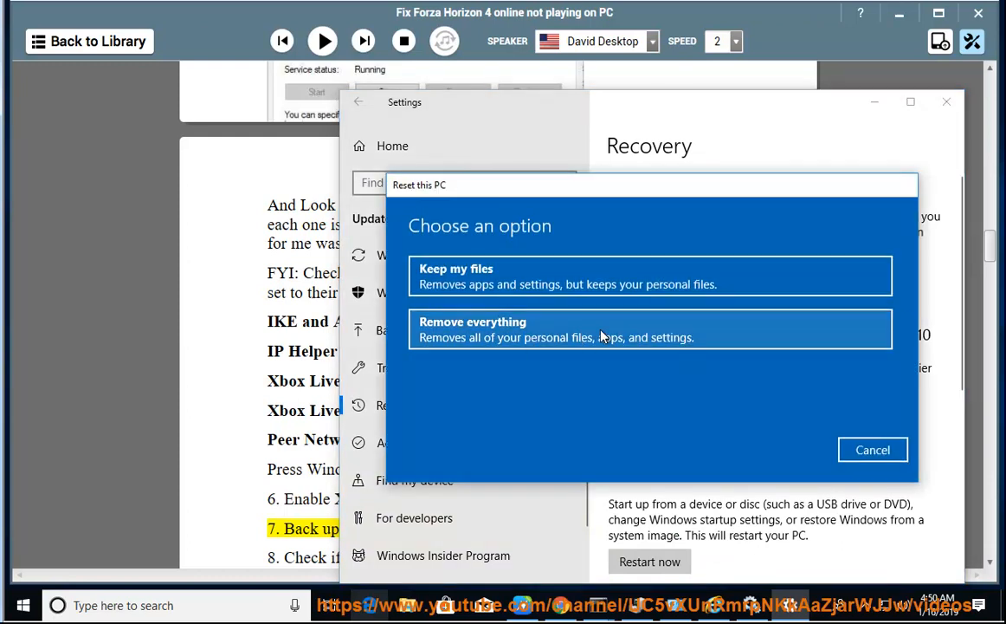
click(873, 450)
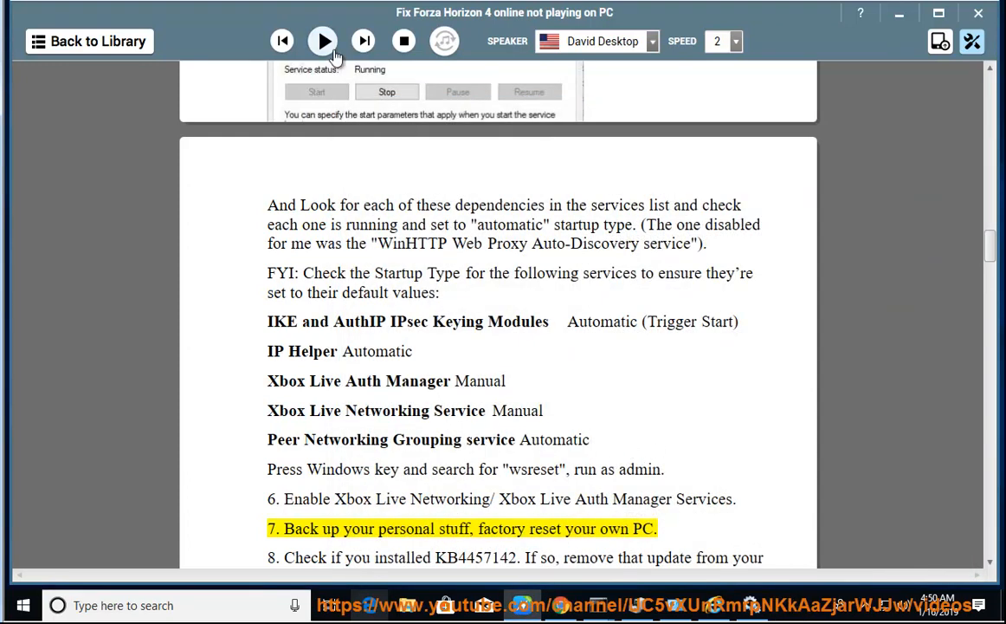
Step: Resume narration of the guide before moving to Windows Defender Firewall
click(322, 42)
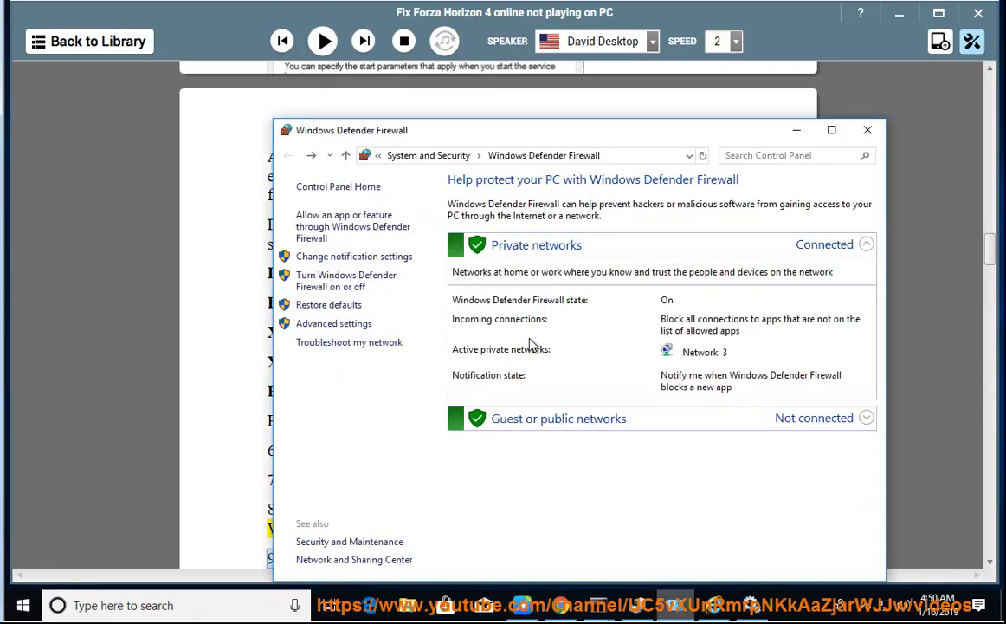
Step: Uninstall Security Update KB4480966 from Programs > Installed Updates and confirm the removal
click(289, 156)
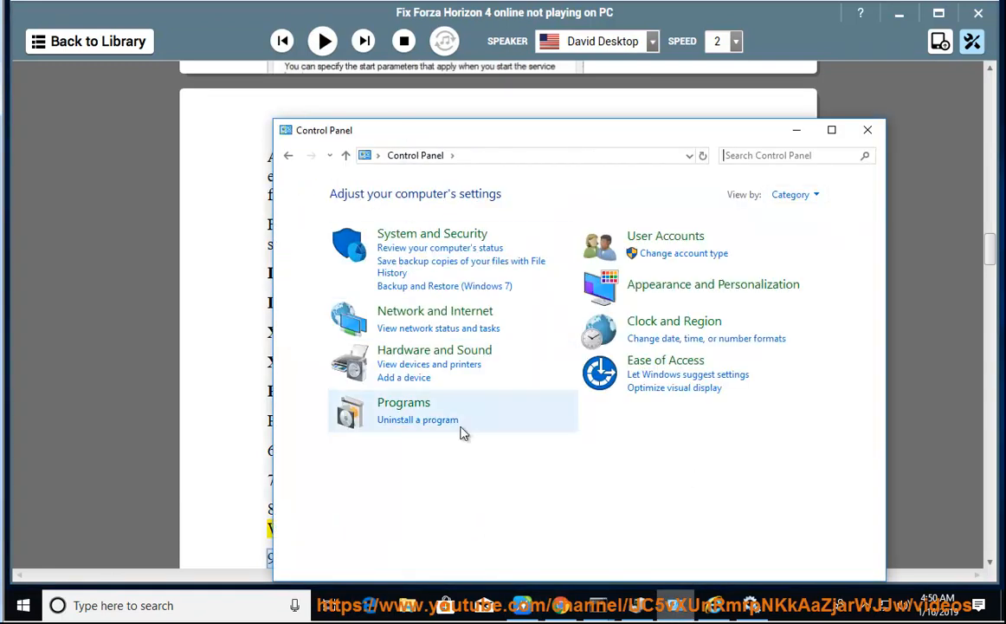
click(404, 402)
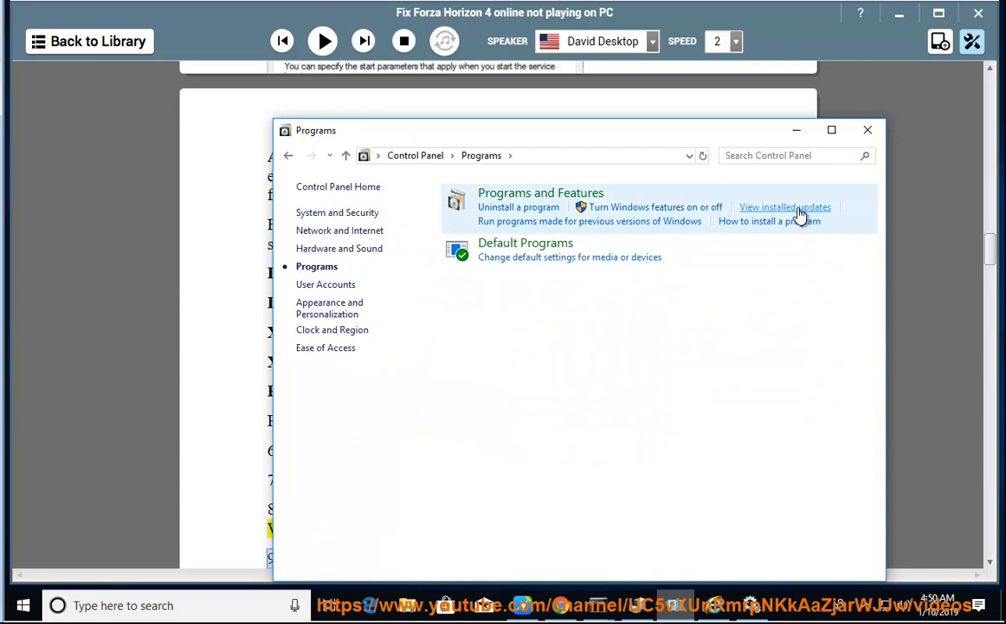
click(784, 206)
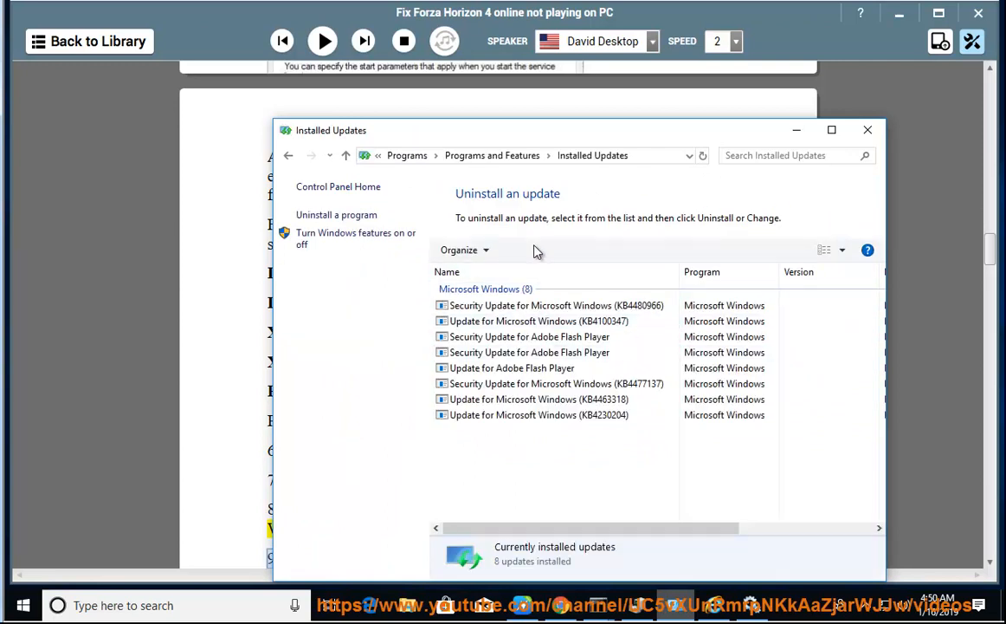
click(556, 305)
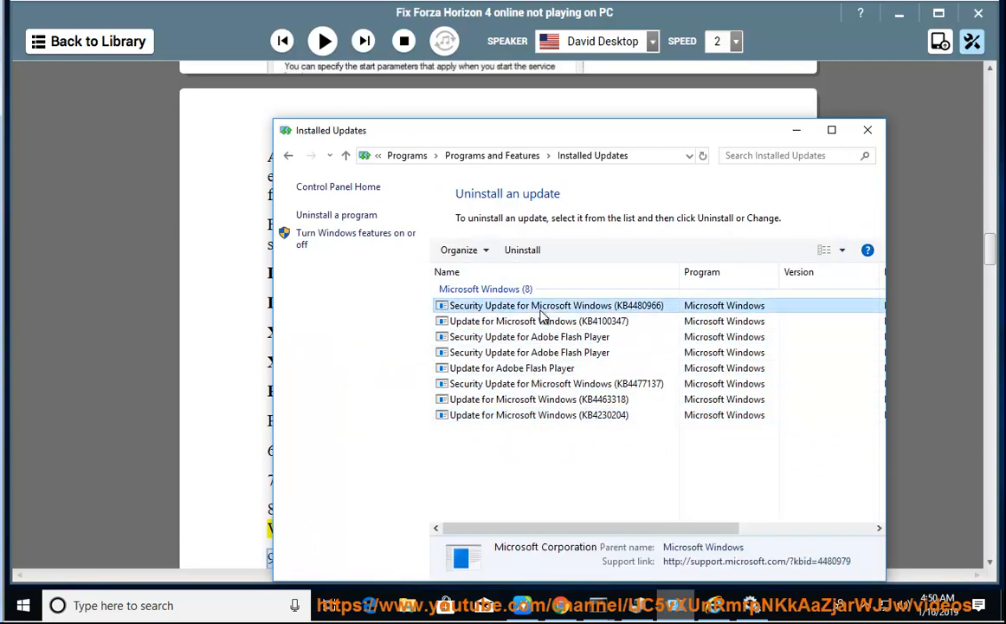
click(521, 249)
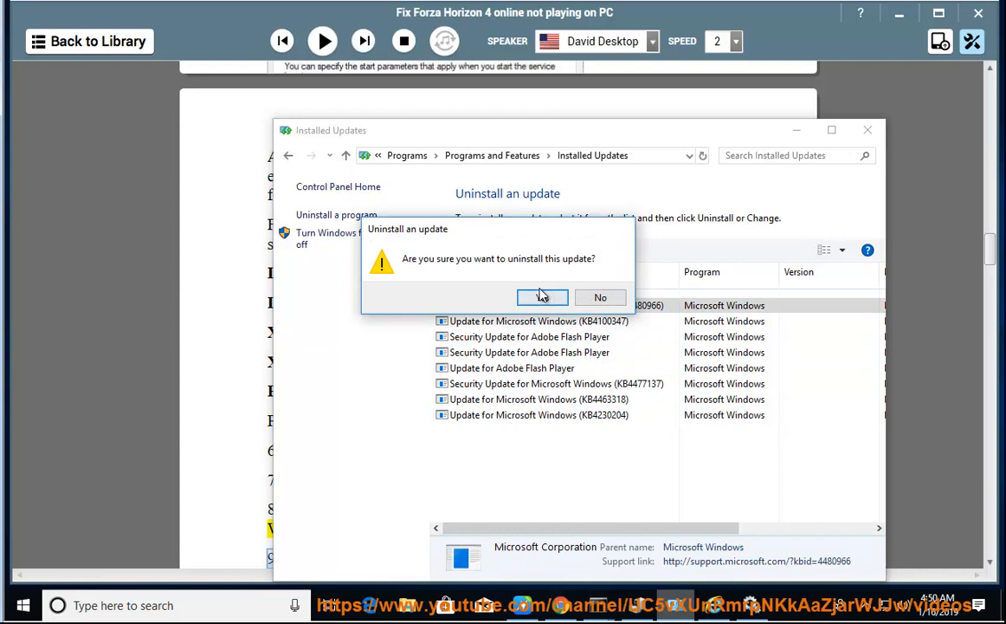
click(542, 298)
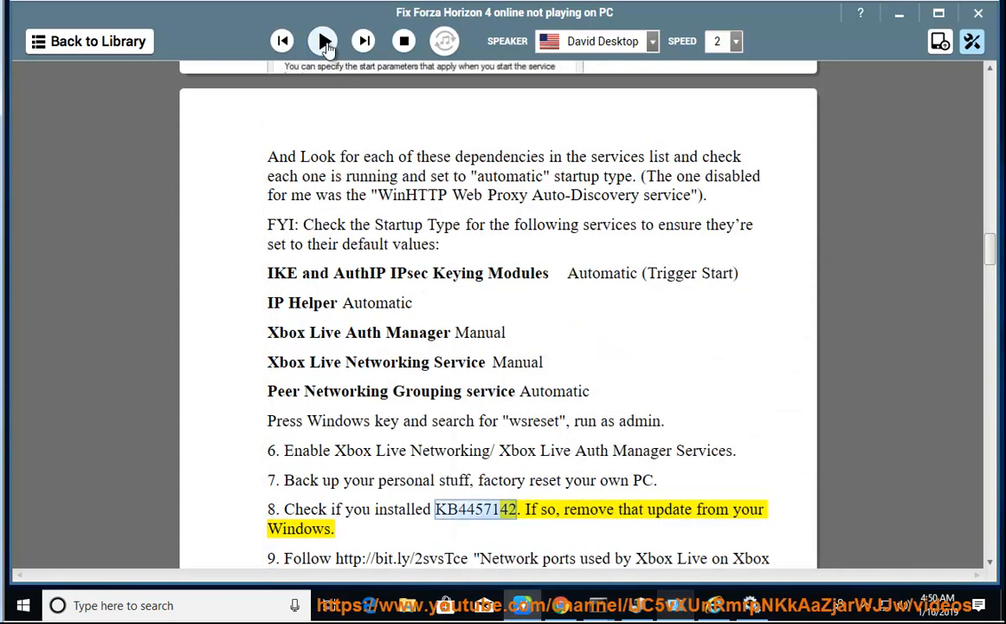
Step: Resume narration through step 9's port-forwarding hint and the Xbox Live port list
click(320, 42)
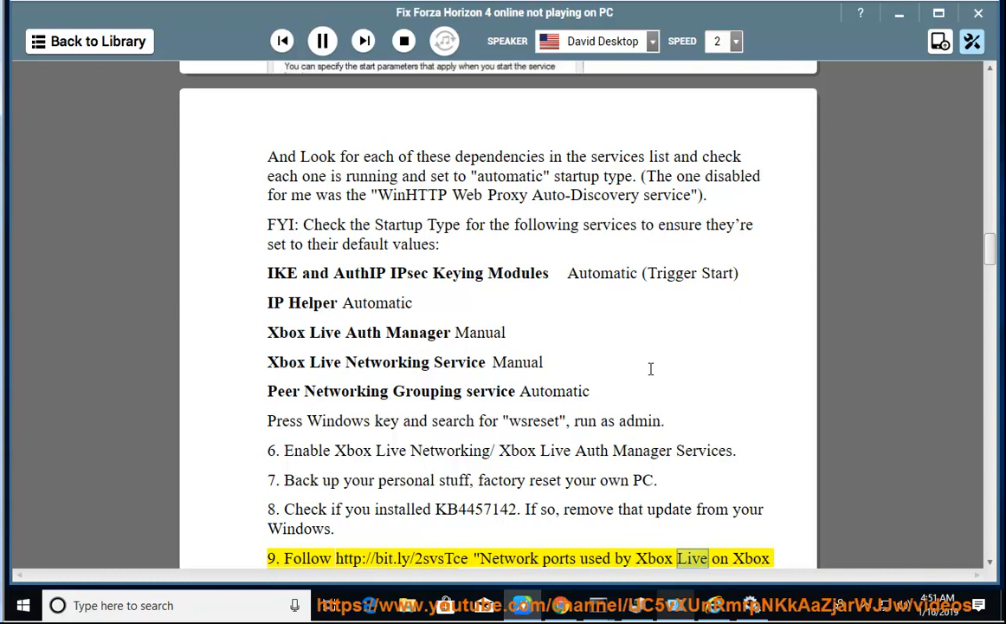
scroll(down, 3)
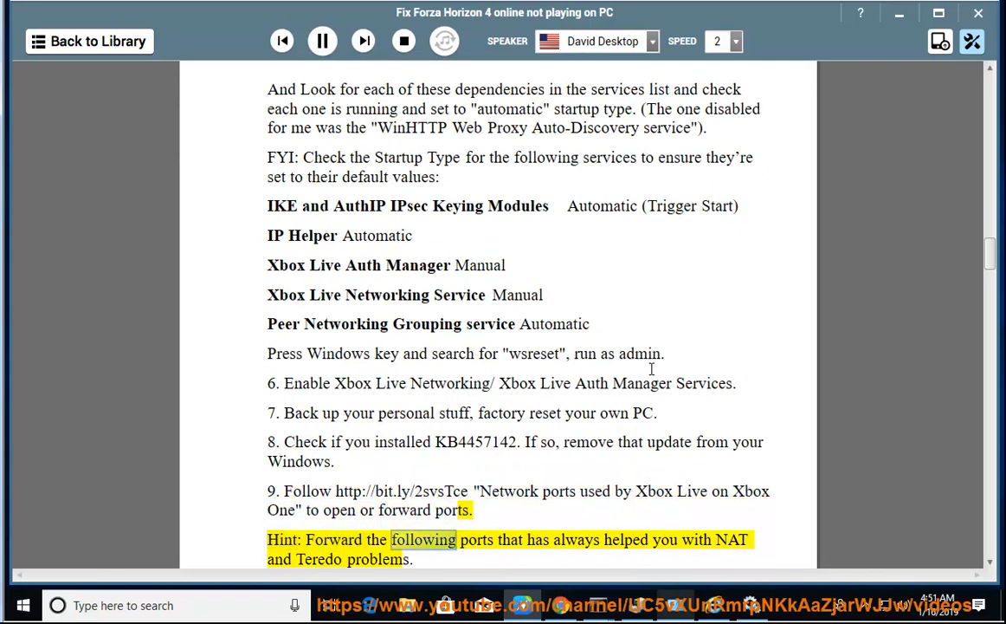
scroll(down, 3)
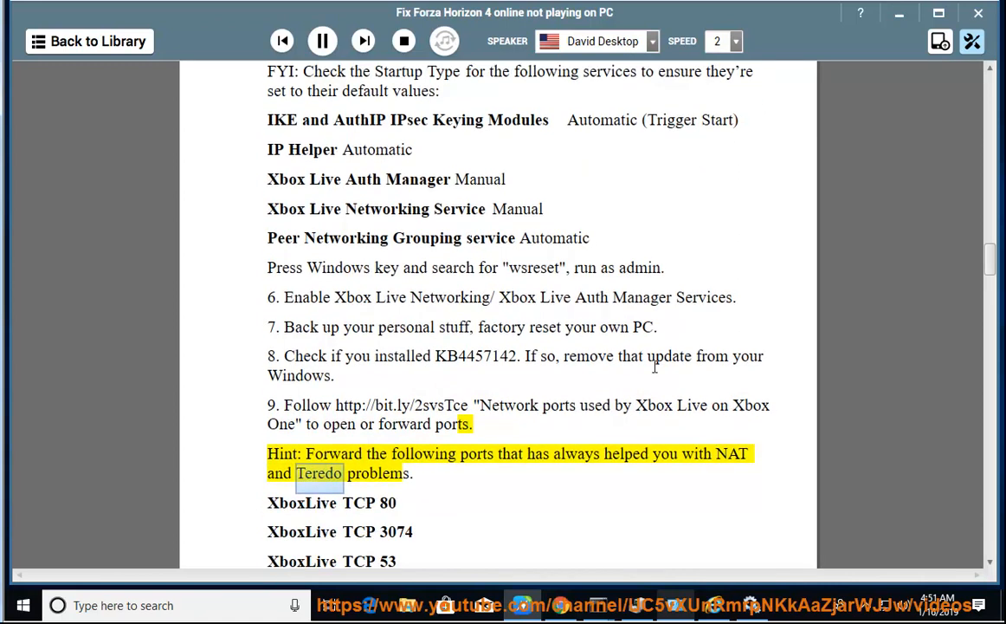
scroll(down, 3)
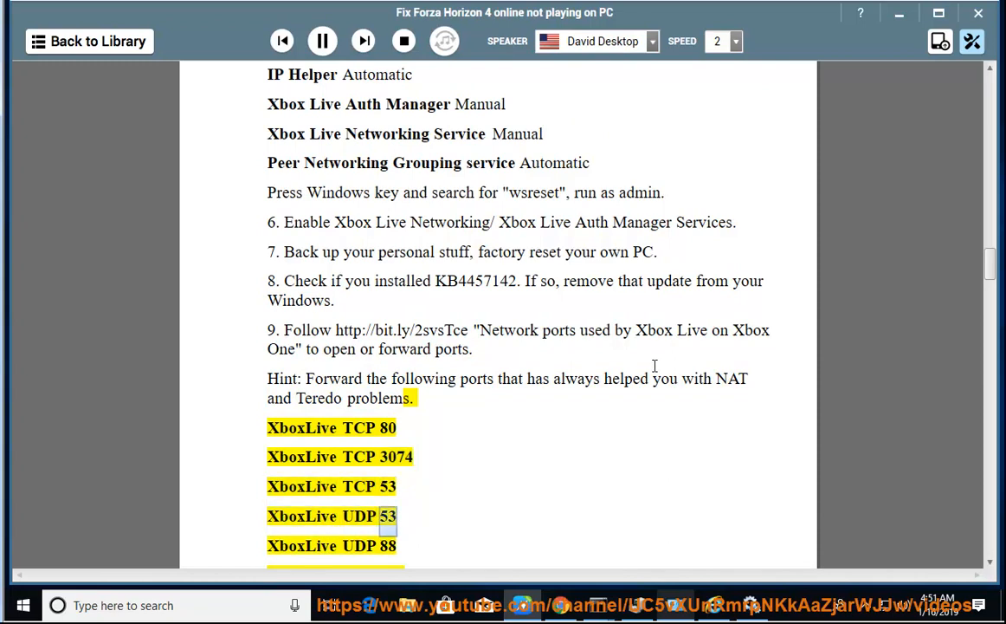
scroll(down, 3)
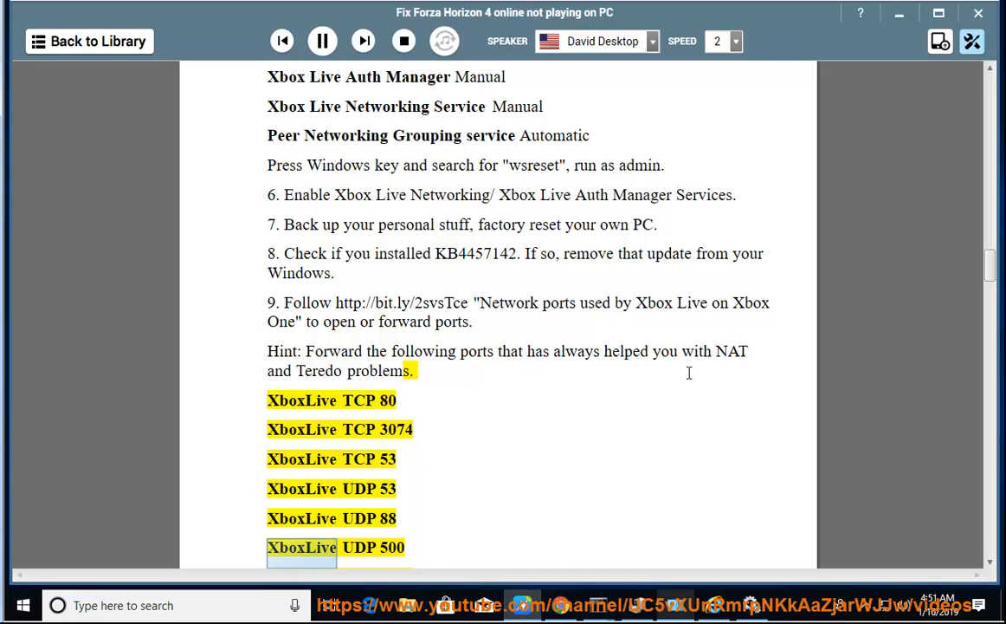
scroll(down, 3)
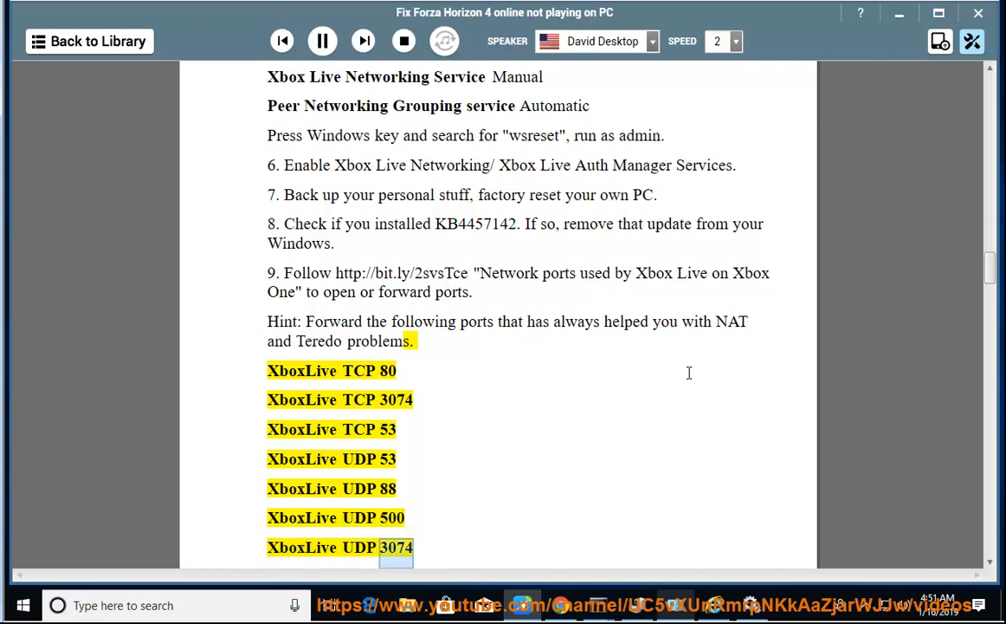
scroll(down, 3)
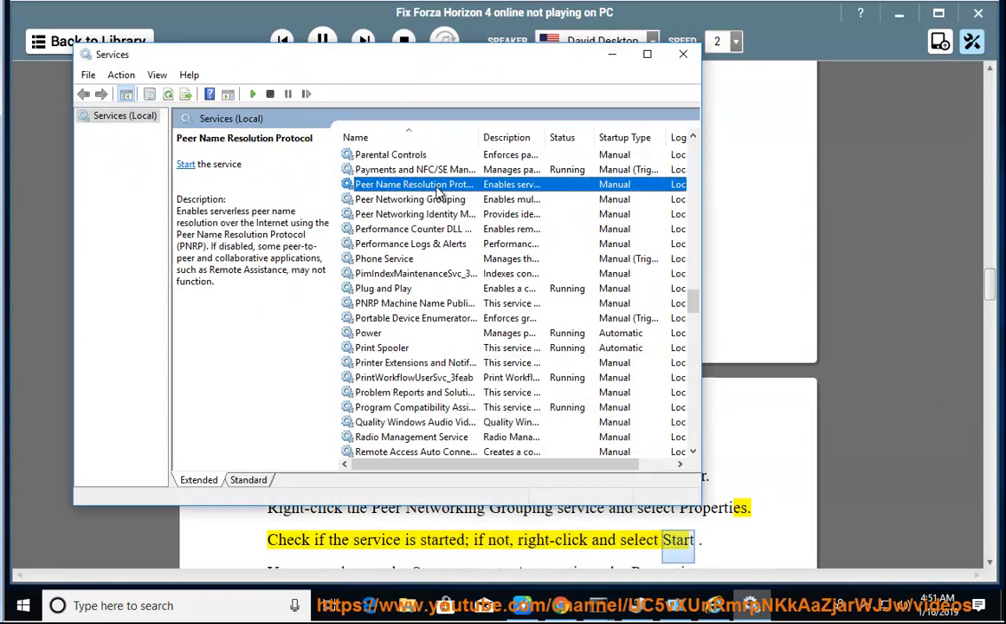
click(684, 54)
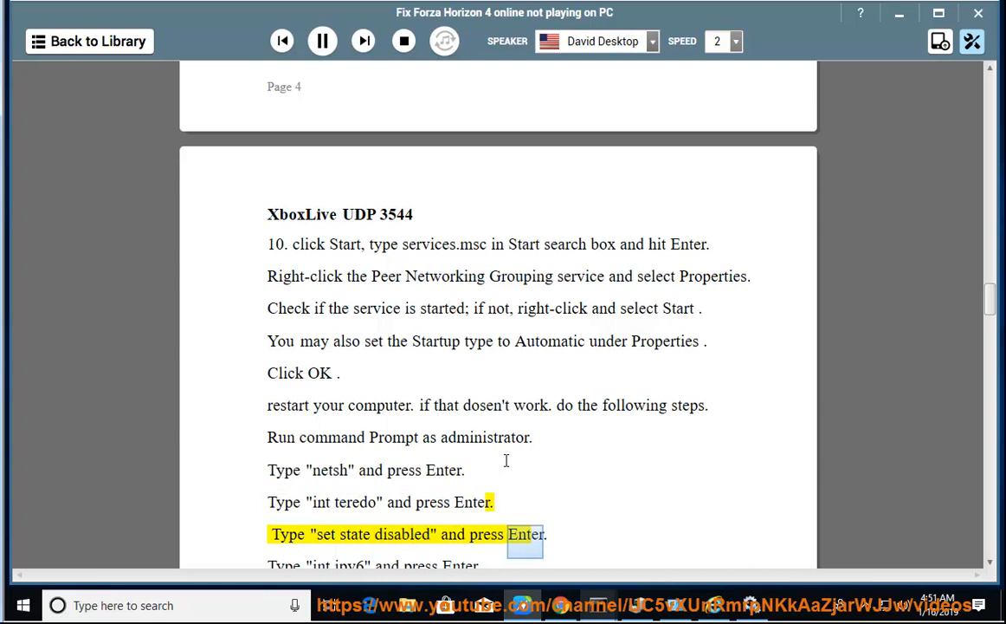
Step: Narrate steps 10–12 (netsh Teredo, mobile hotspot, Forza reset), then bring up Microsoft Store's downloads menu
scroll(down, 3)
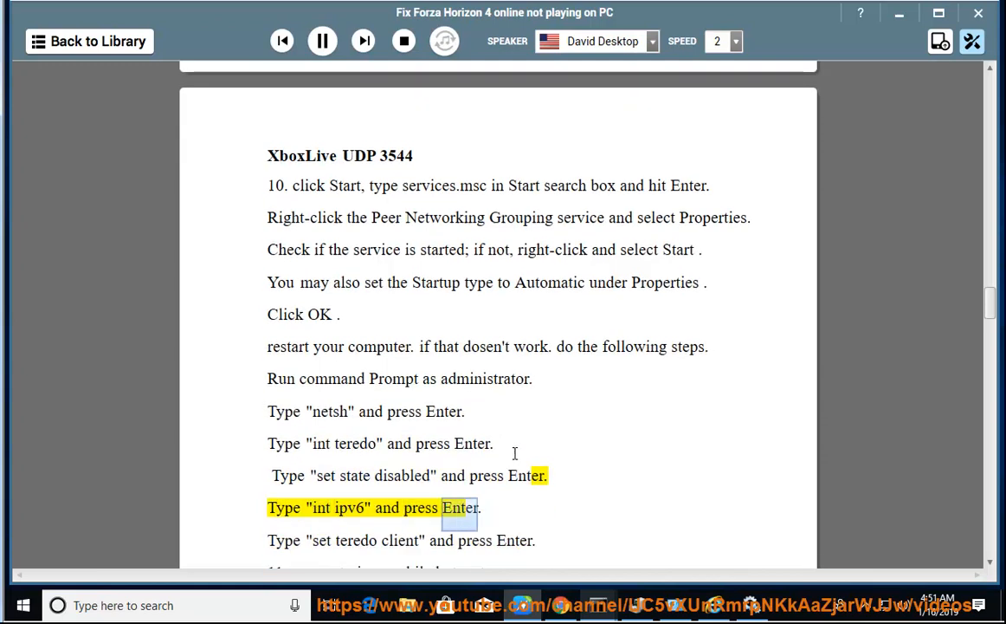
click(322, 42)
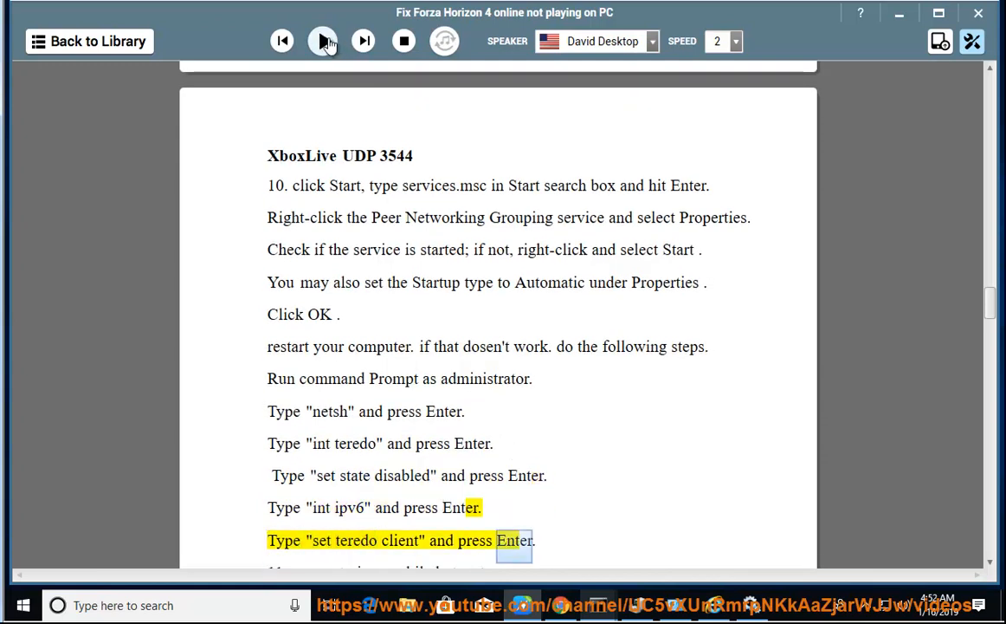
click(322, 42)
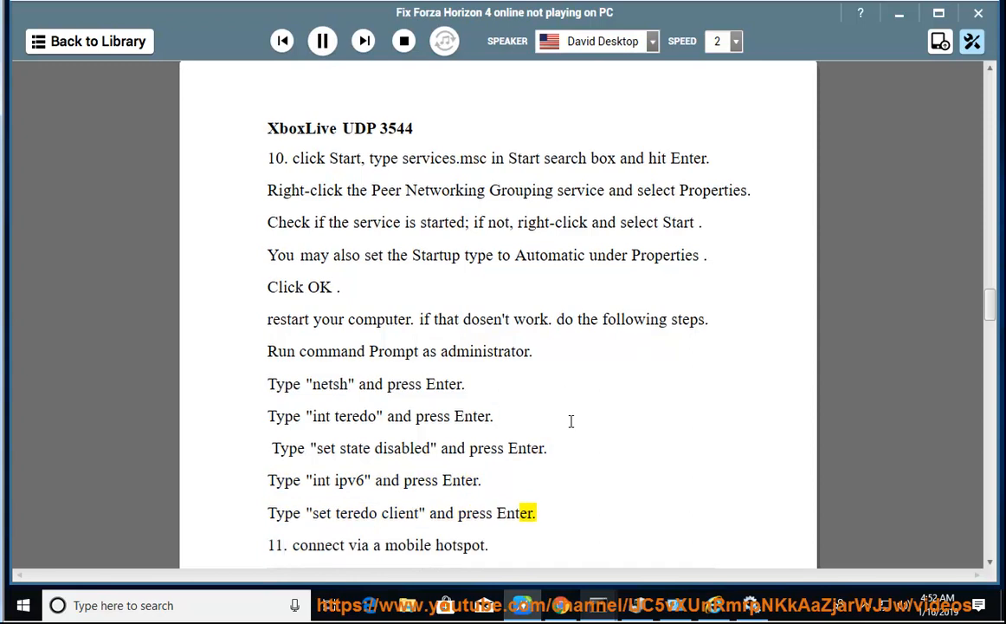
scroll(down, 3)
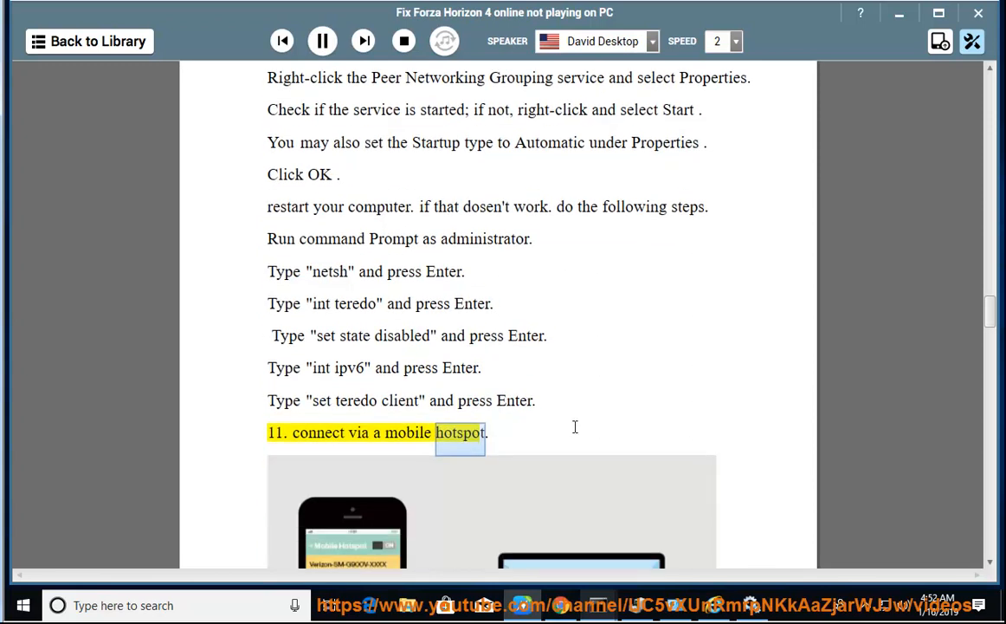
scroll(down, 3)
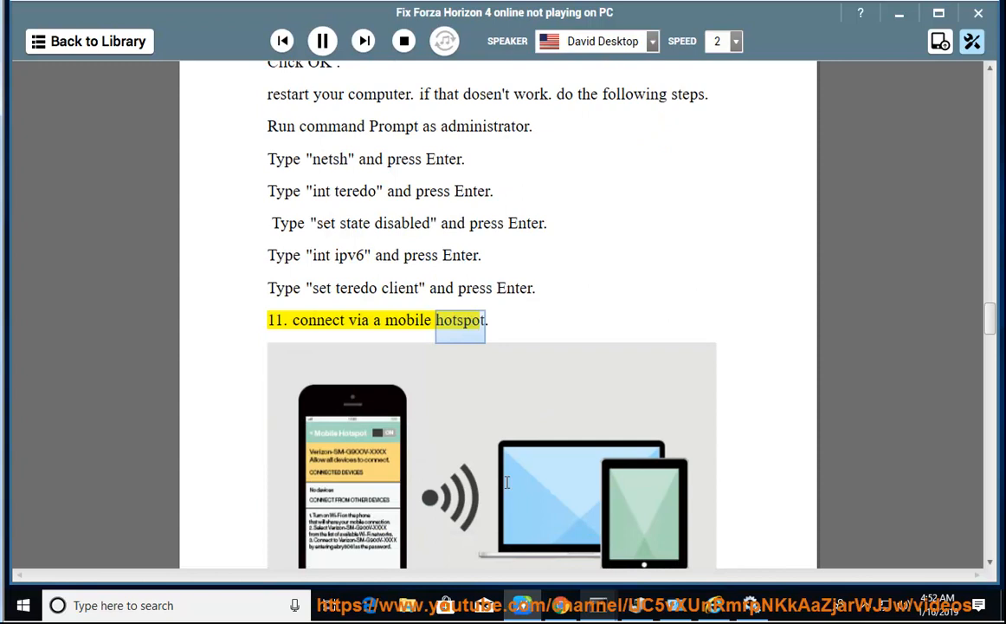
scroll(down, 3)
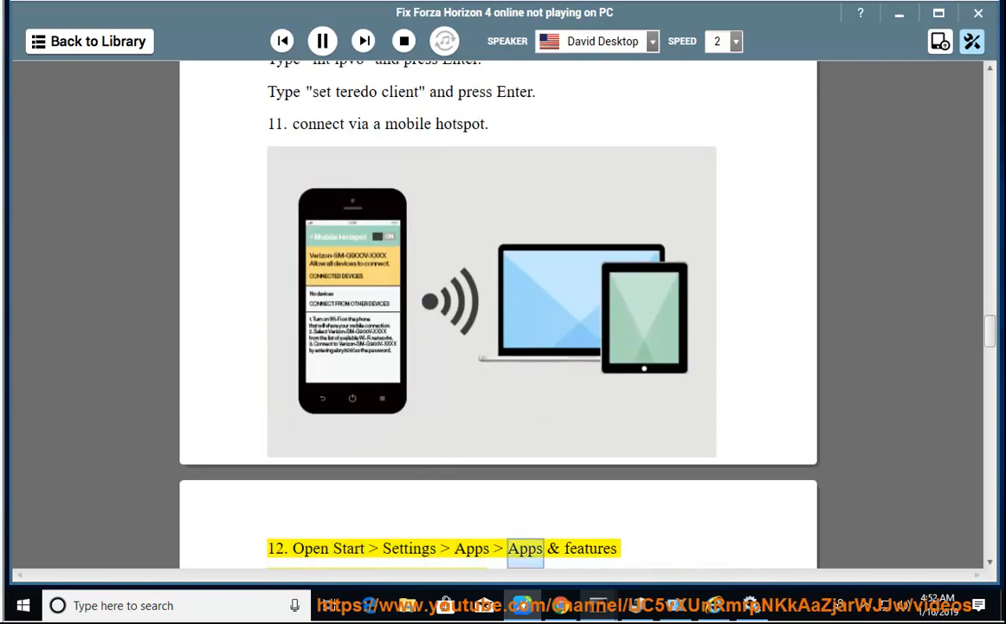
scroll(down, 3)
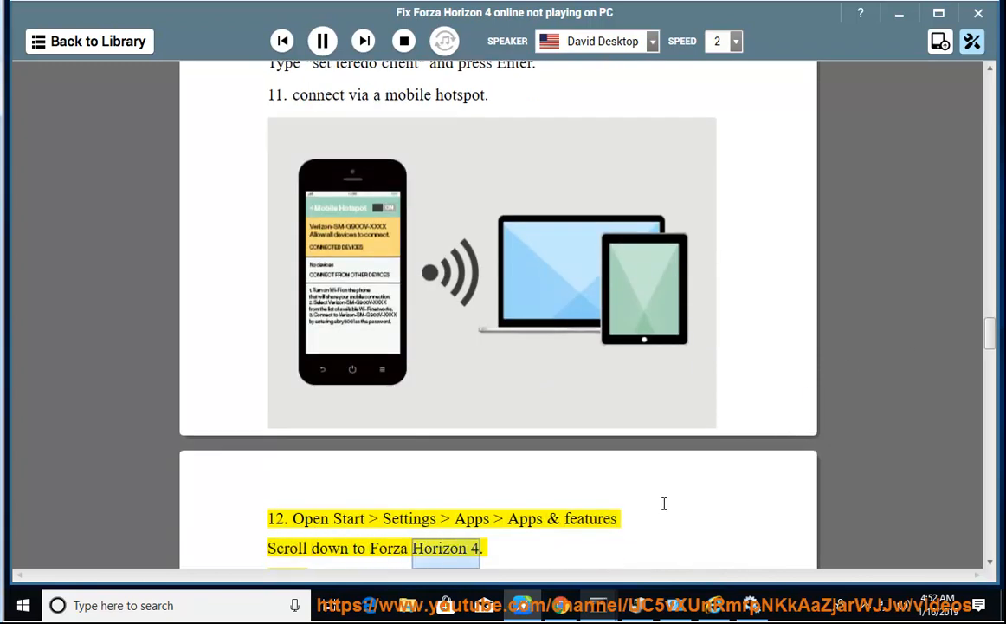
scroll(down, 3)
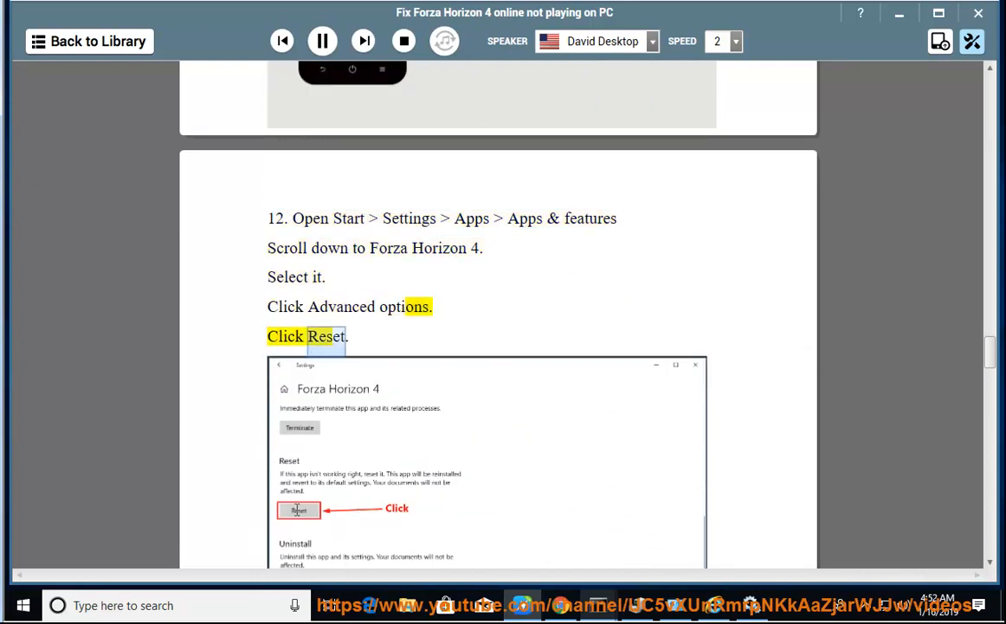
scroll(down, 3)
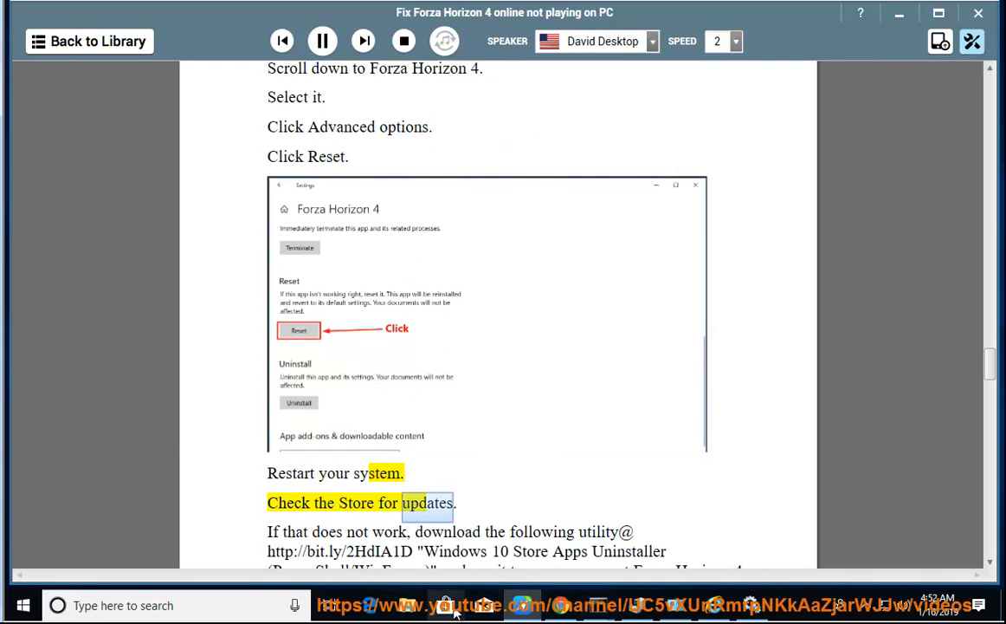
click(682, 90)
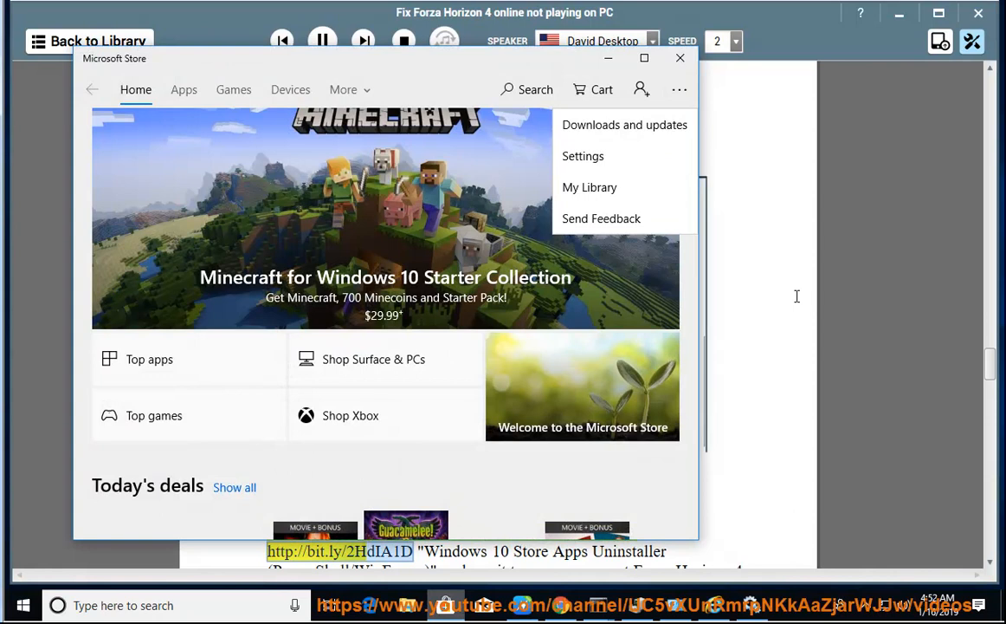
click(679, 59)
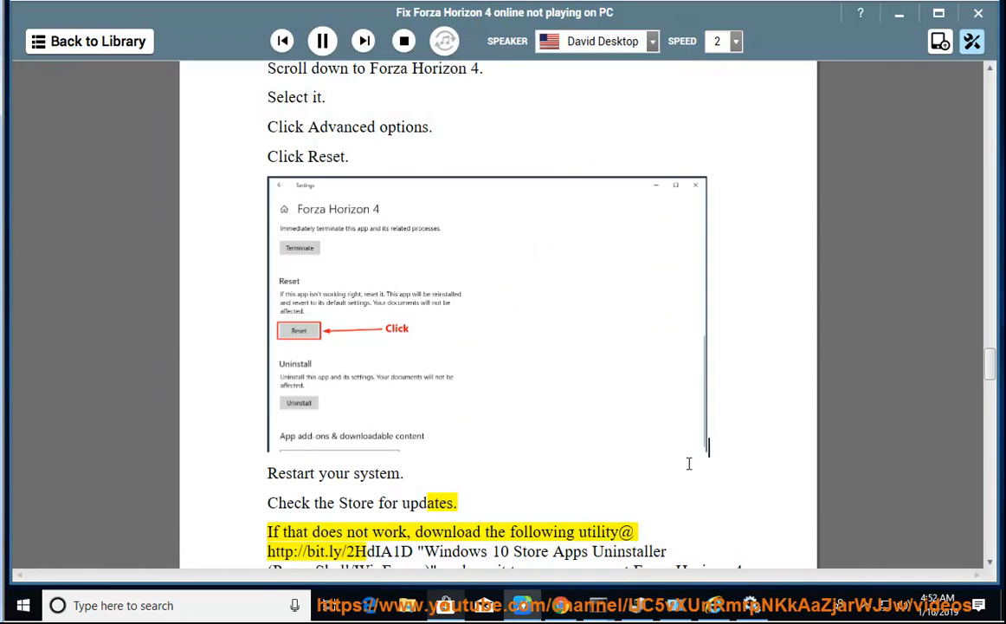
scroll(down, 3)
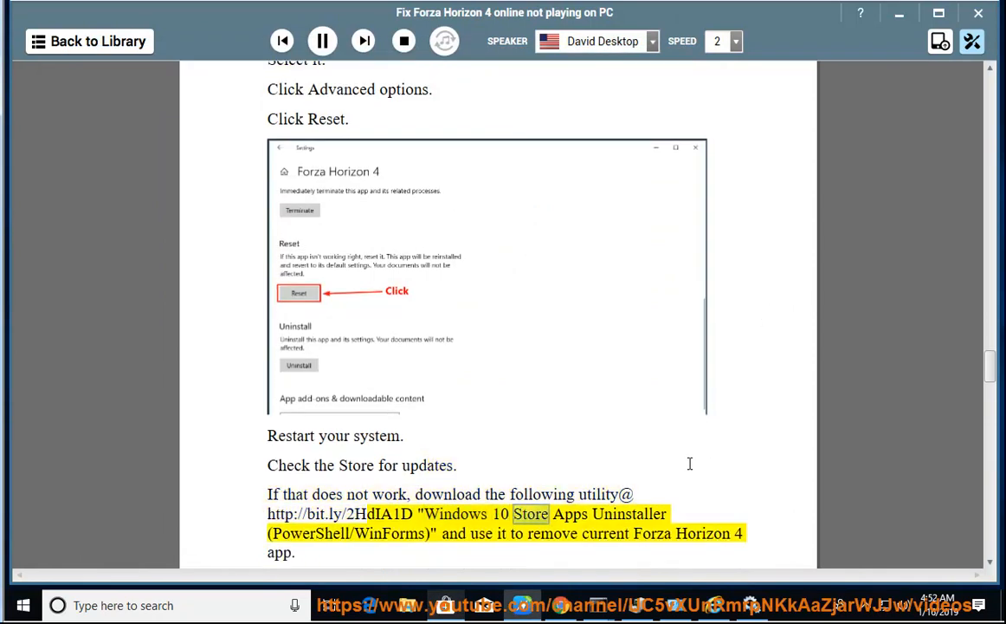
scroll(down, 3)
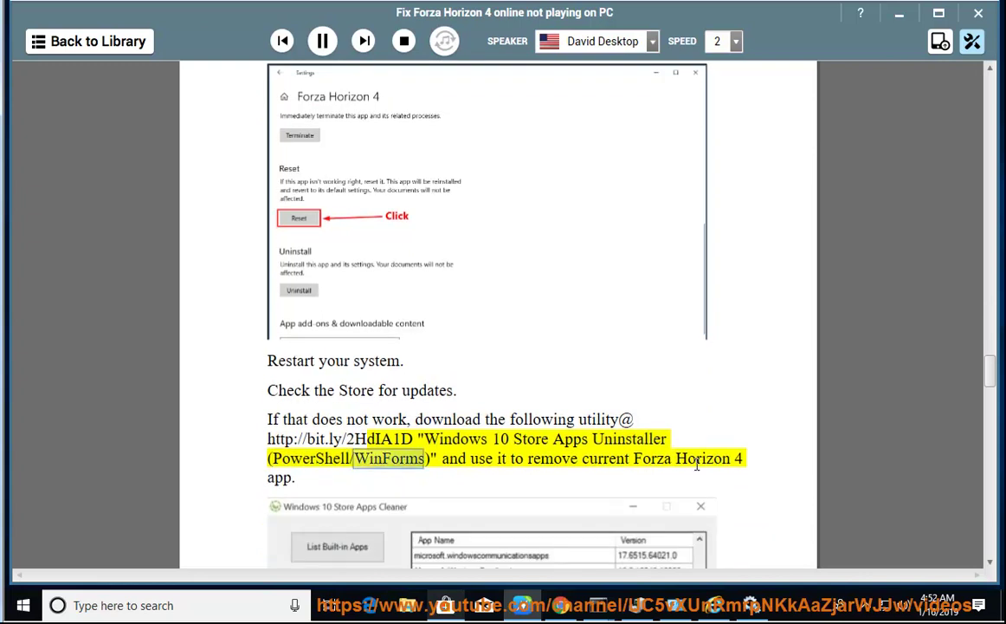
scroll(down, 3)
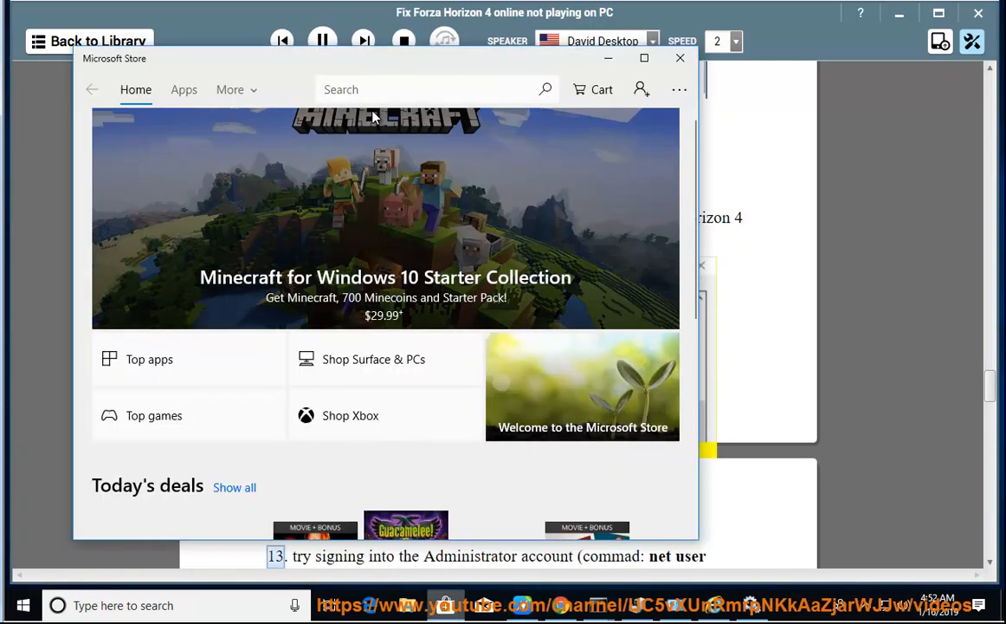
click(679, 59)
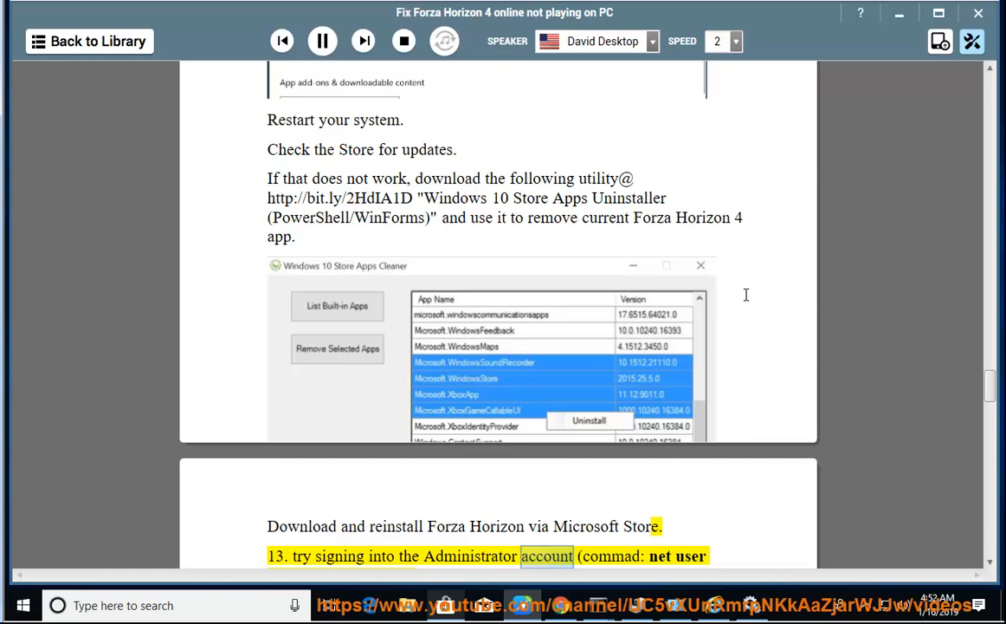
scroll(down, 3)
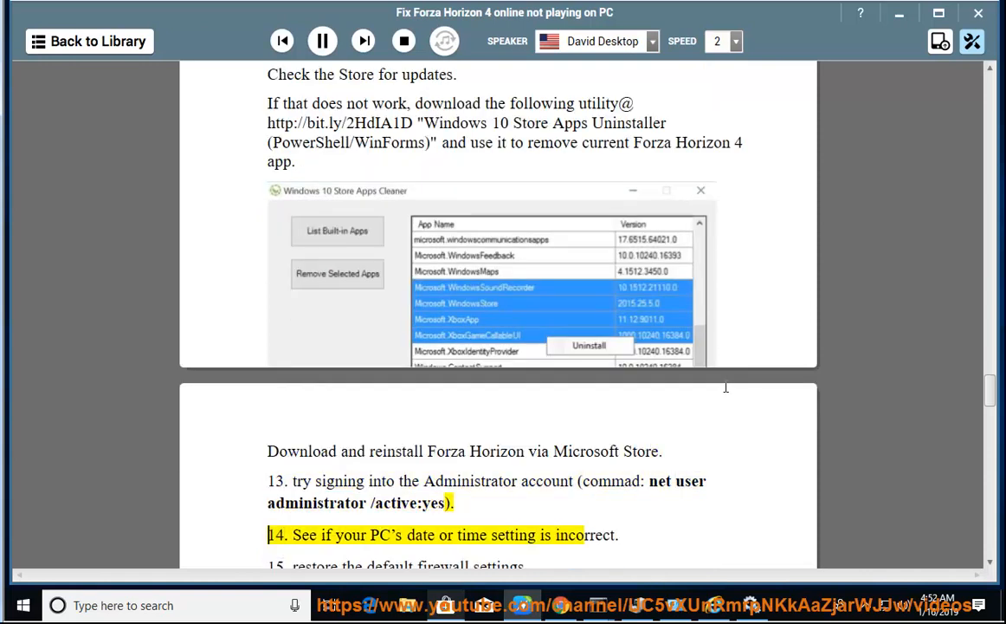
Step: Pause at step 14, find Date & time in Settings showing automatic time and Pacific zone, then close Settings
double_click(585, 533)
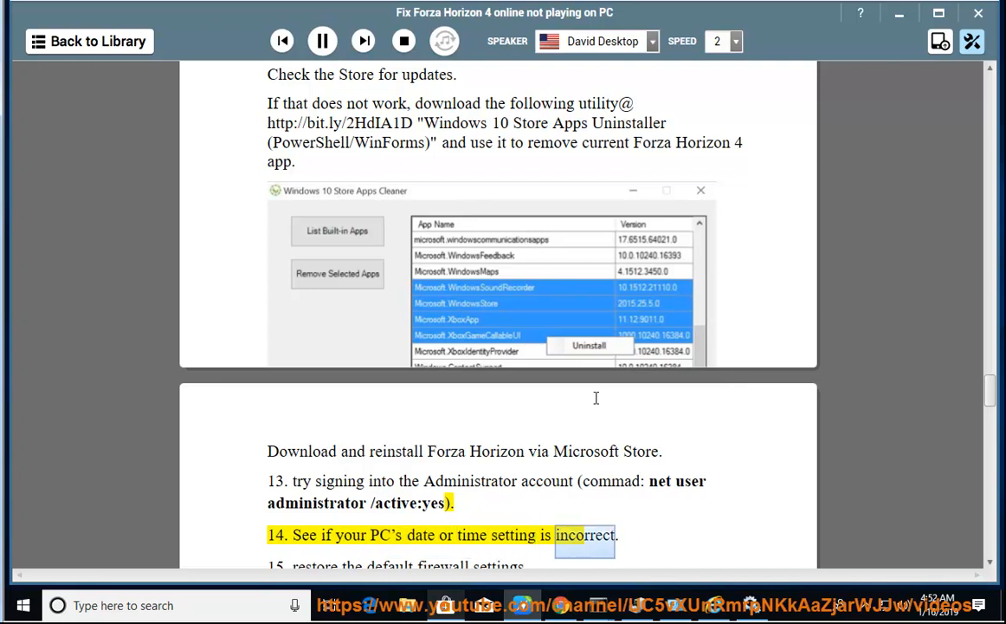
click(322, 41)
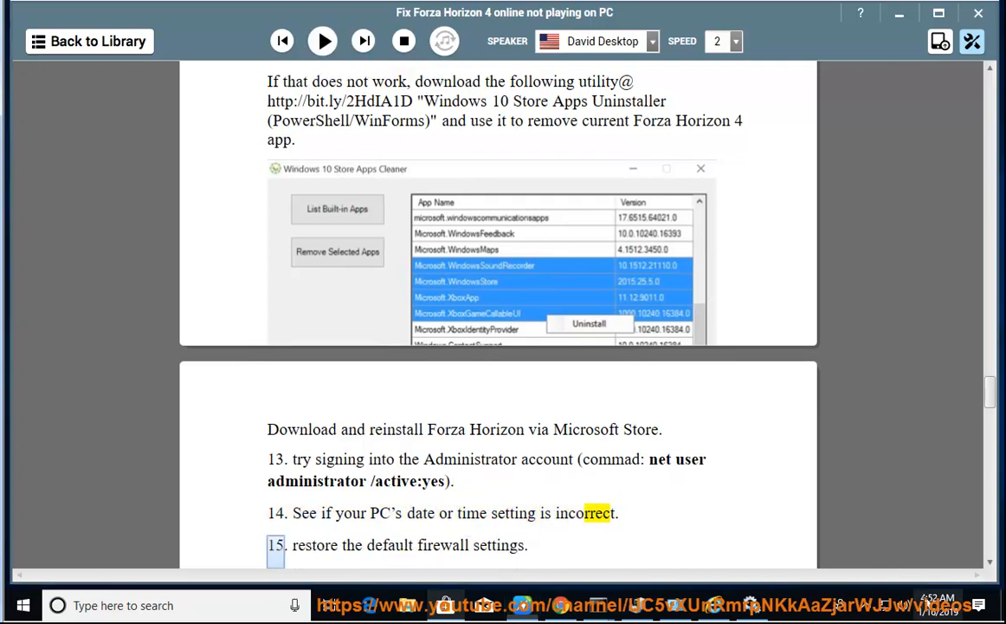
click(938, 605)
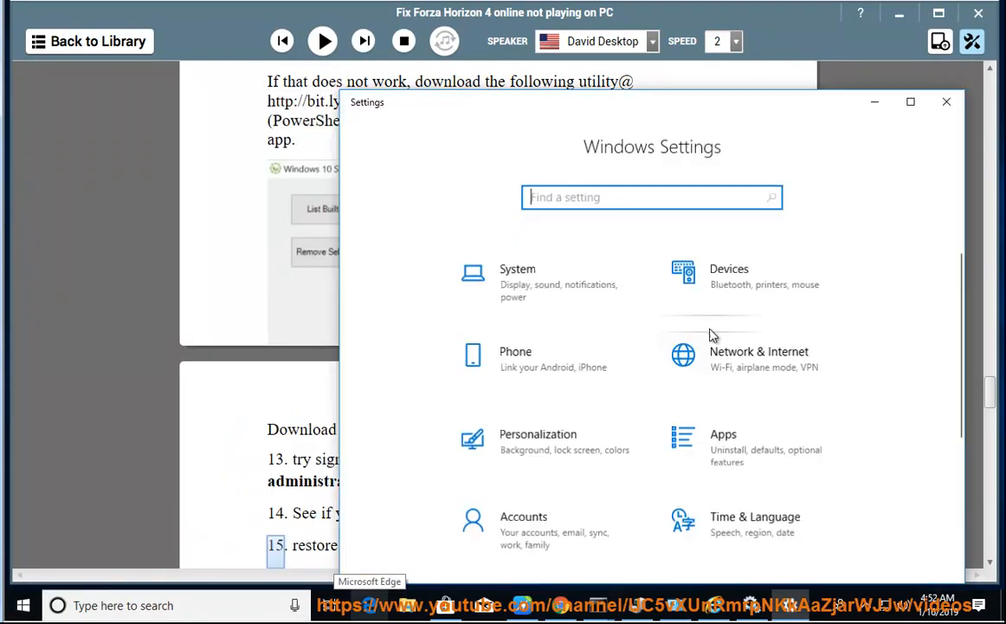
click(516, 281)
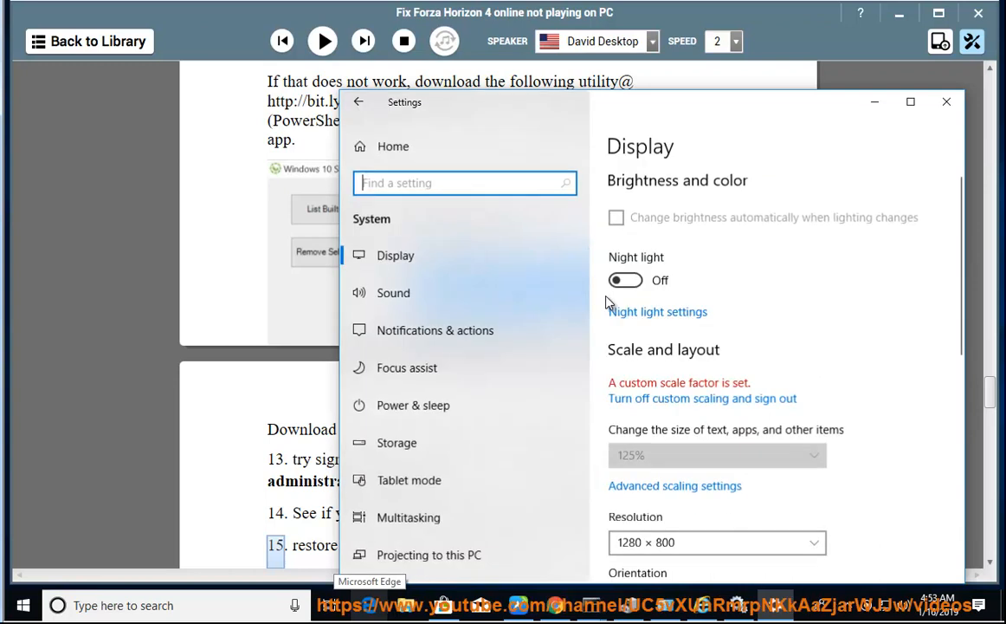
mouse_move(377, 163)
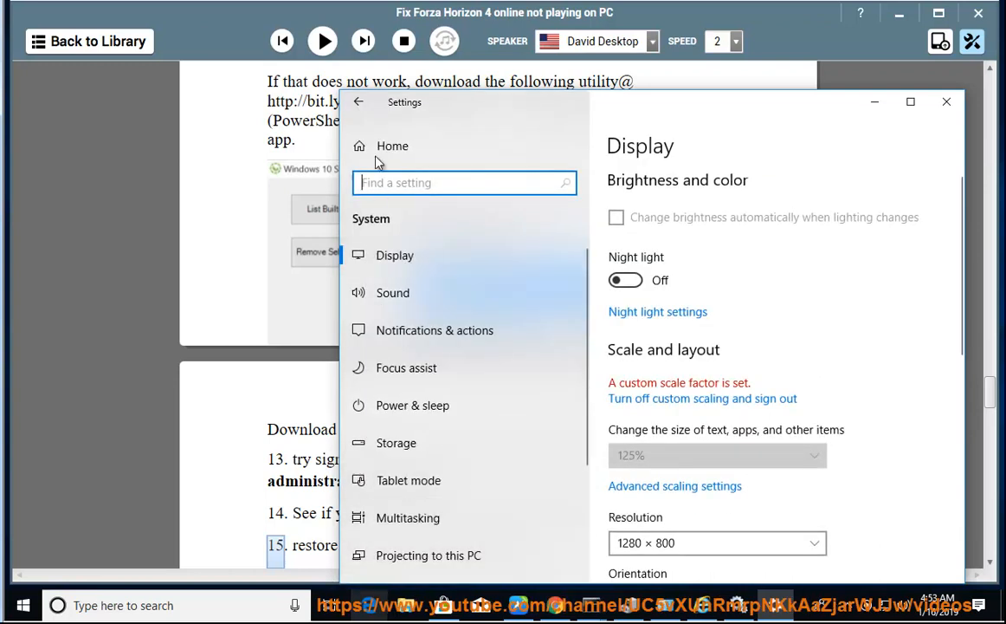
click(392, 146)
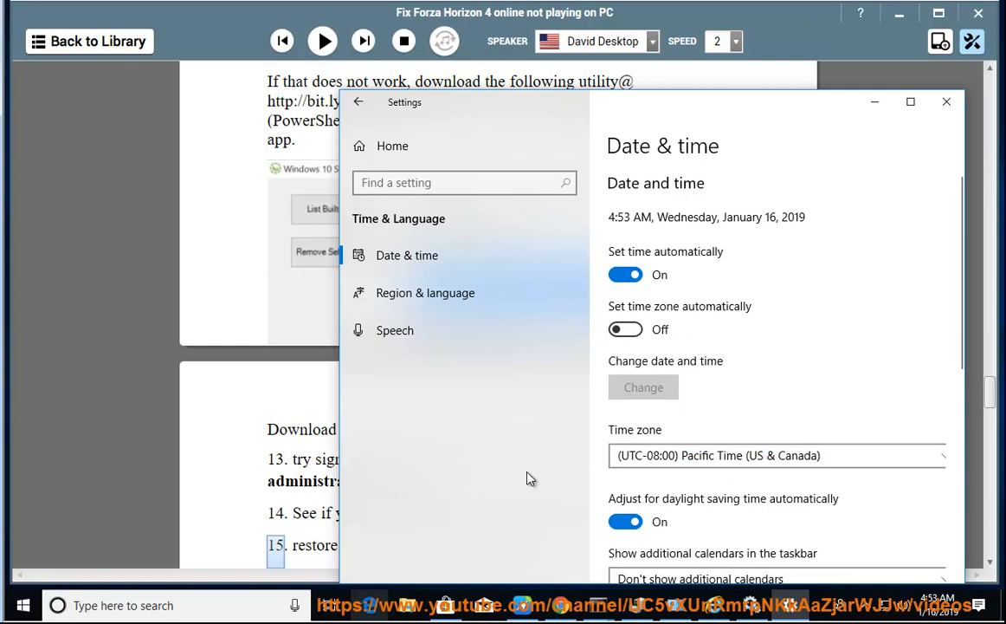
click(946, 101)
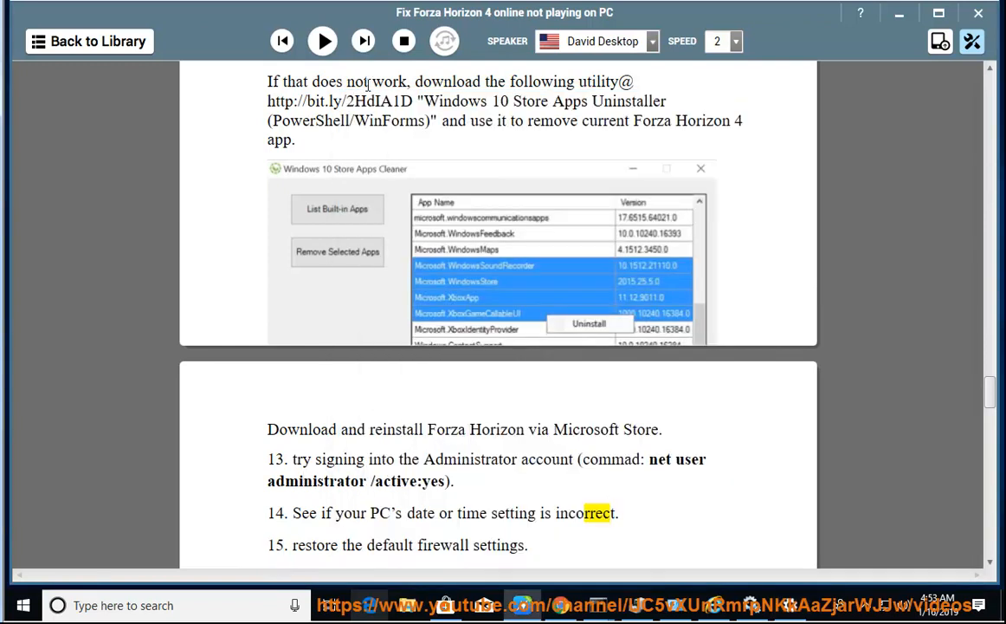
click(322, 41)
text(f)
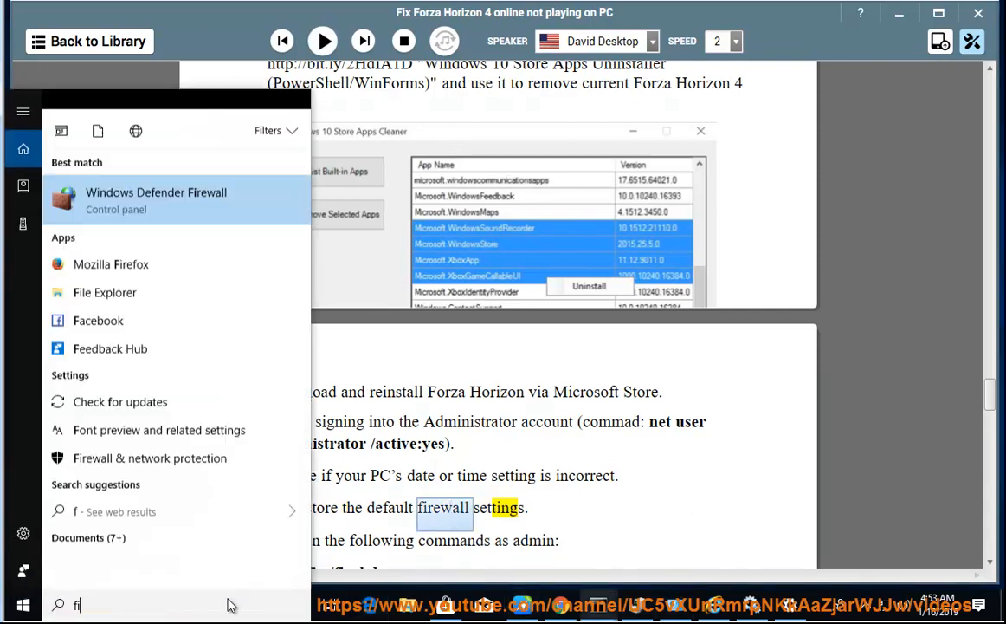
text(irewa)
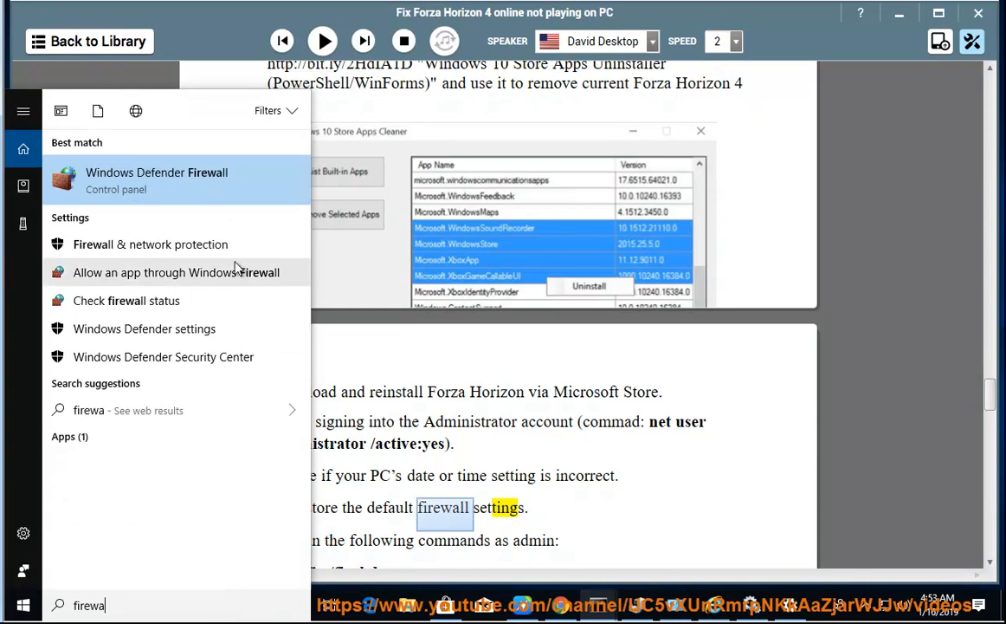
click(156, 179)
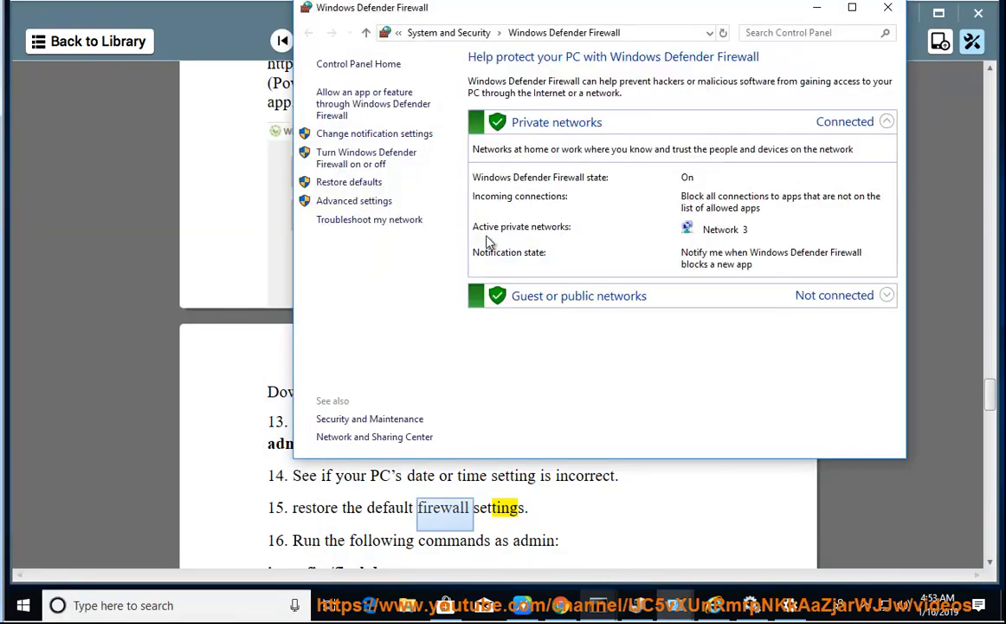
mouse_move(400, 173)
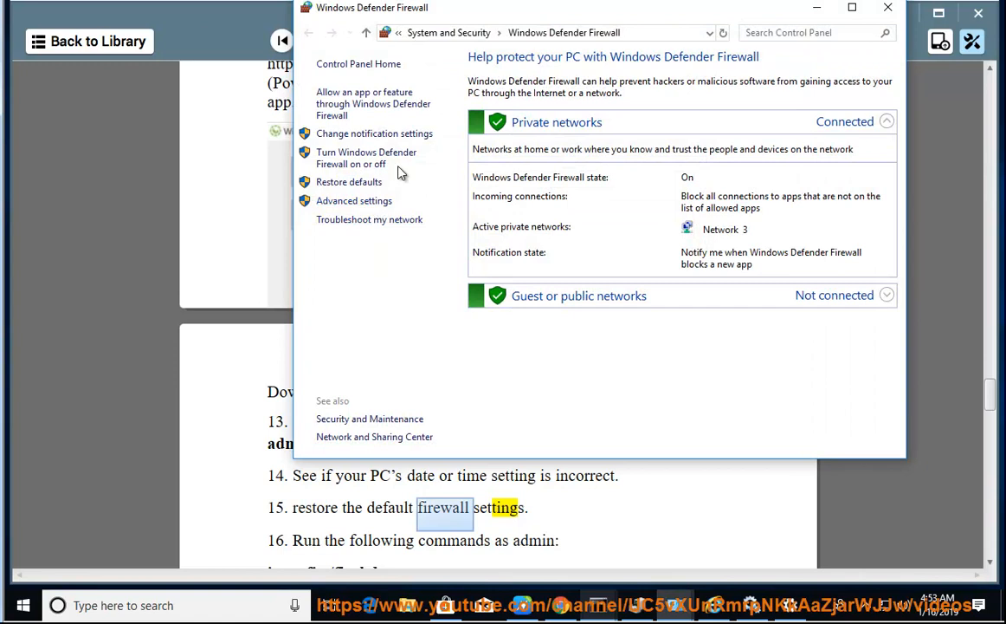
mouse_move(349, 181)
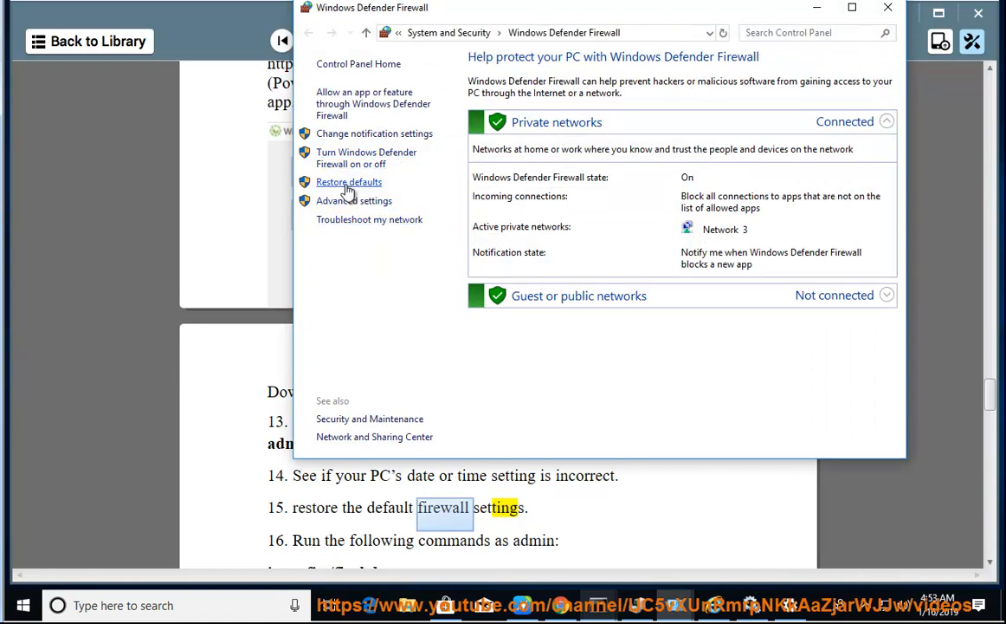
click(349, 182)
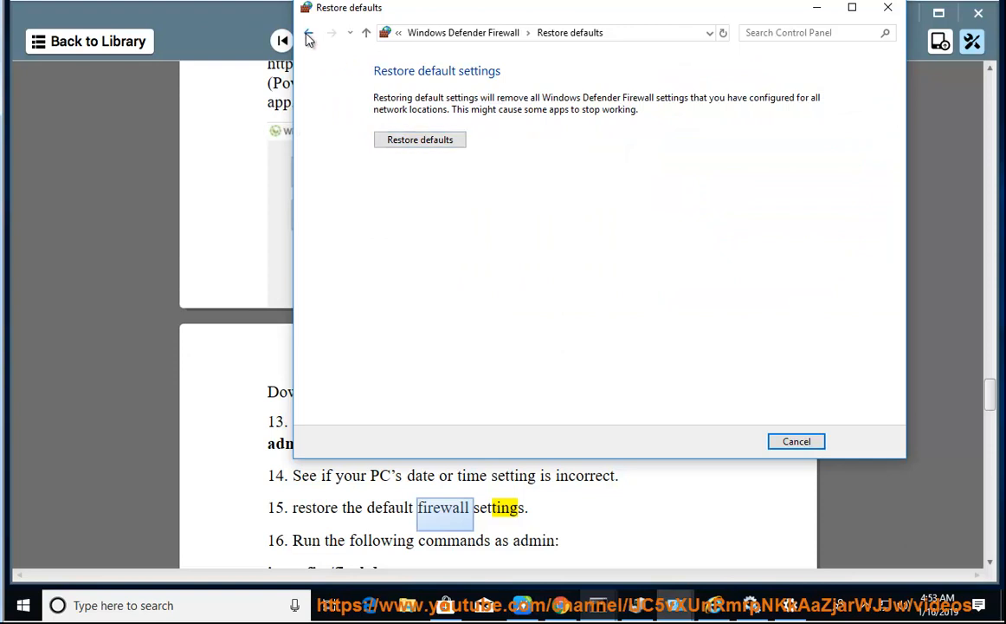
click(795, 442)
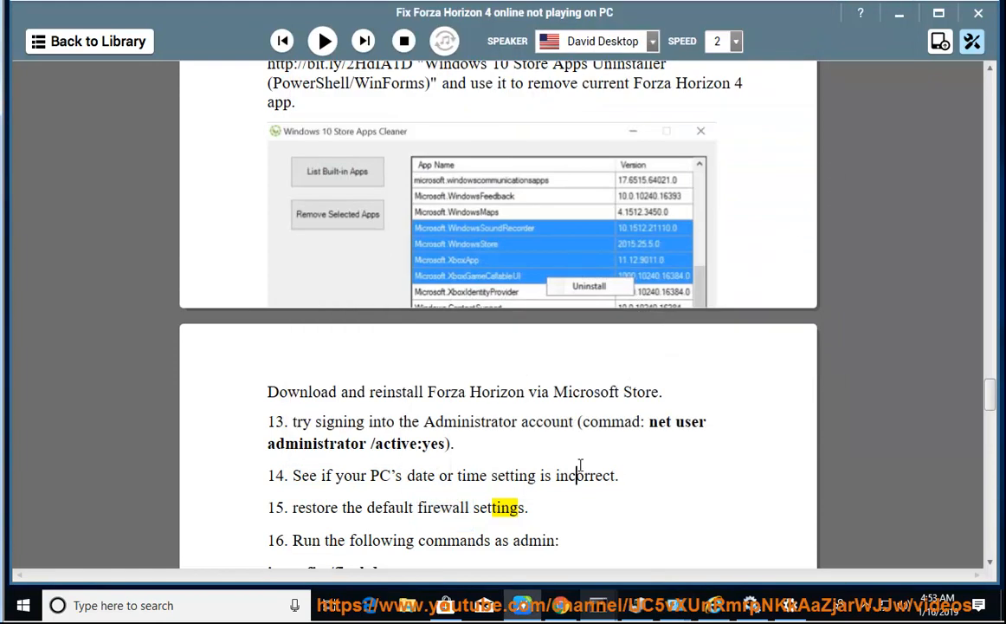
Step: Resume narration from step 16's netsh reset commands through steps 17–18 to step 19's router Teredo filtering
click(322, 42)
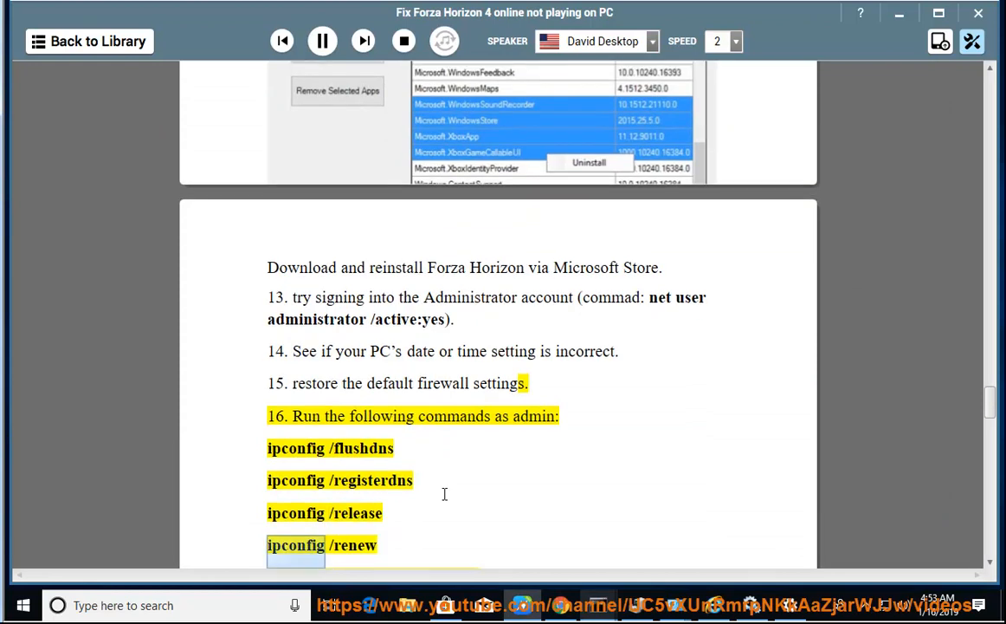
scroll(up, 3)
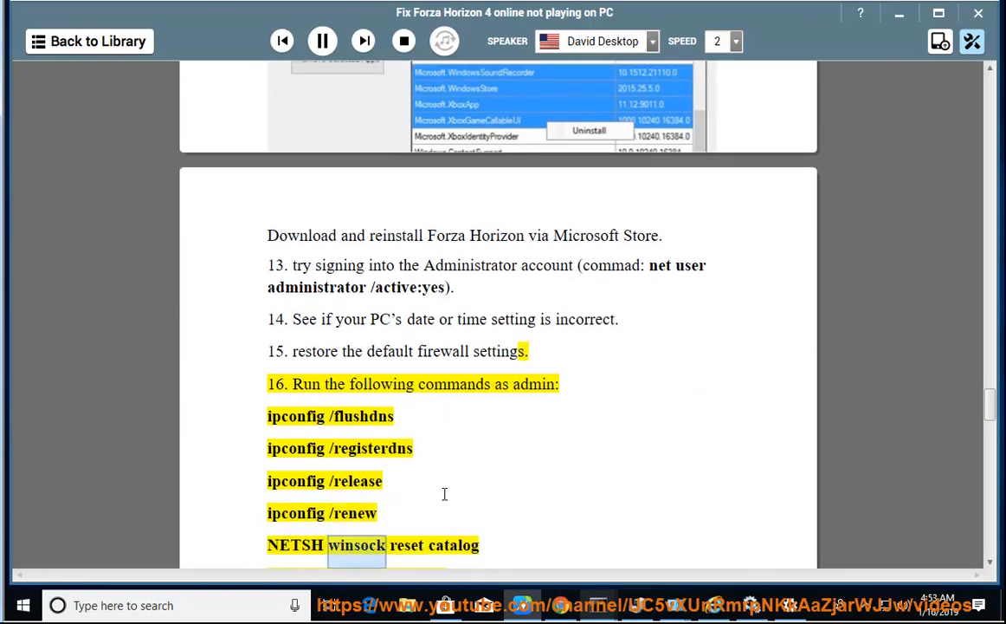
scroll(up, 3)
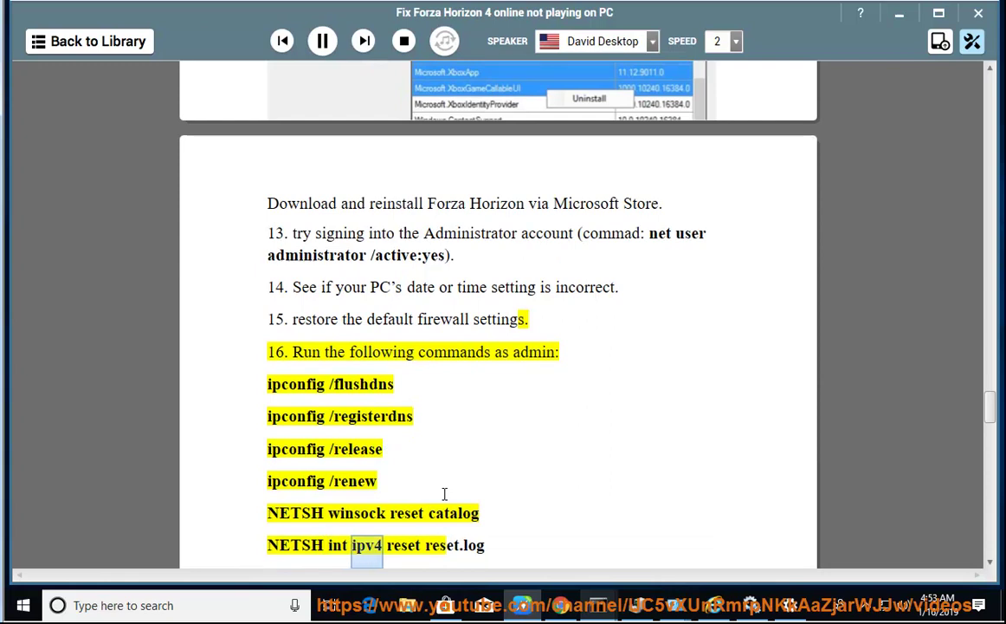
scroll(up, 3)
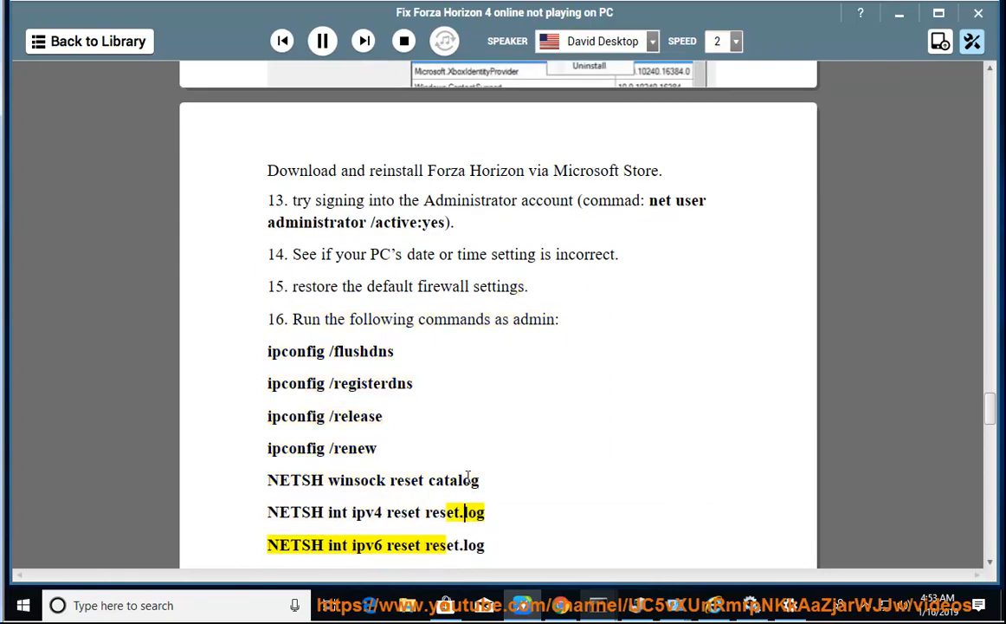
scroll(up, 3)
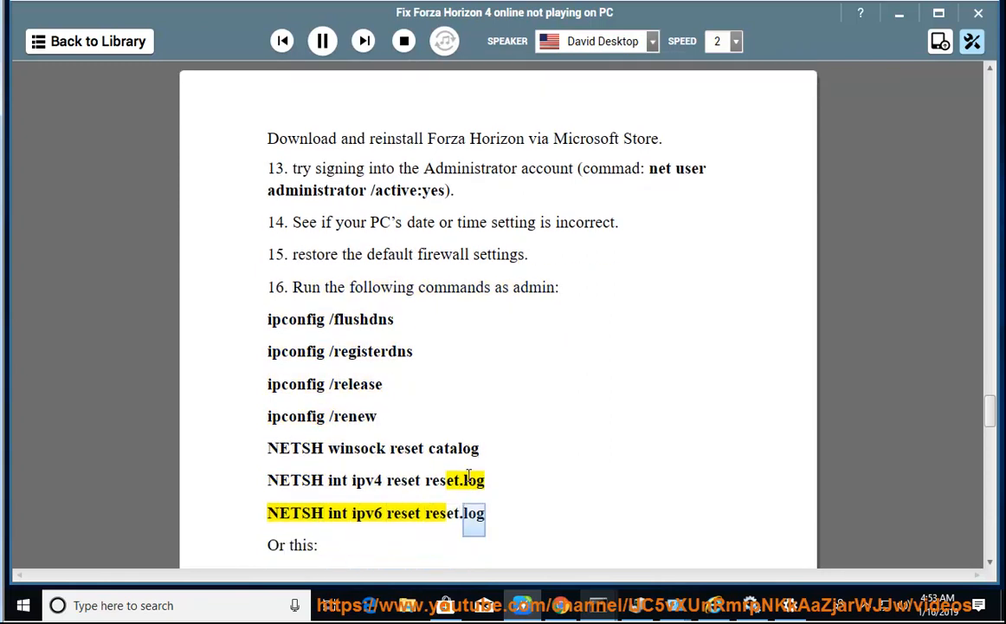
scroll(down, 3)
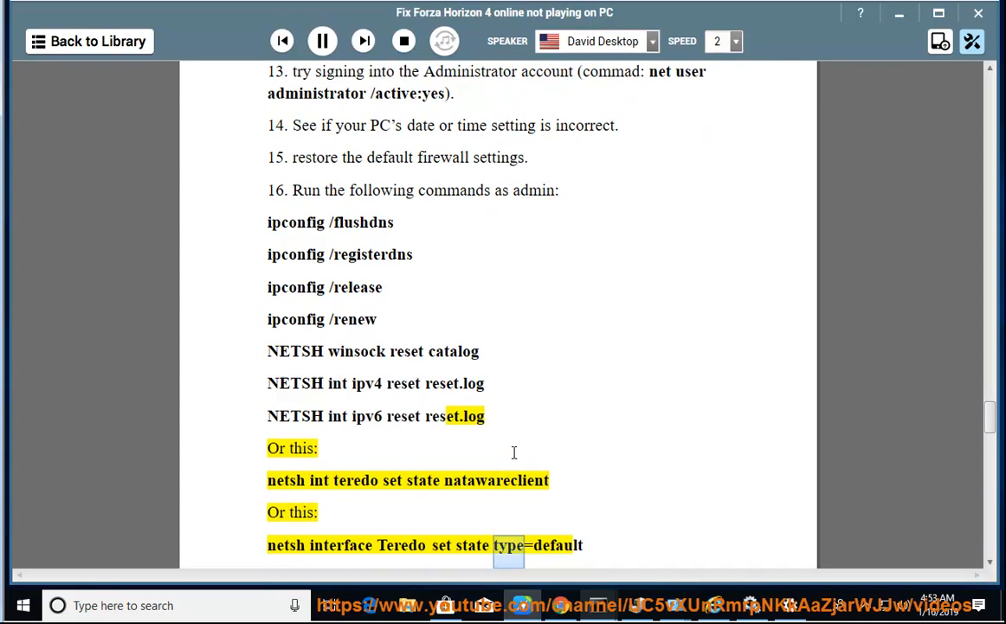
scroll(down, 3)
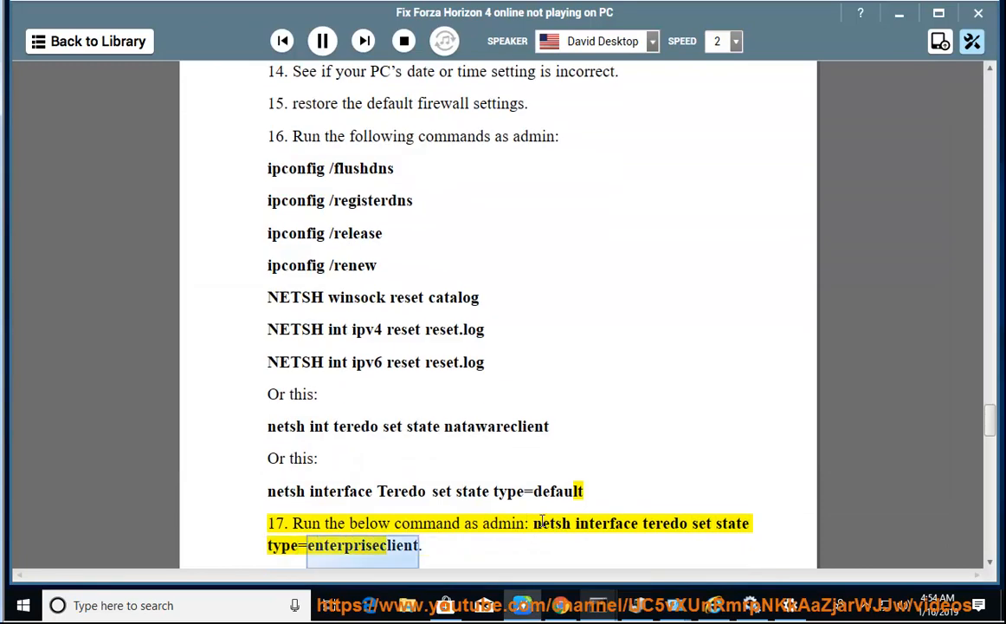
scroll(down, 3)
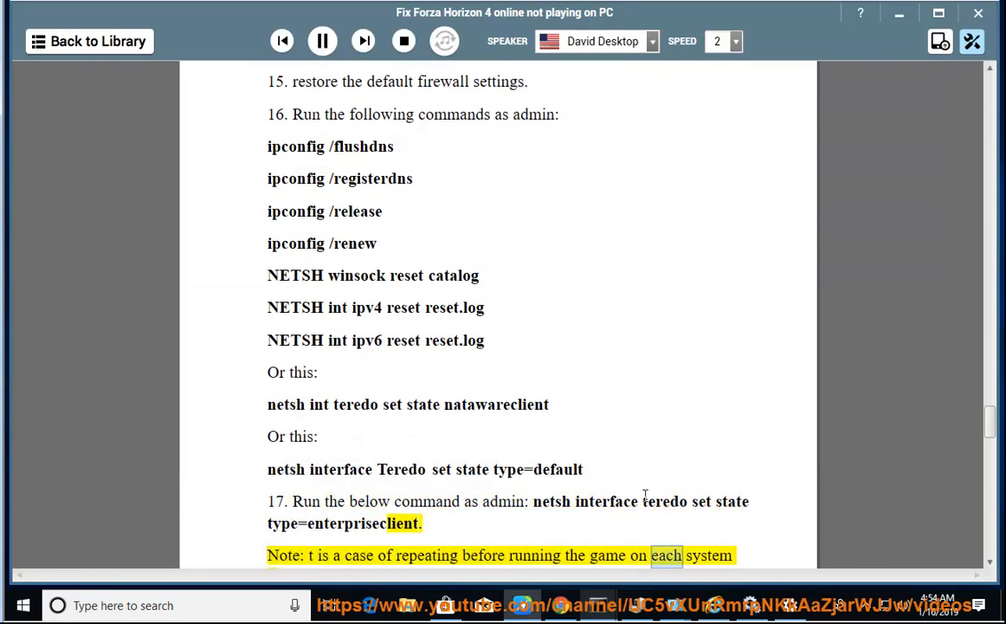
scroll(down, 3)
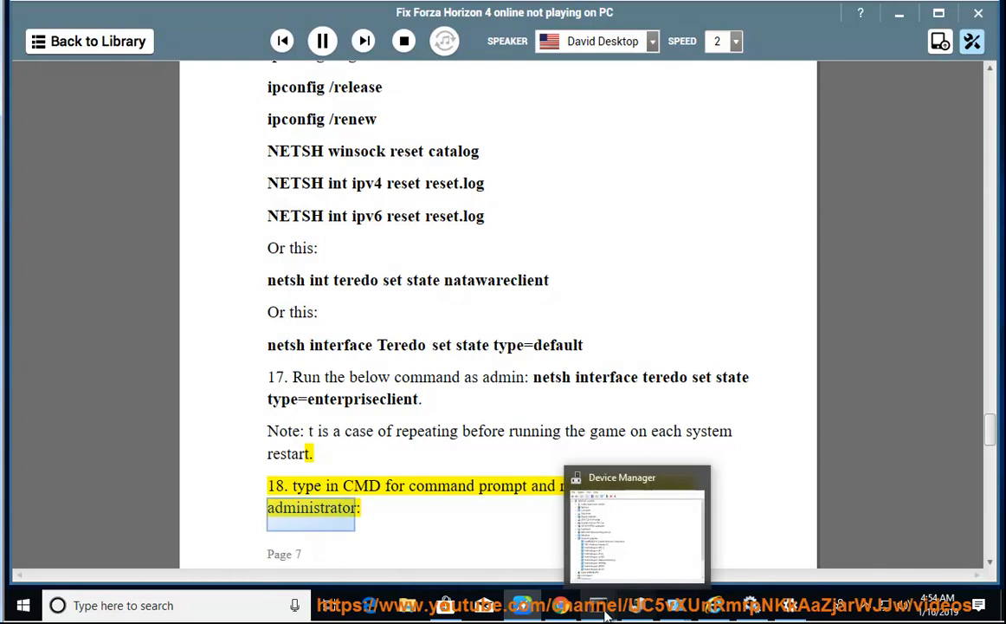
scroll(down, 3)
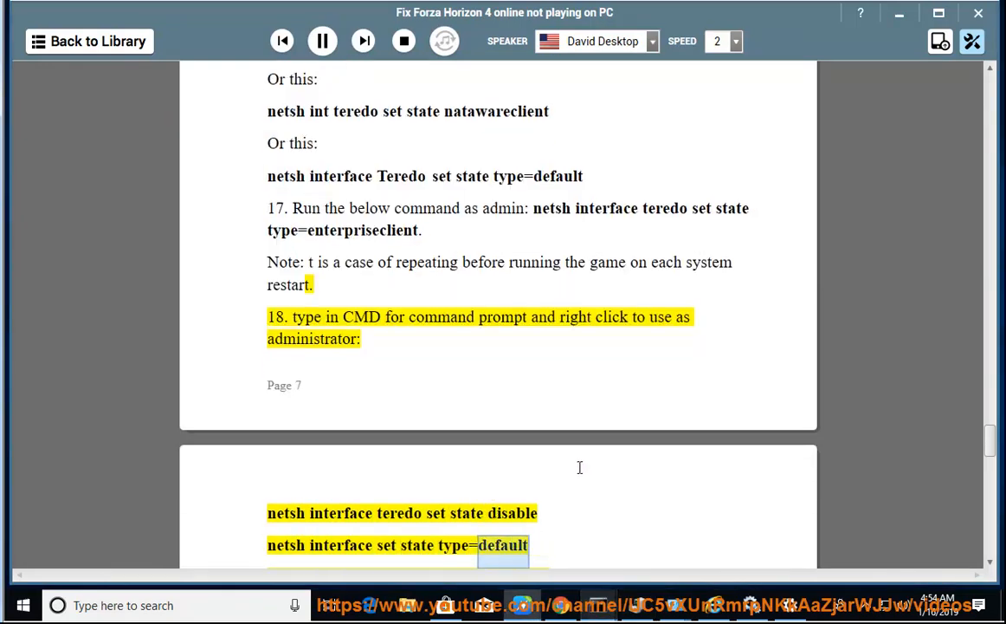
scroll(up, 3)
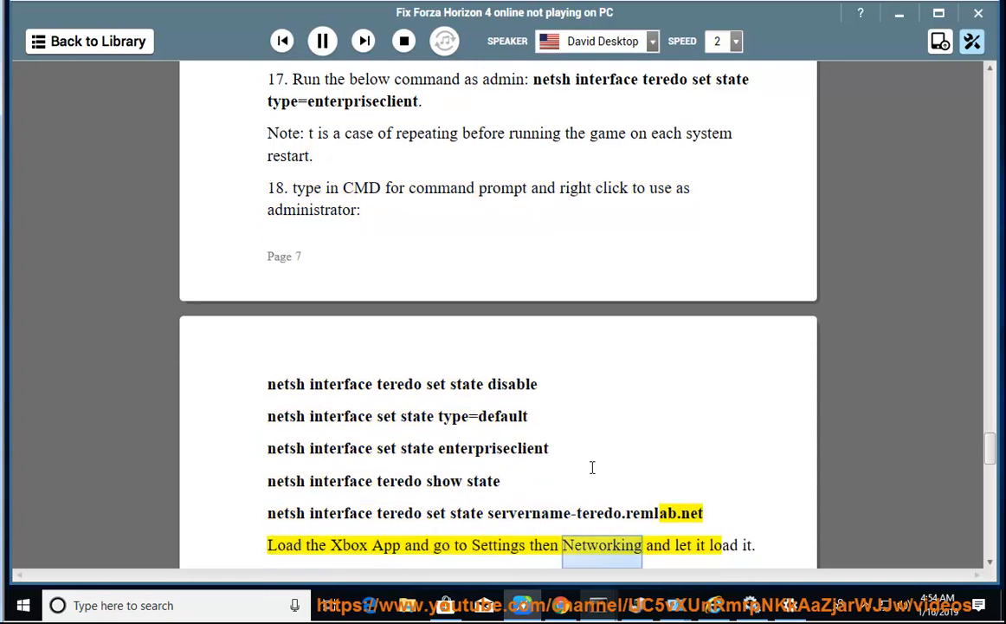
scroll(down, 3)
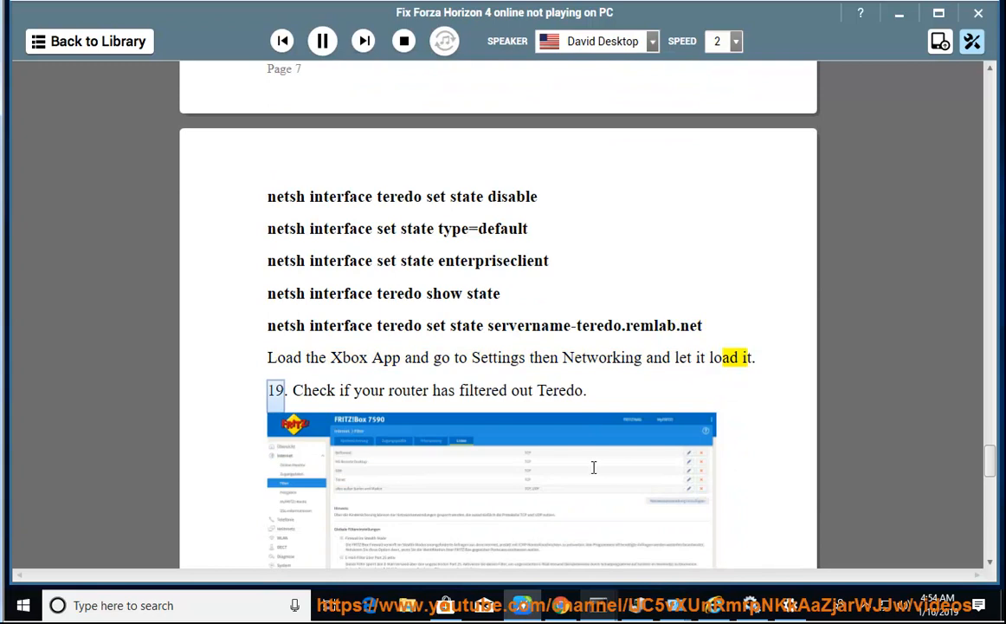
Step: Narrate step 19's router Teredo filter note and FYI down to the 'netsh interface Teredo show state' line
scroll(down, 3)
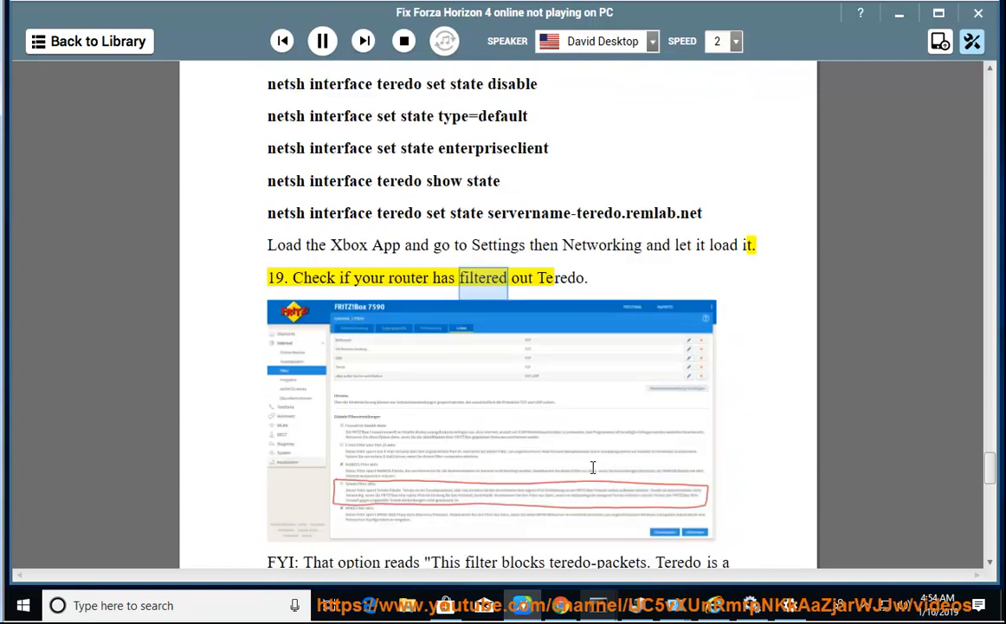
scroll(down, 3)
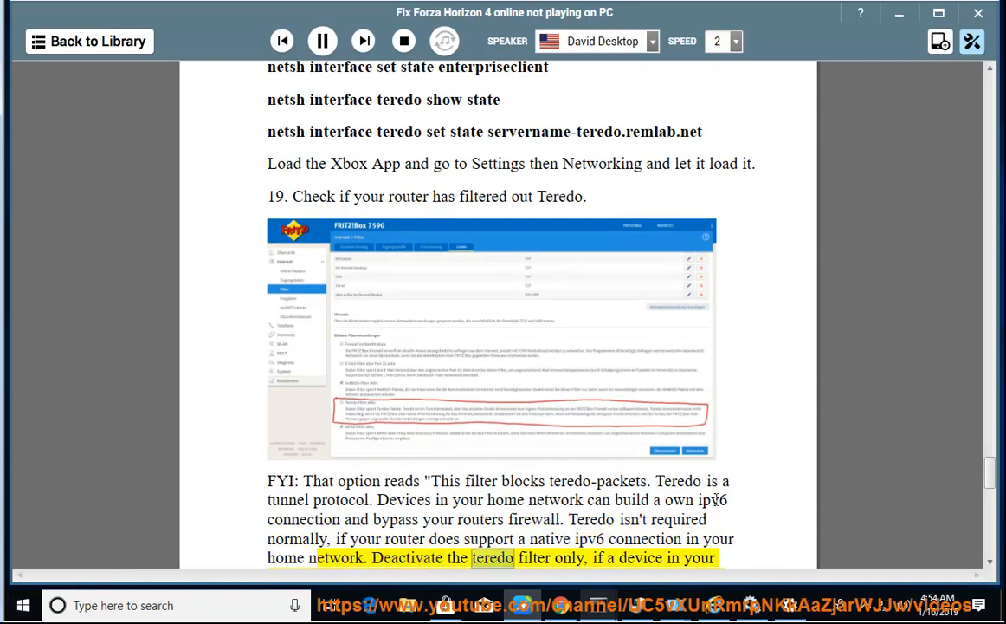
scroll(down, 3)
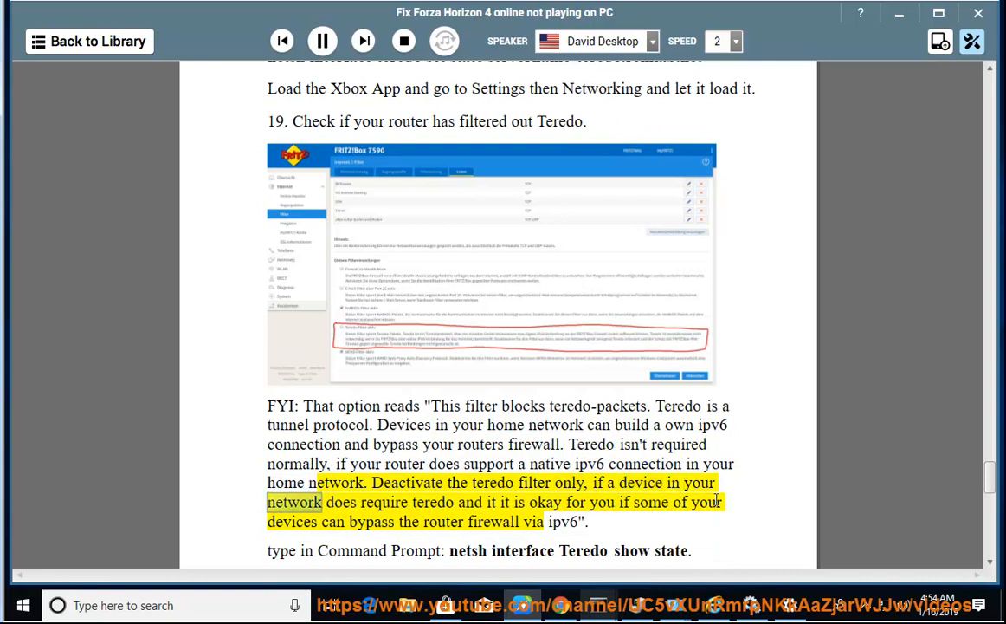
double_click(600, 503)
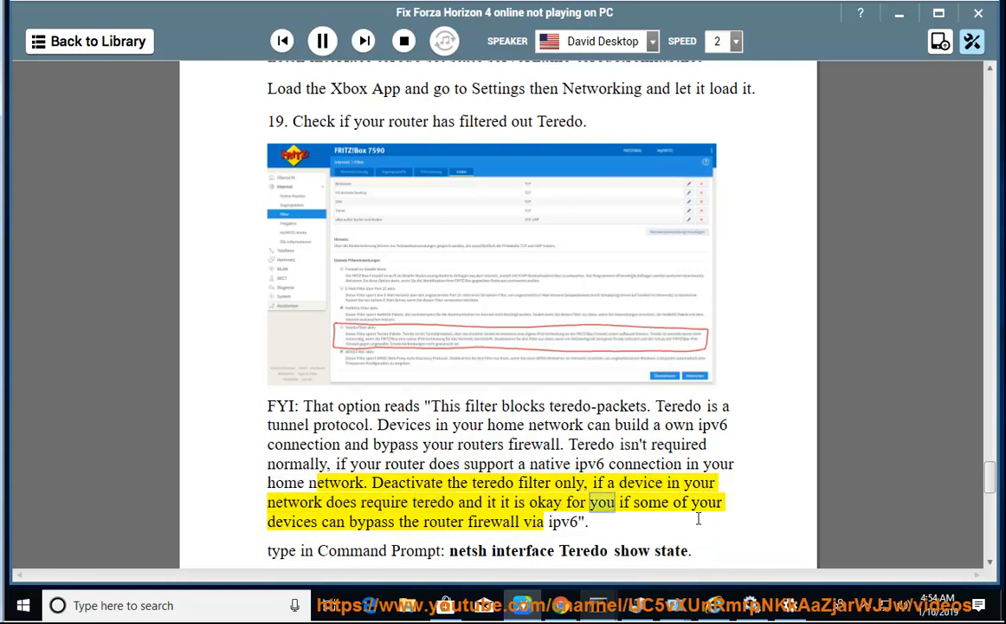
double_click(494, 522)
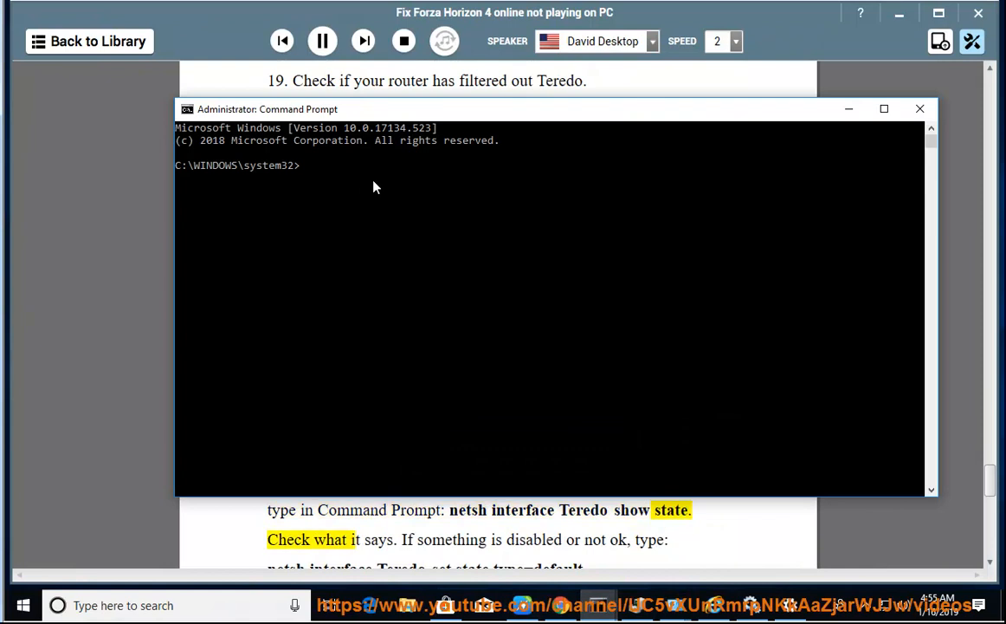
Step: Hide the command prompt and narrate the Teredo set-state/natawareclient fallback and Plan B UDP 3074 forwarding
click(920, 107)
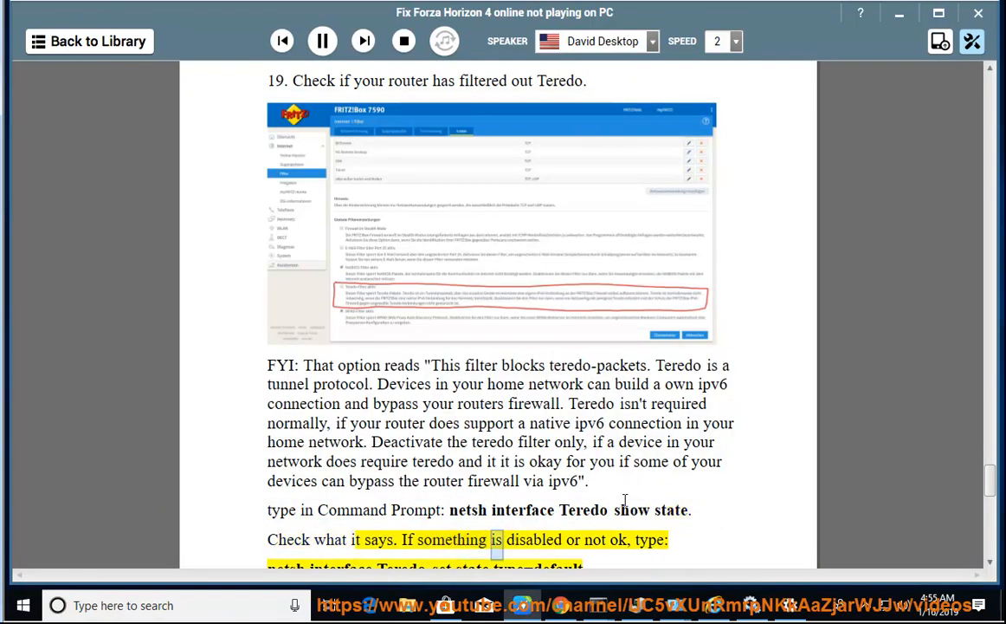
scroll(down, 3)
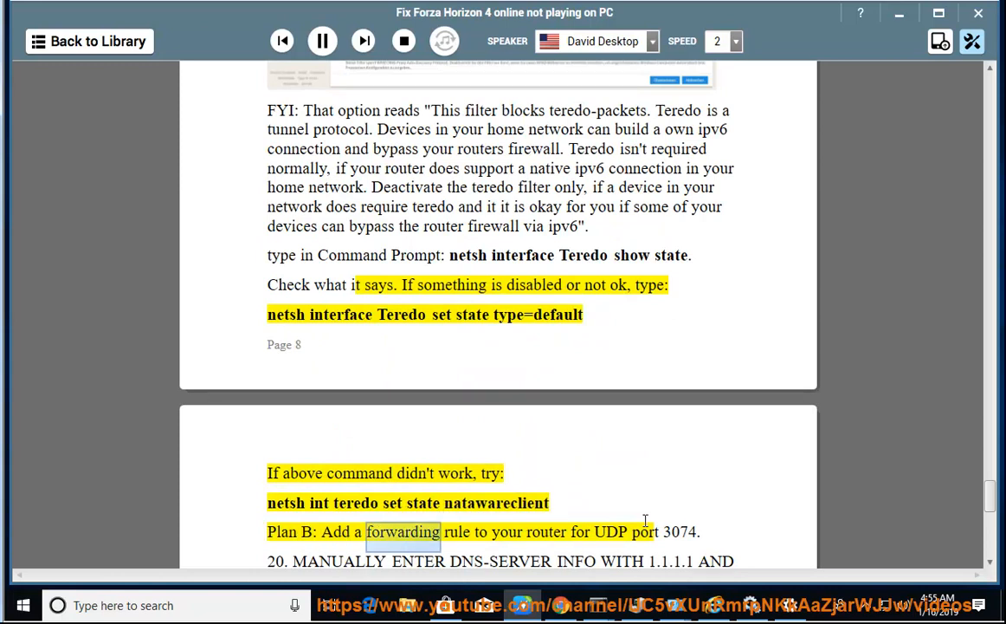
double_click(679, 530)
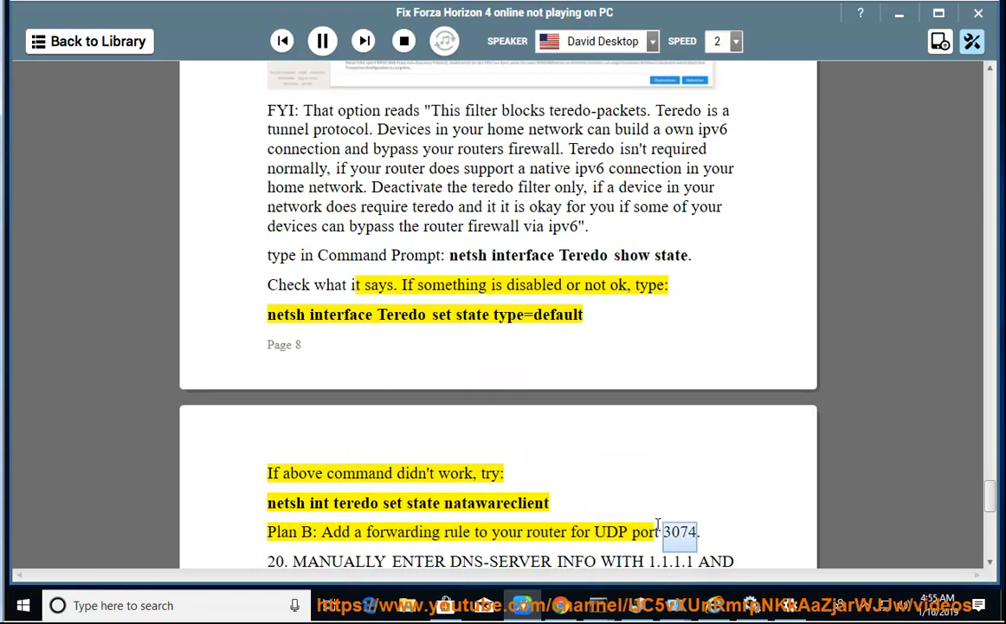
scroll(down, 3)
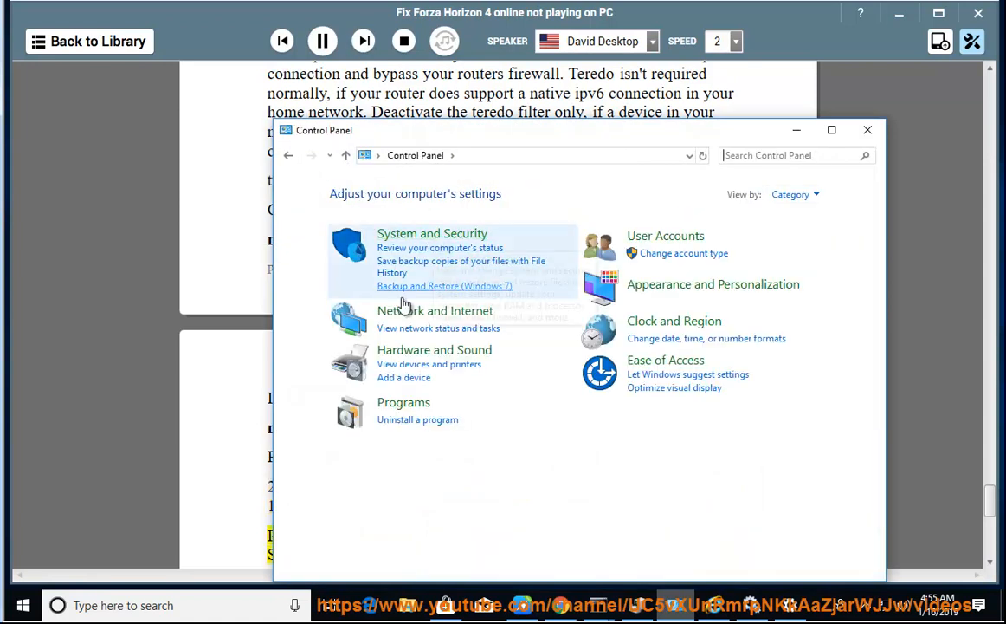
Step: Pause the read-aloud and bring Control Panel back to the front
click(868, 128)
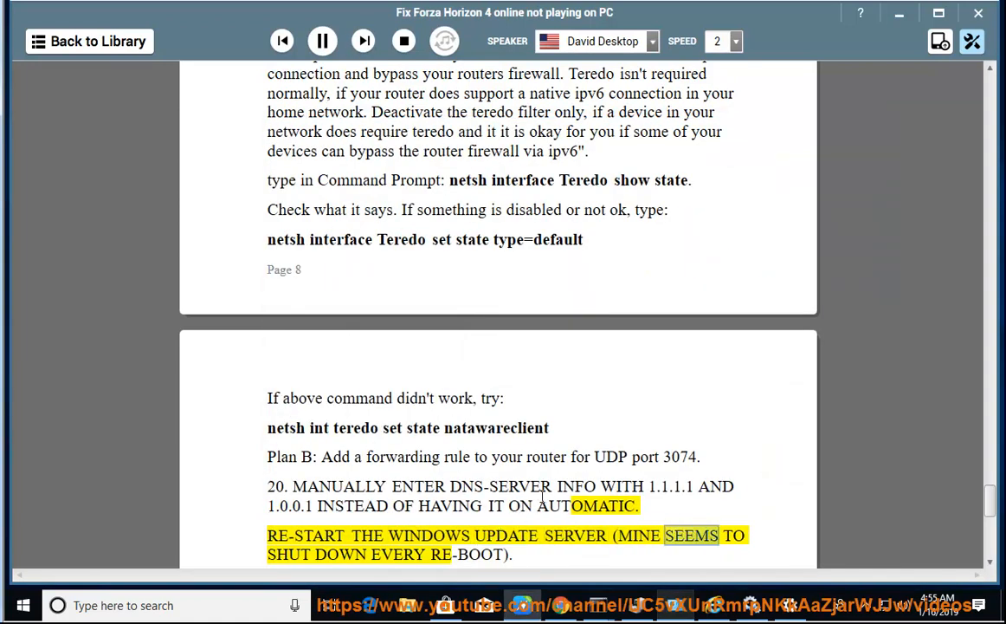
click(322, 42)
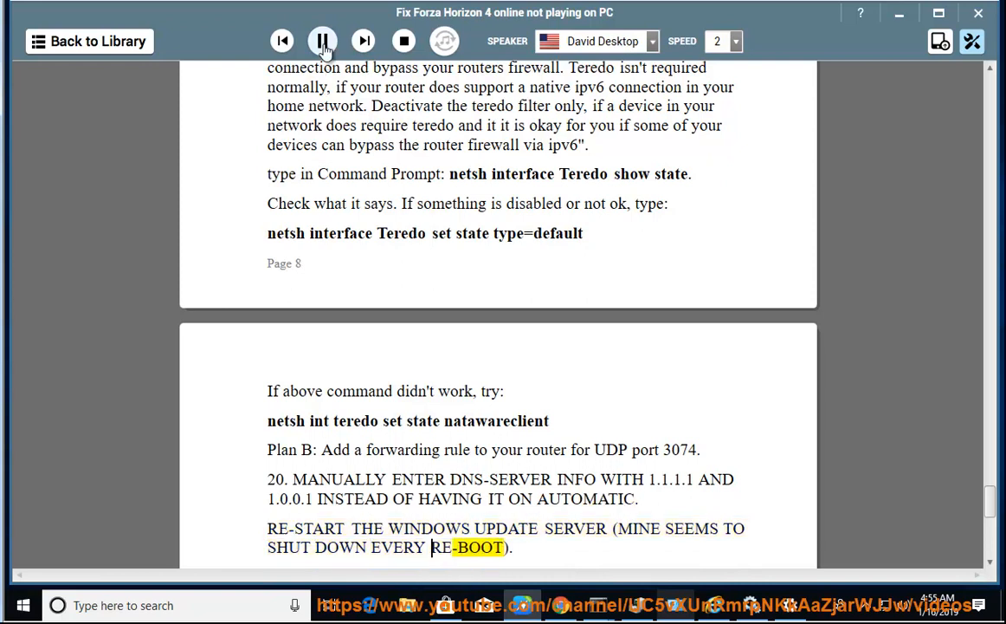
click(323, 42)
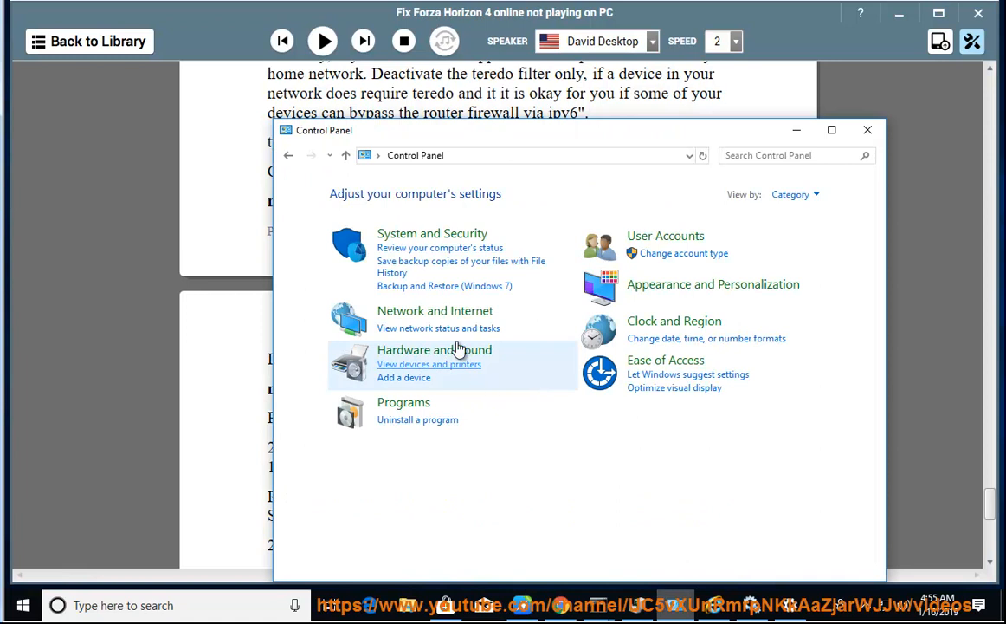
Step: Set Ethernet0's IPv4 DNS manually with preferred server 1.1 via Network and Sharing Center, then close Status
click(435, 310)
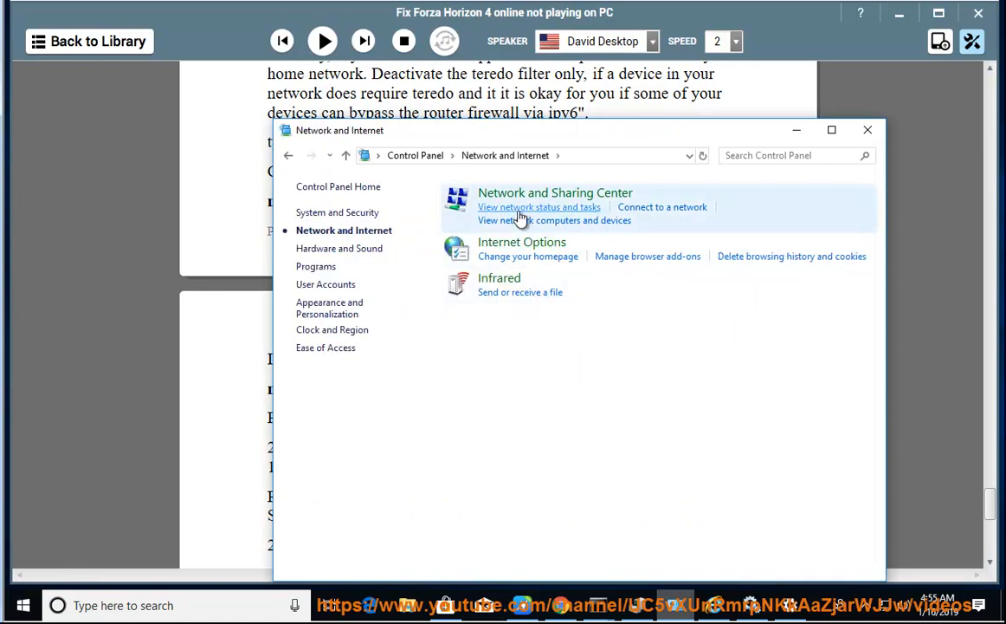
click(538, 206)
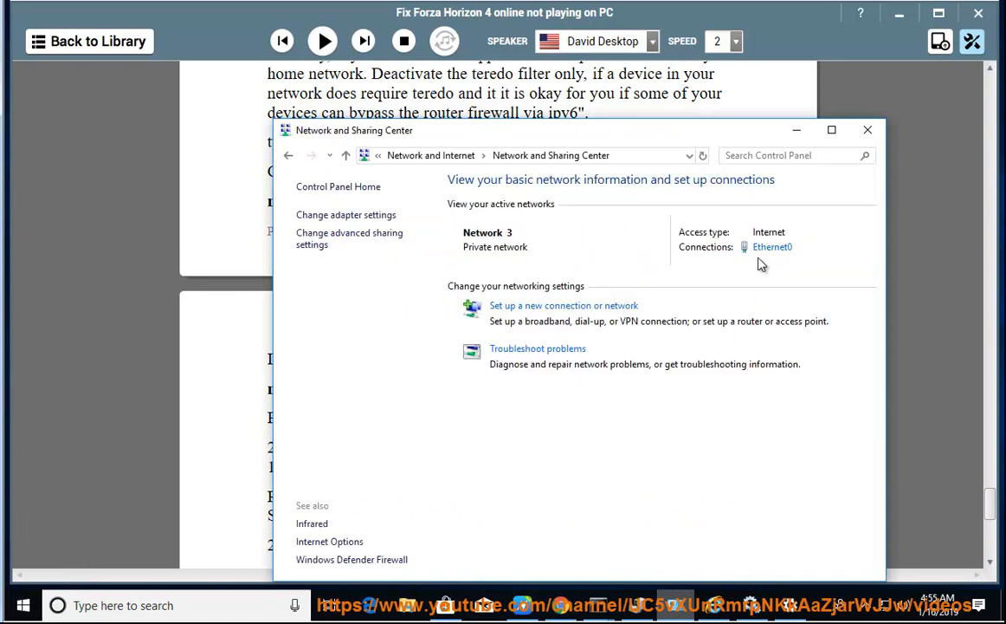
click(770, 246)
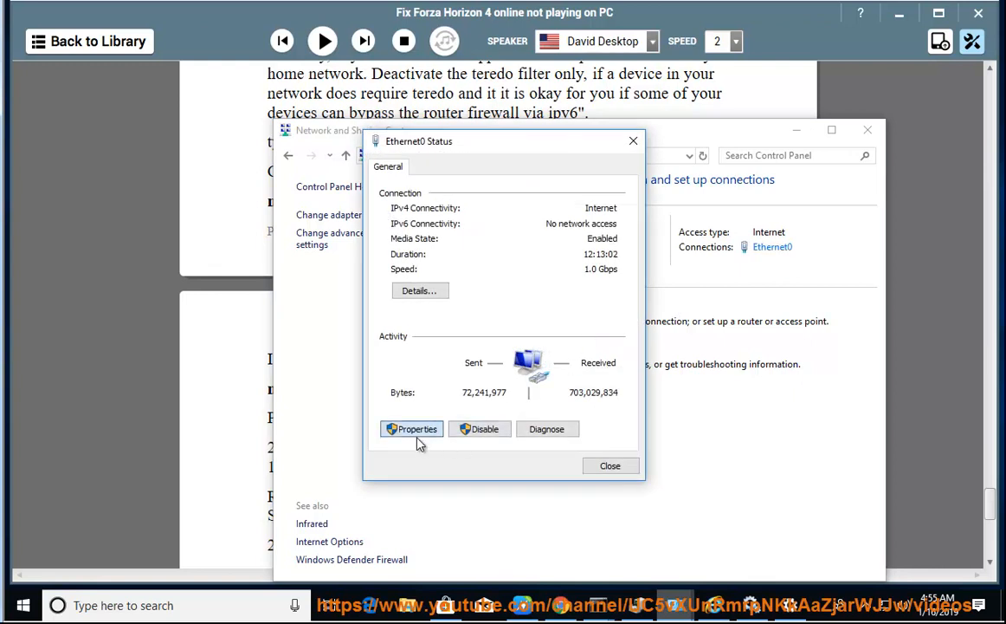
click(413, 429)
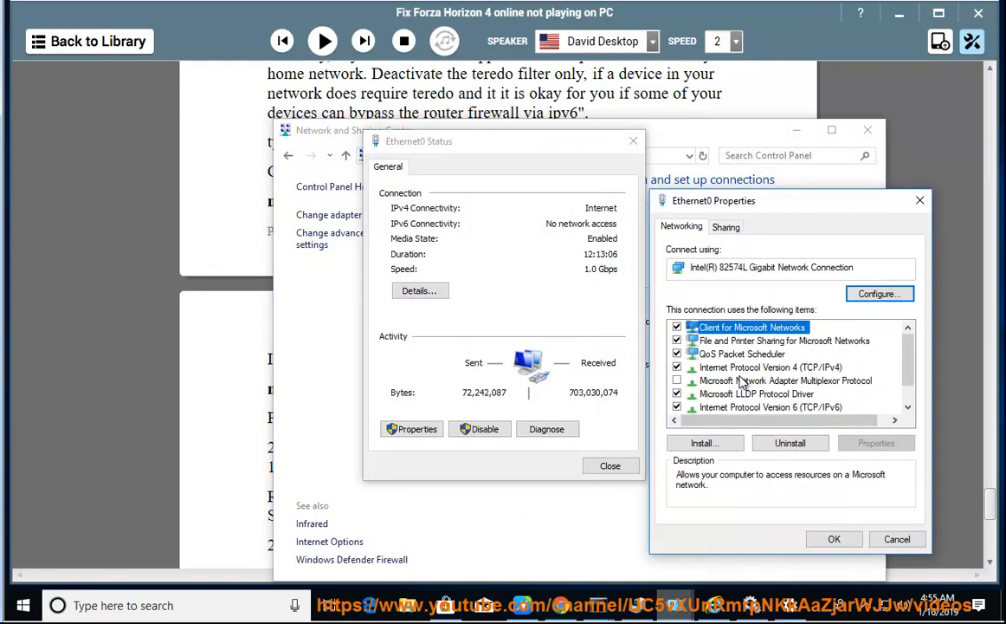
click(770, 405)
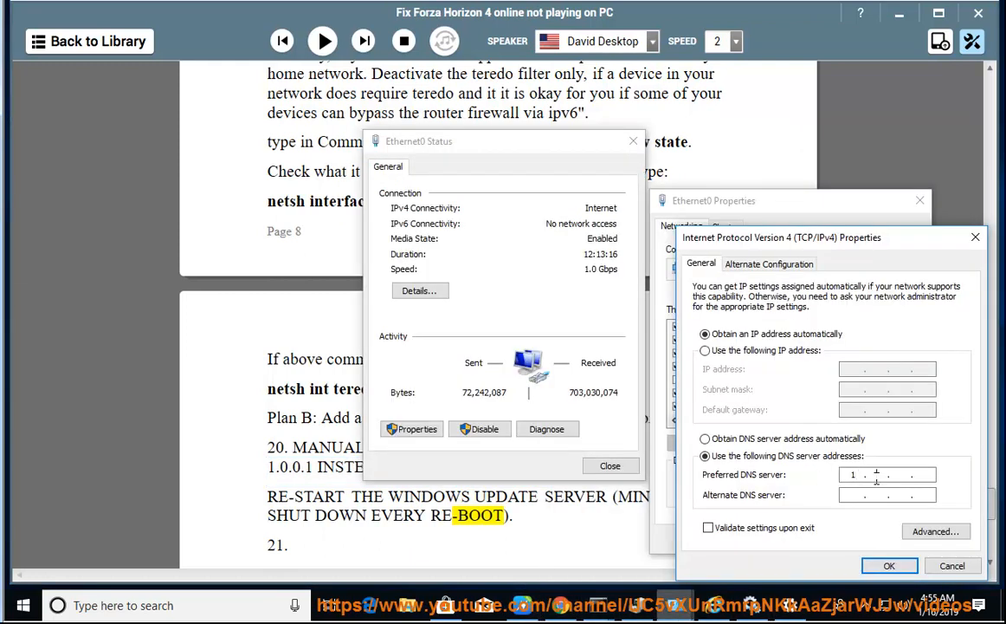
text(1.1)
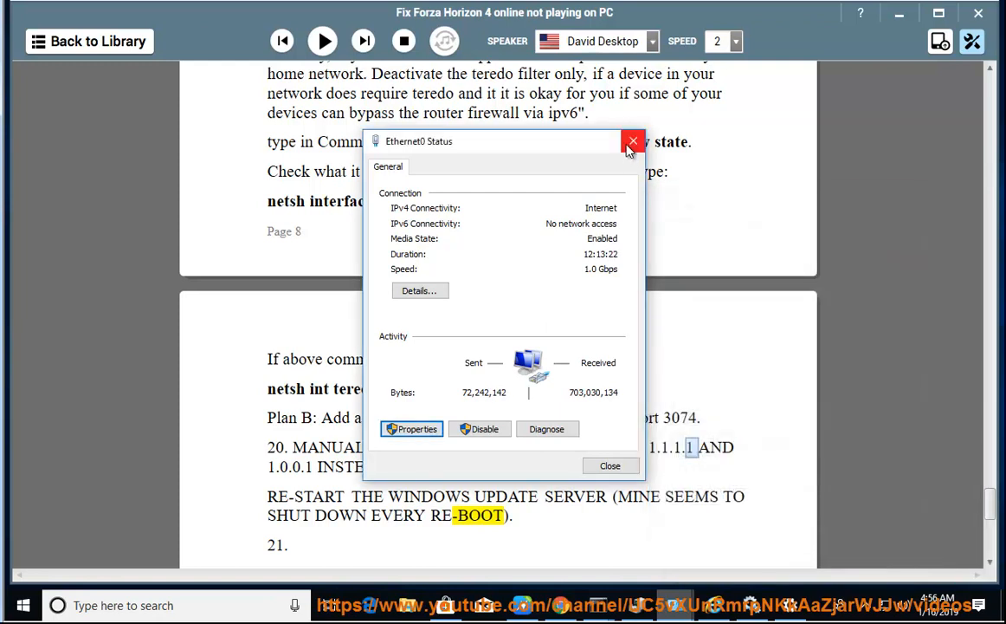
click(632, 141)
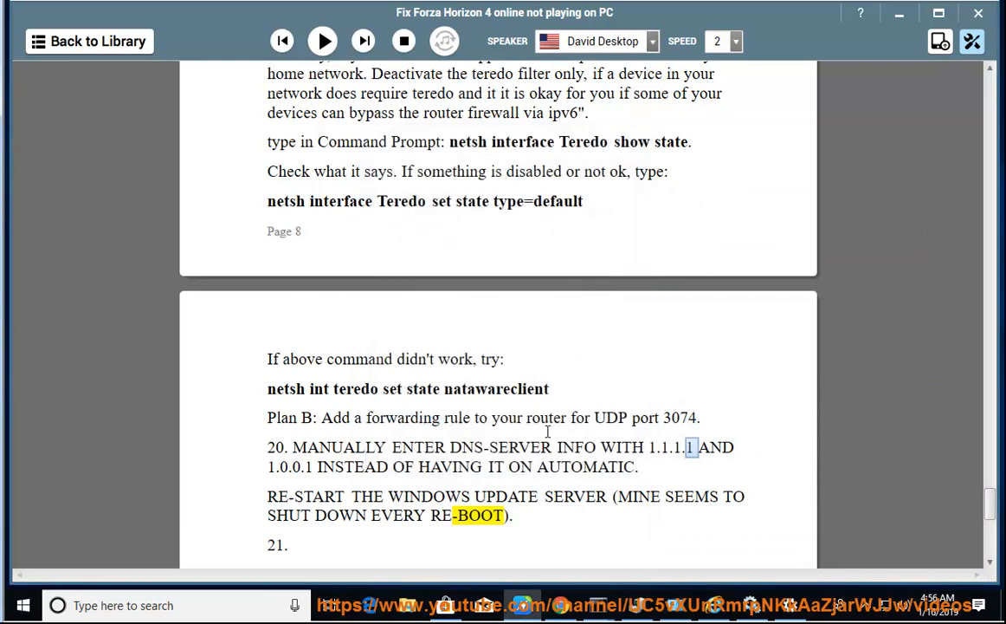
Step: Resume the read-aloud of step 21 and check Windows Update in Settings, then return to the guide
click(322, 41)
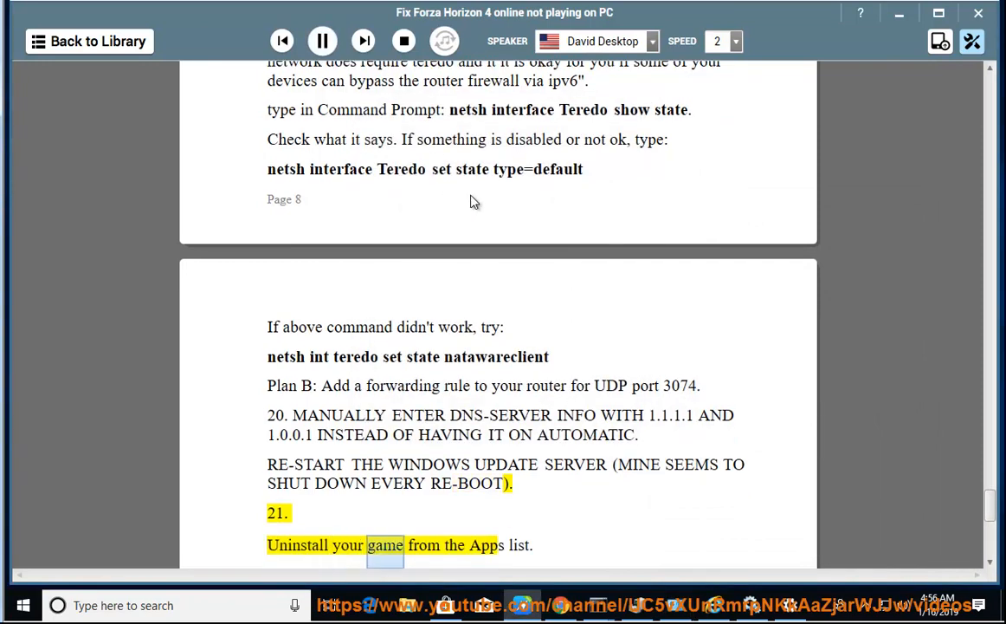
scroll(down, 3)
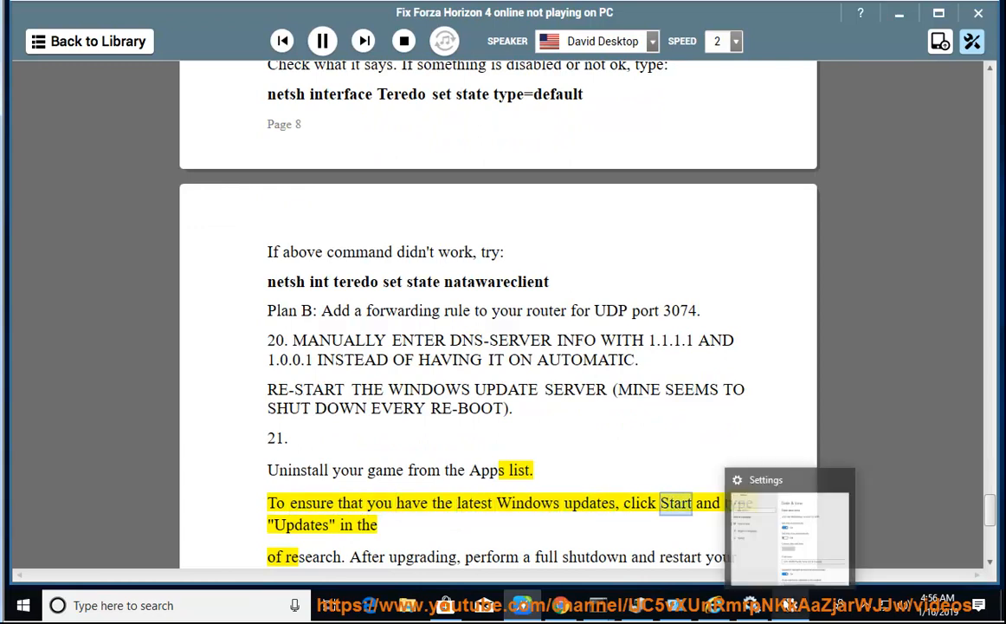
click(788, 528)
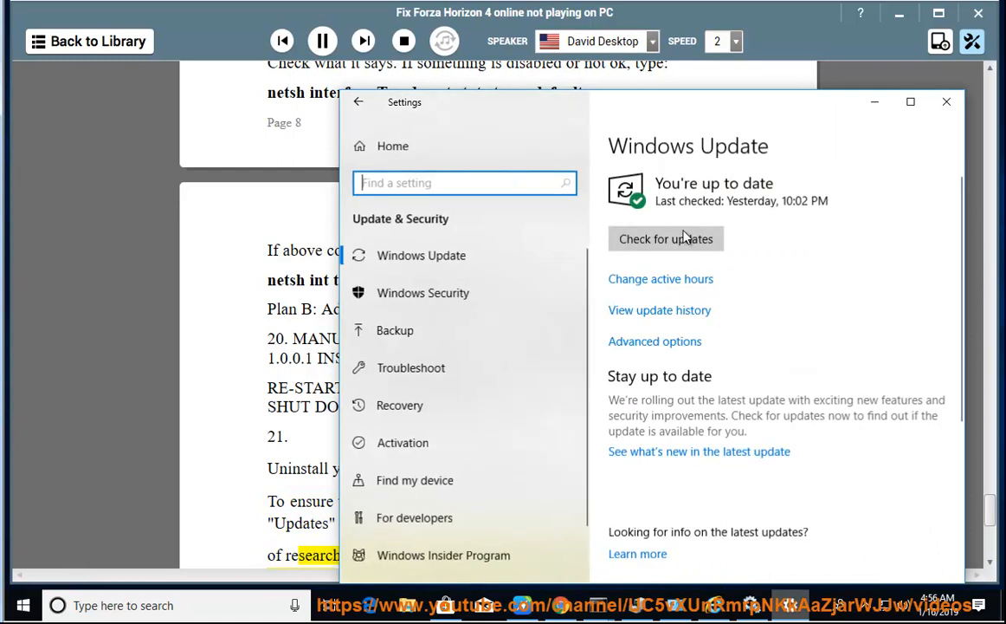
click(945, 100)
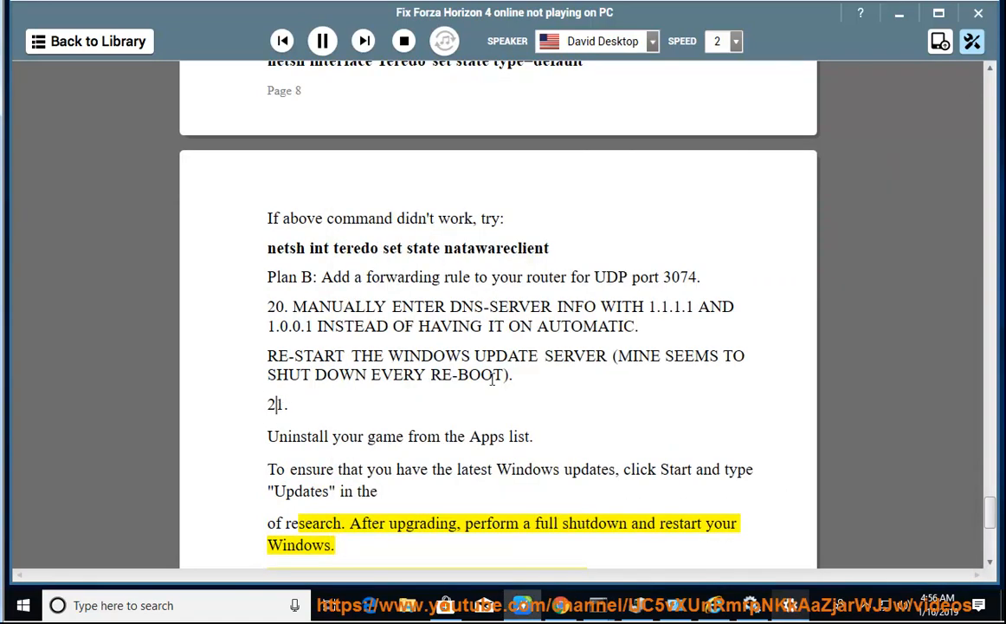
Step: Let the reader cover the reinstall and PowerShell re-register tips to the time/date check, pause, and bring up Windows search
scroll(down, 3)
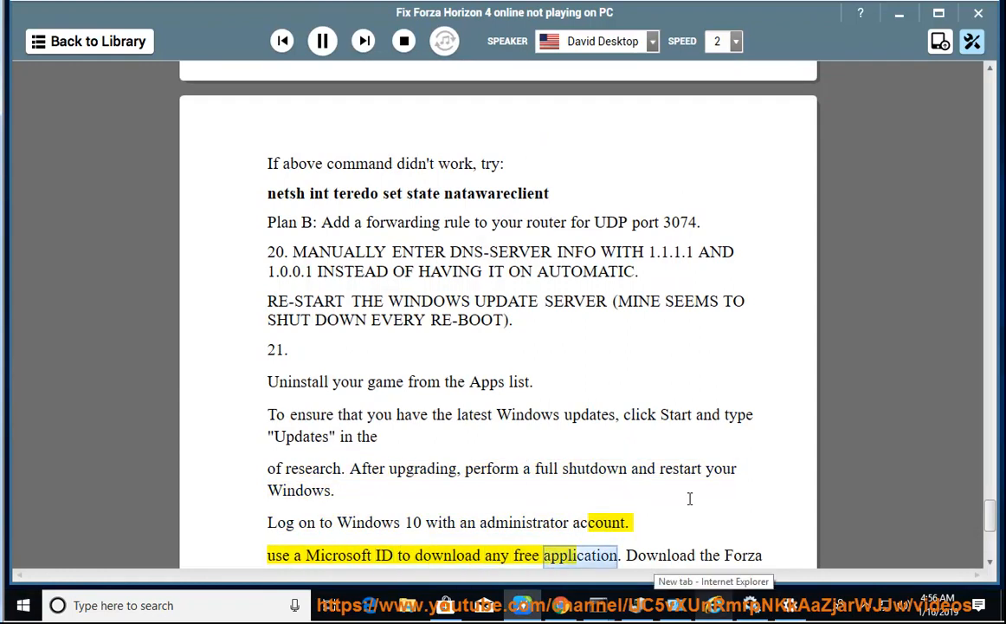
scroll(down, 3)
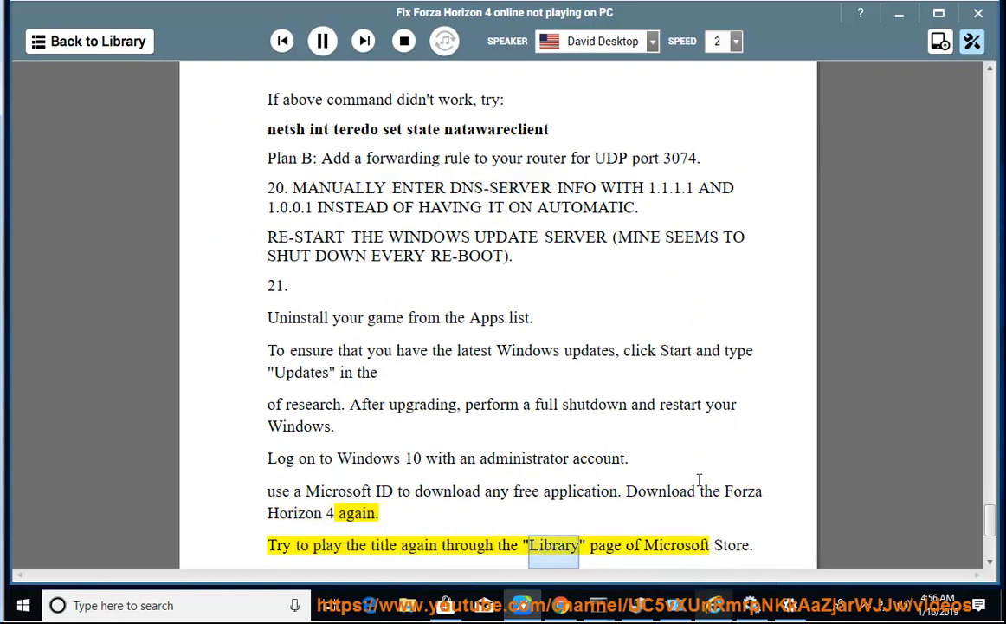
scroll(down, 3)
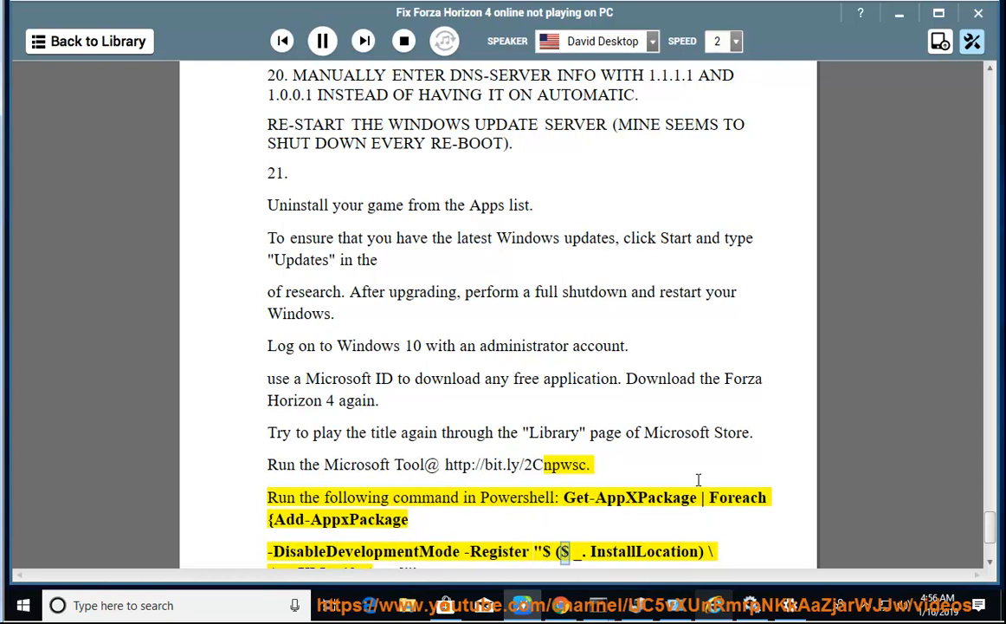
double_click(645, 550)
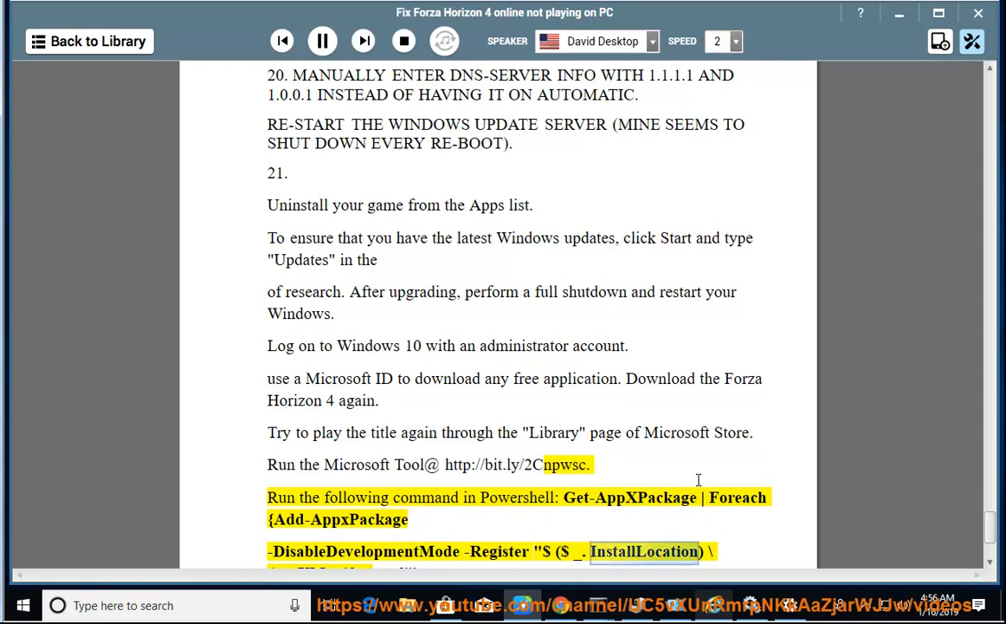
scroll(down, 3)
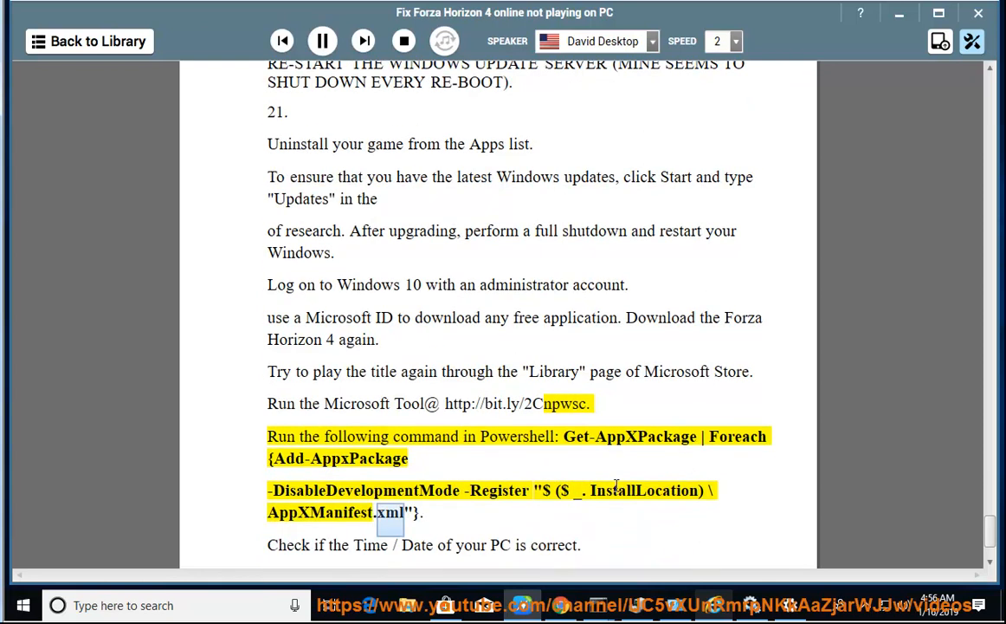
click(321, 41)
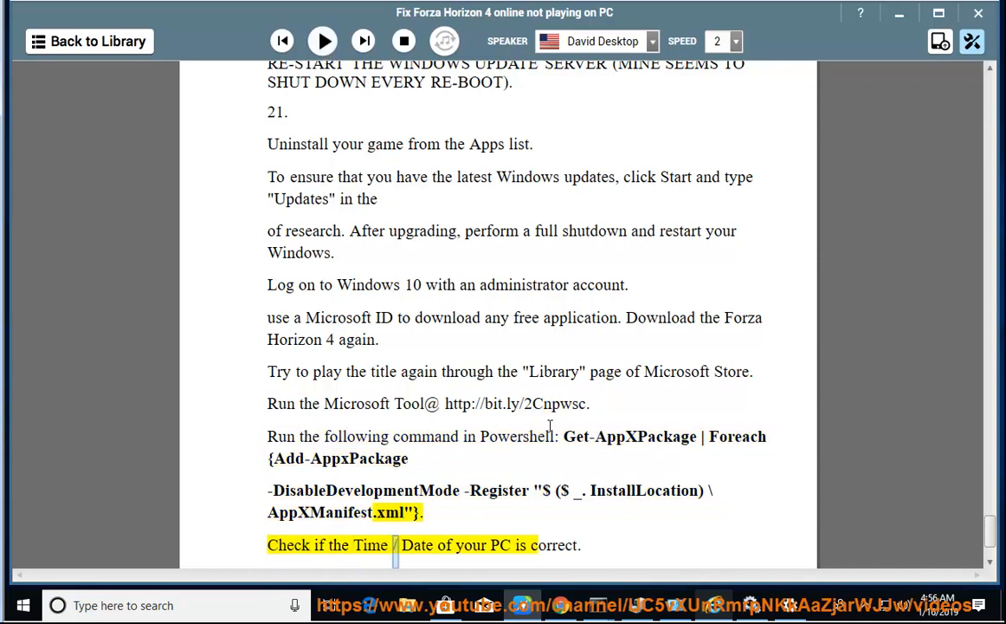
right_click(502, 436)
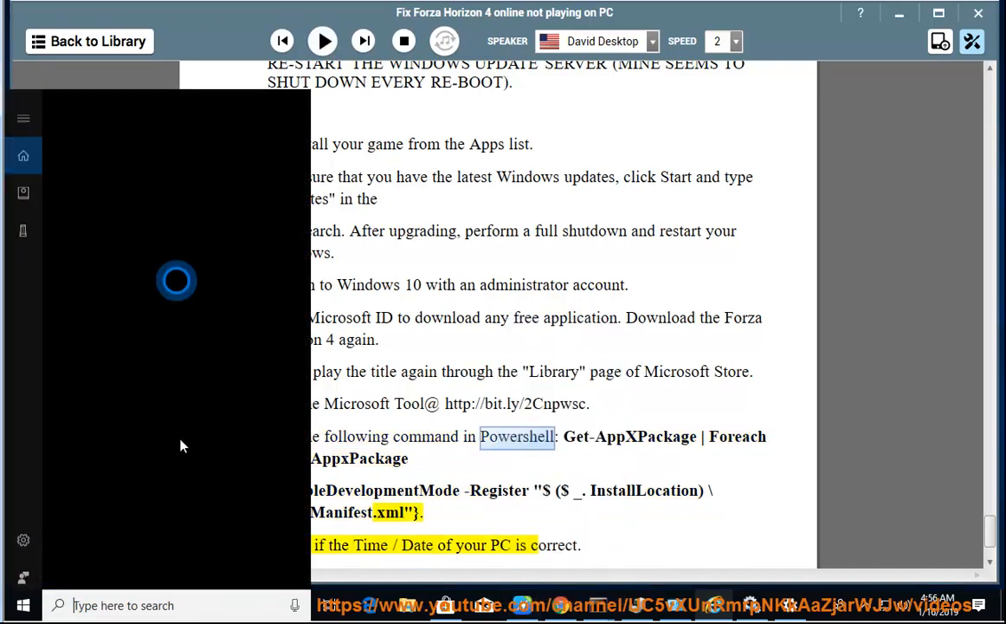
text(Powershell)
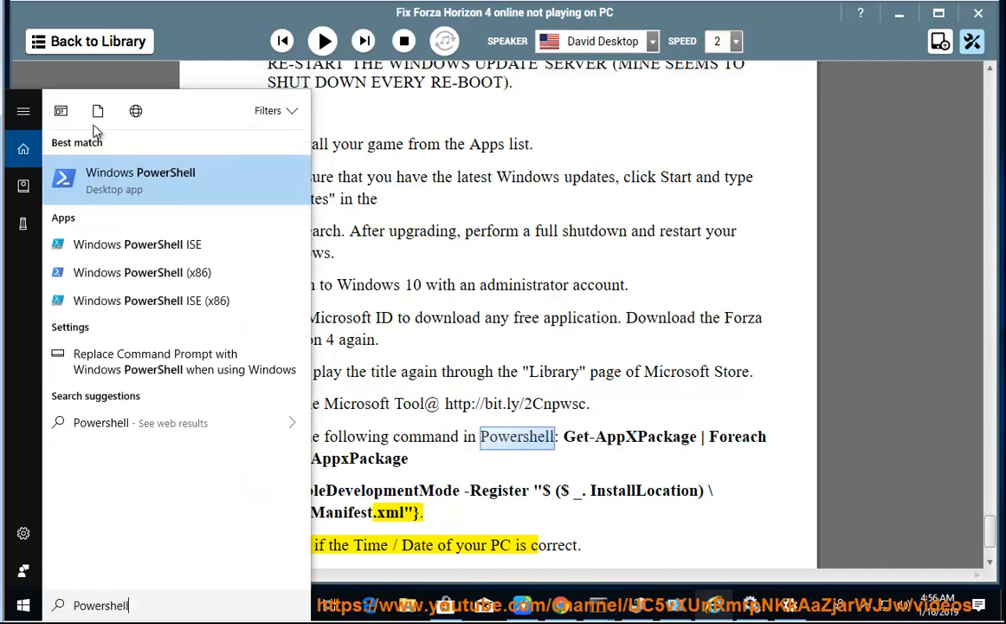
click(140, 180)
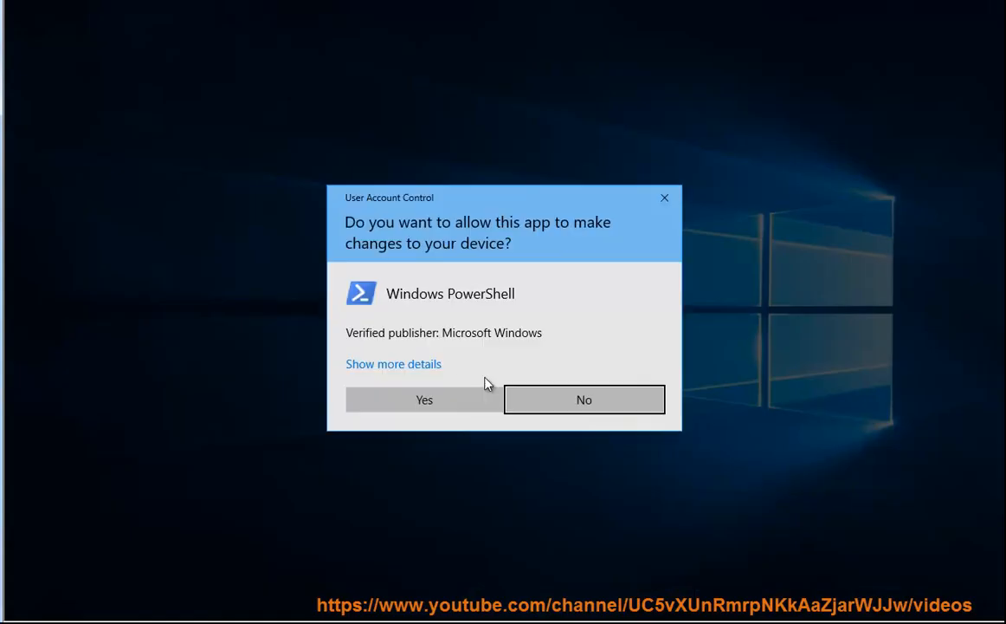
click(424, 399)
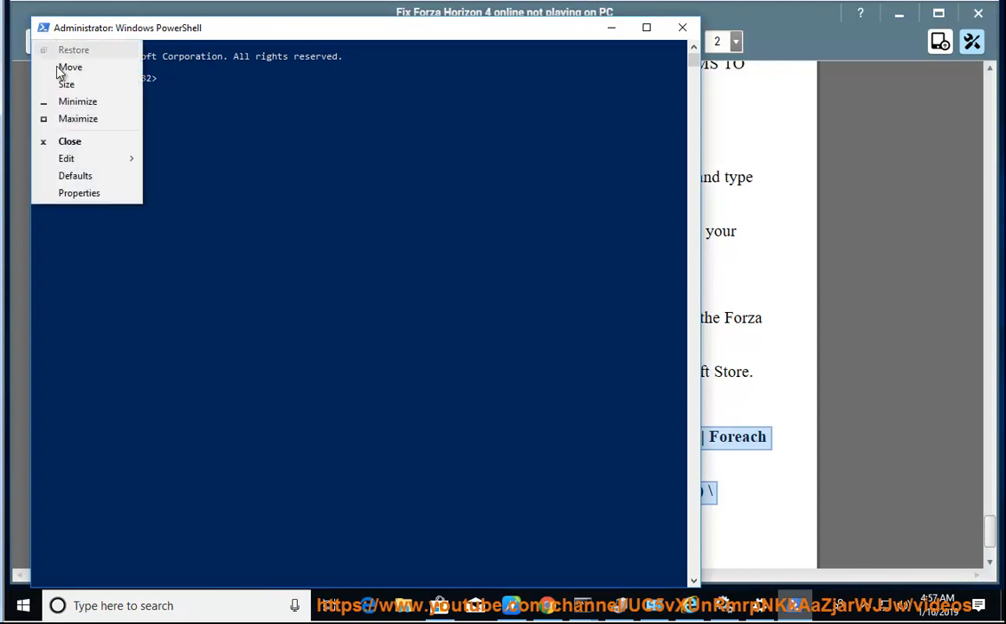
click(65, 157)
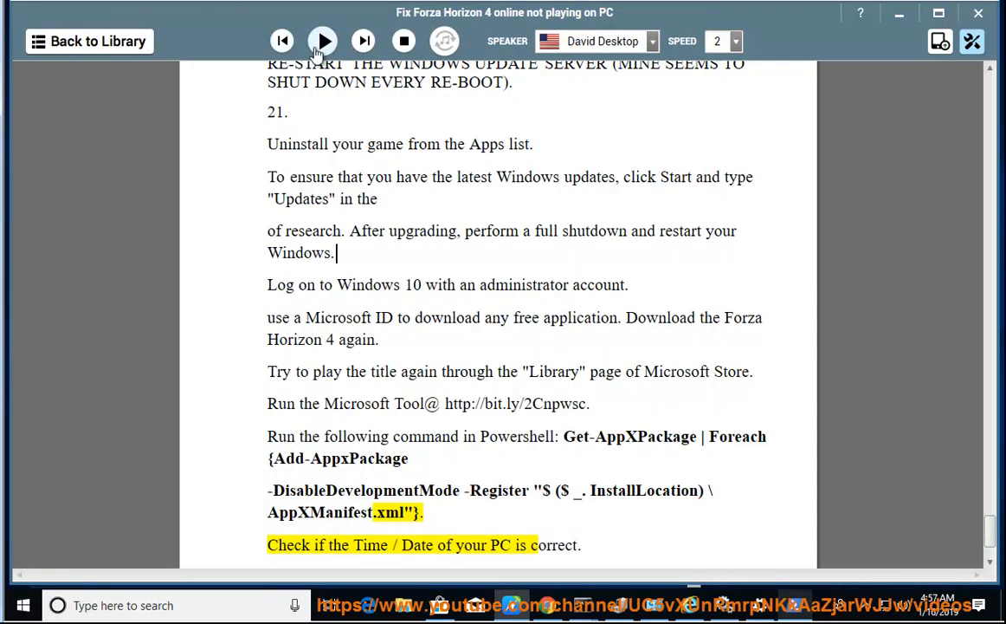
Step: Have step 22 on disabling IPv6 read aloud, pause, and bring up the Ethernet0 connection status
click(322, 42)
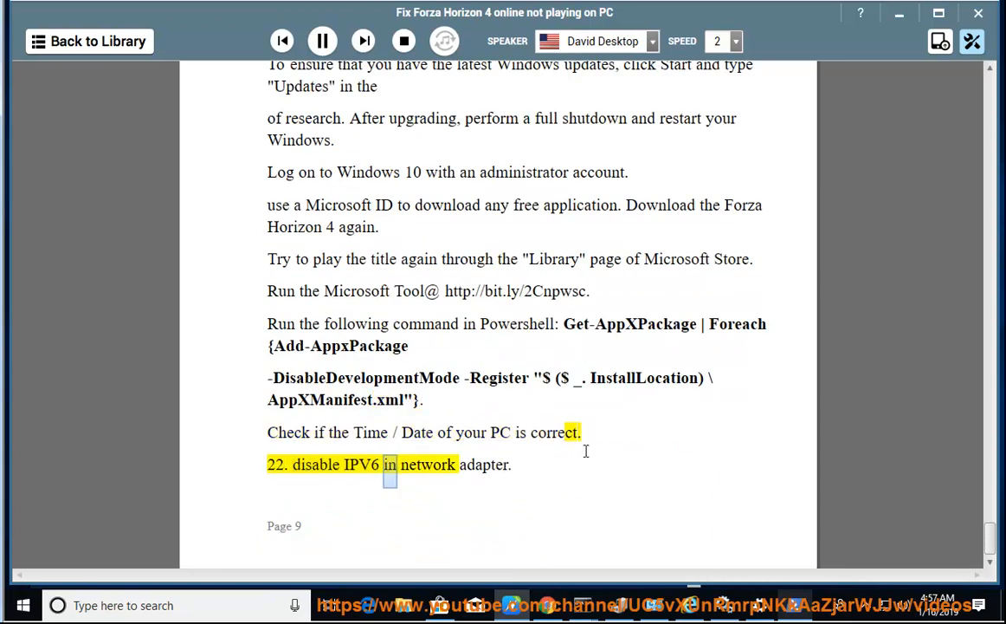
click(321, 42)
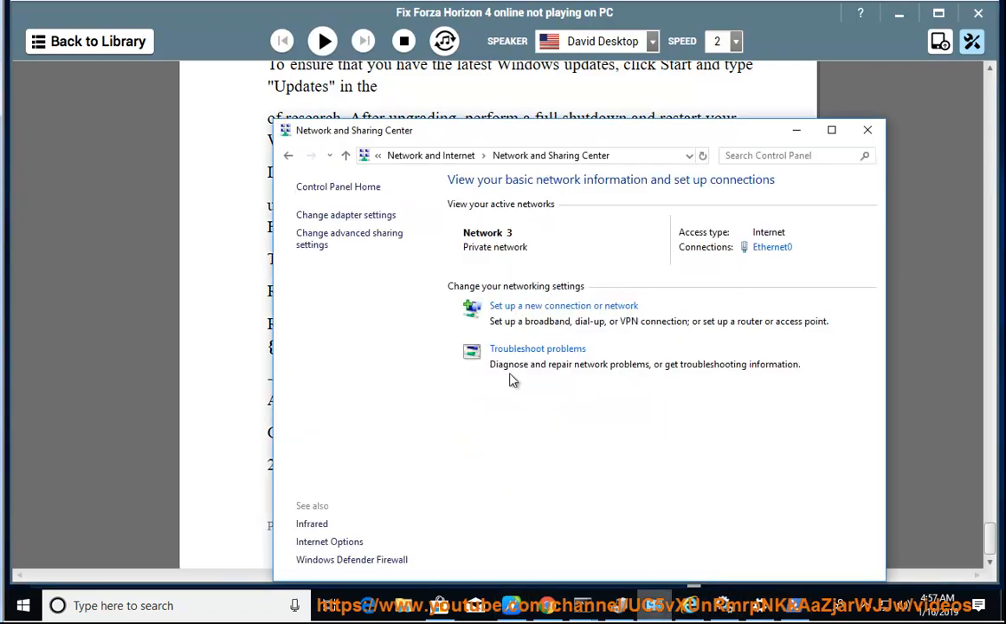
click(772, 246)
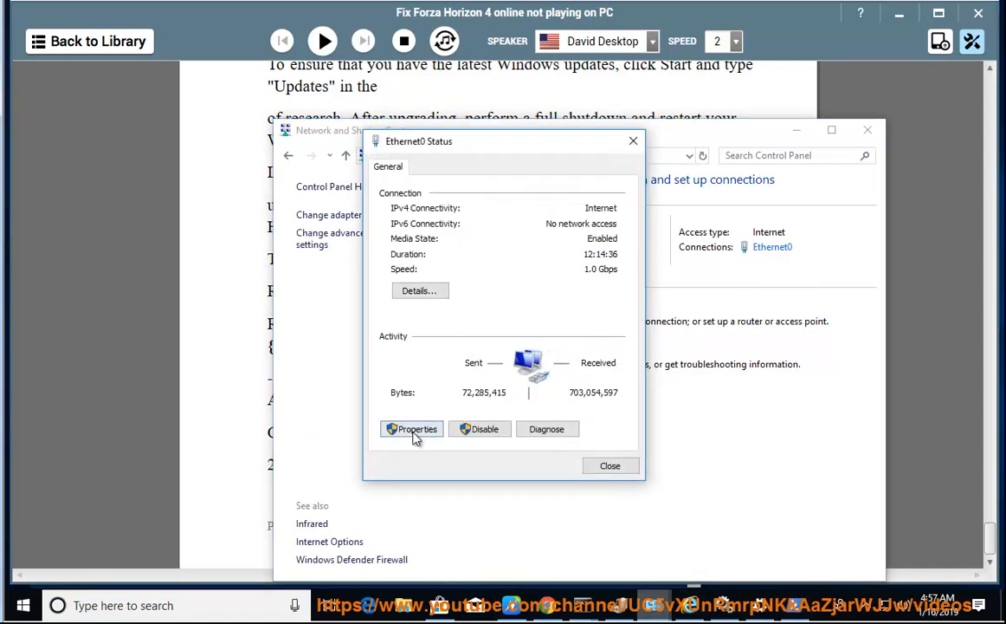